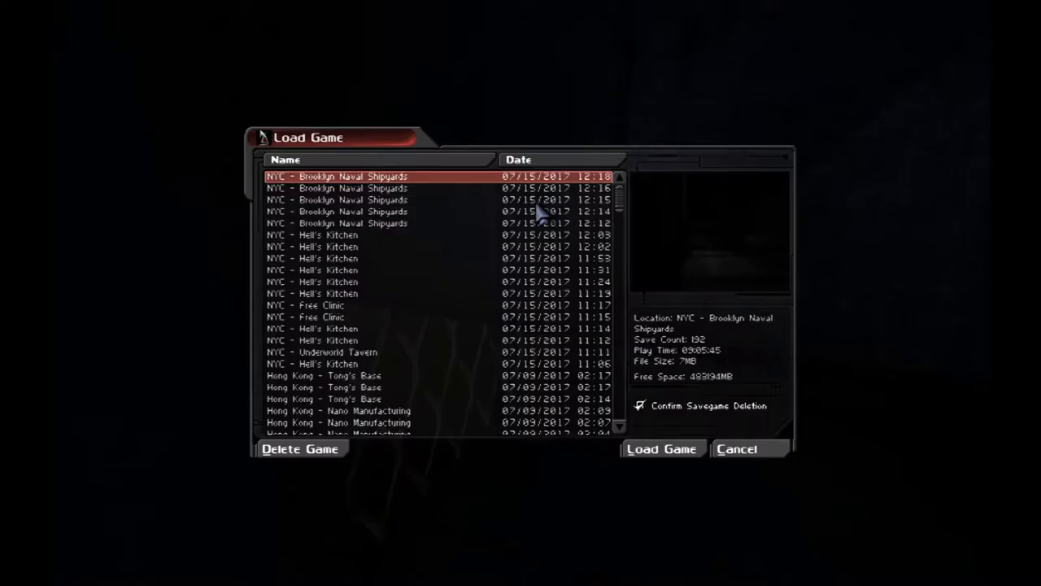
# Load the newest NYC - Brooklyn Naval Shipyards save.
pyautogui.click(661, 449)
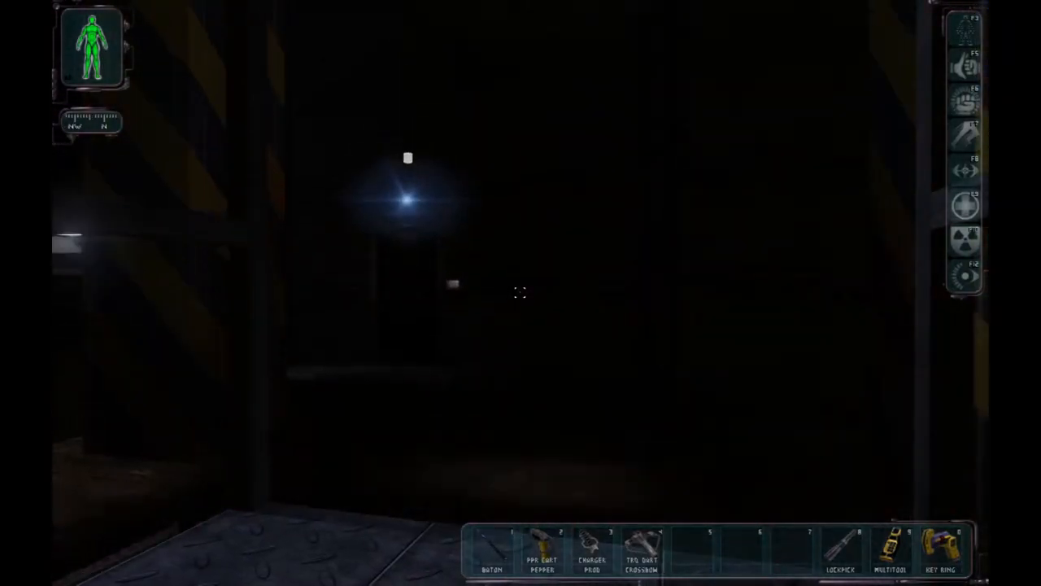
pyautogui.moveTo(521, 293)
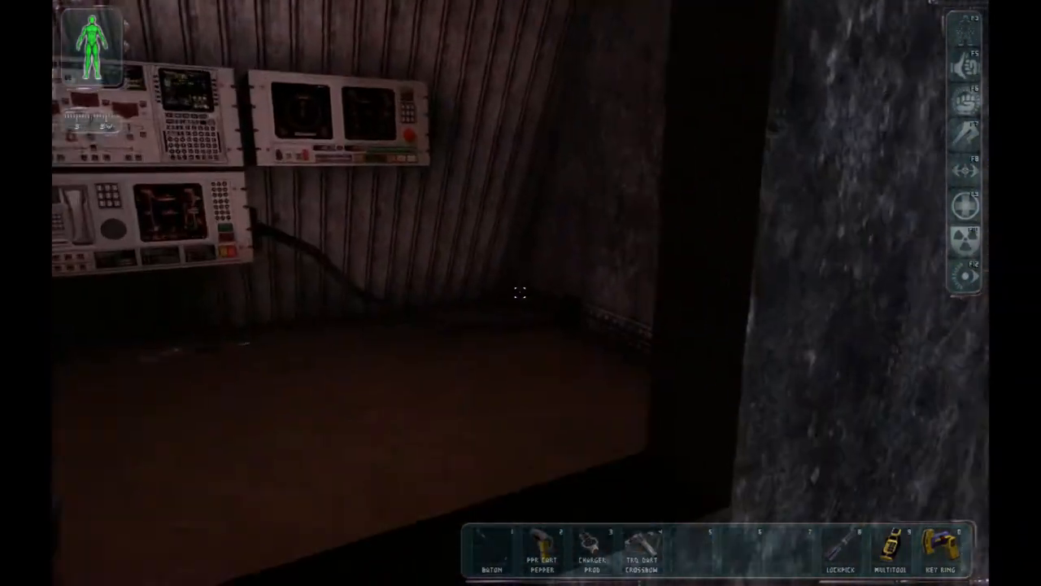
pyautogui.moveTo(521, 293)
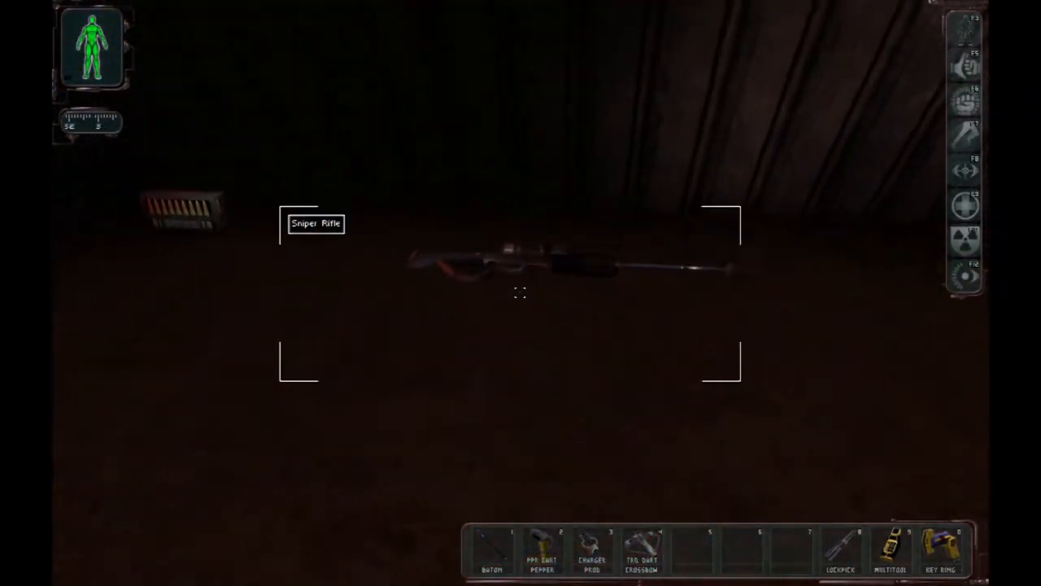
pyautogui.moveTo(521, 293)
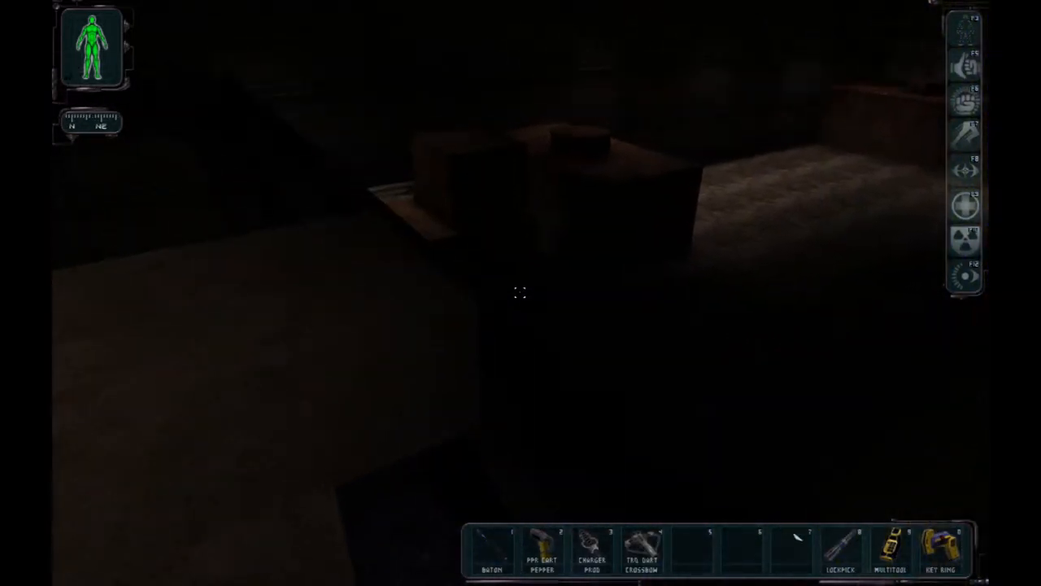
pyautogui.moveTo(521, 293)
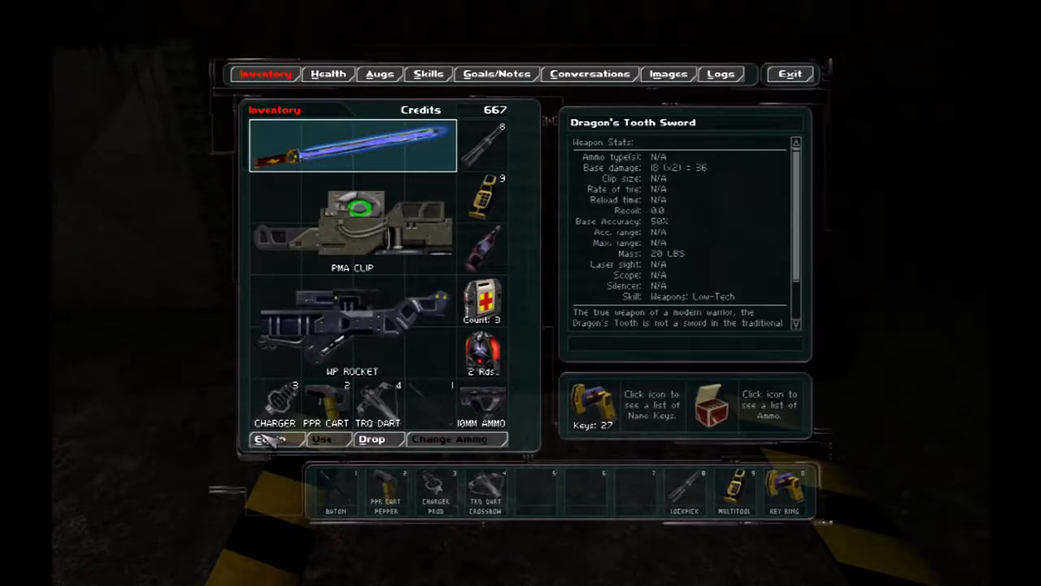
# Resume play, walk the corridor and save over the top Brooklyn Naval Shipyards slot.
pyautogui.click(270, 439)
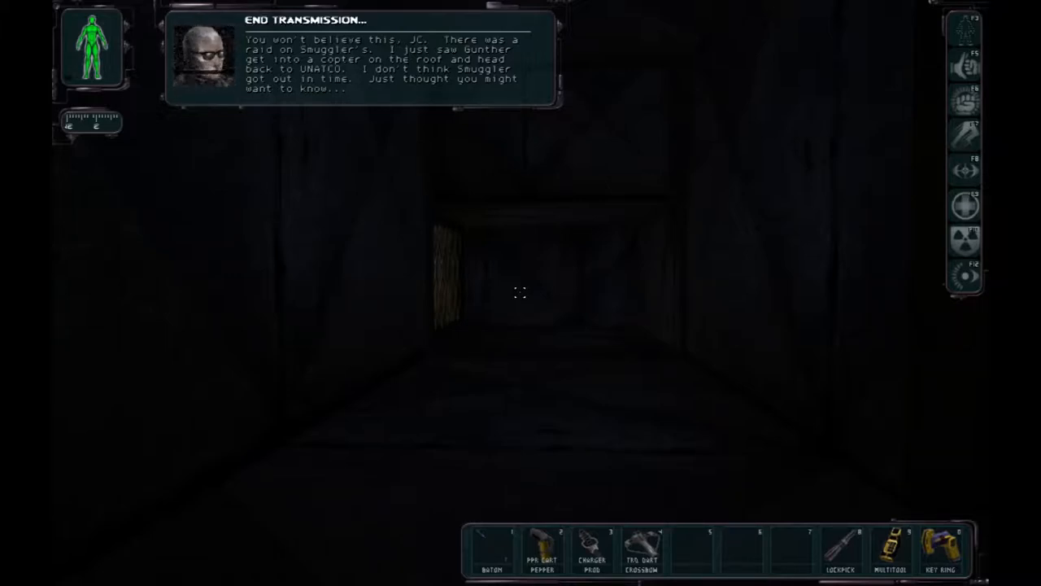
pyautogui.press('Escape')
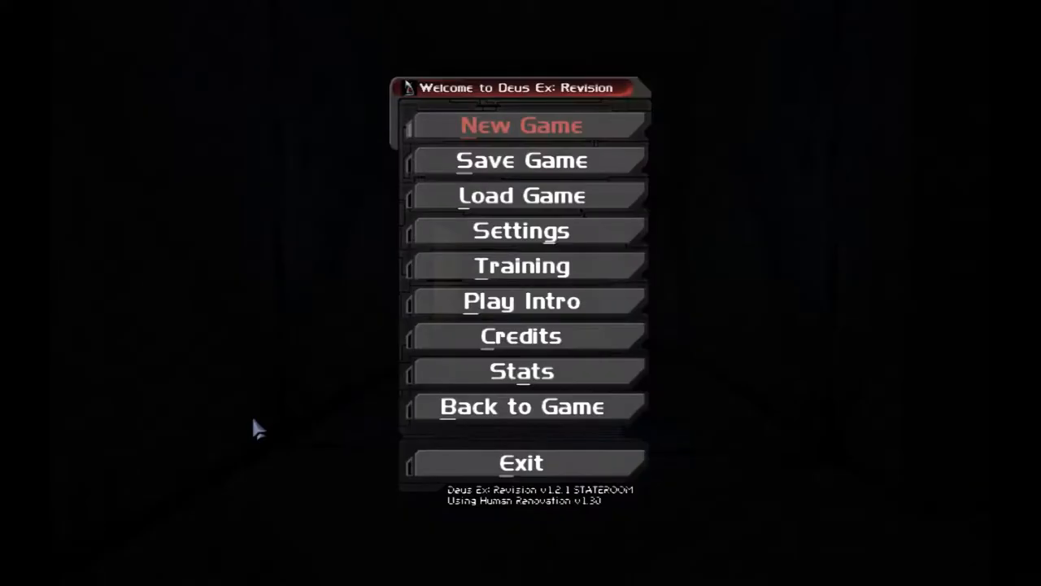
pyautogui.click(520, 161)
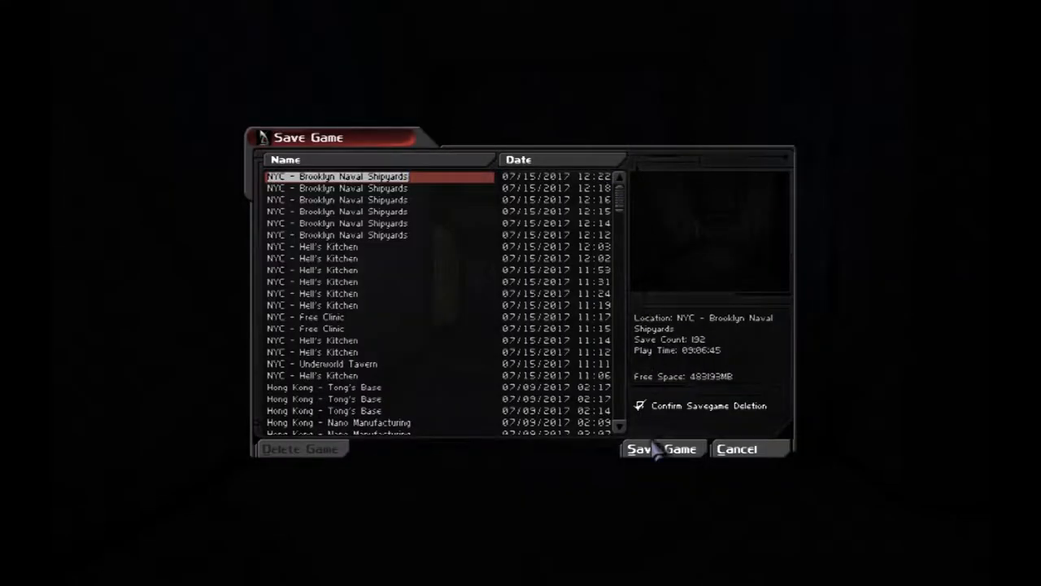
pyautogui.click(660, 450)
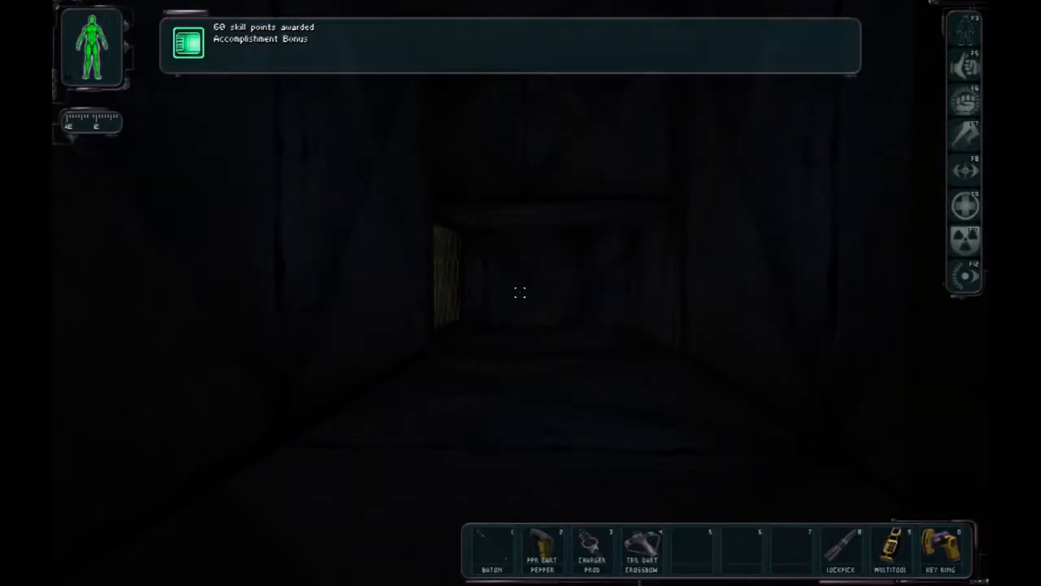
# Raise Lockpicking to Advanced on the Skills screen.
pyautogui.click(430, 73)
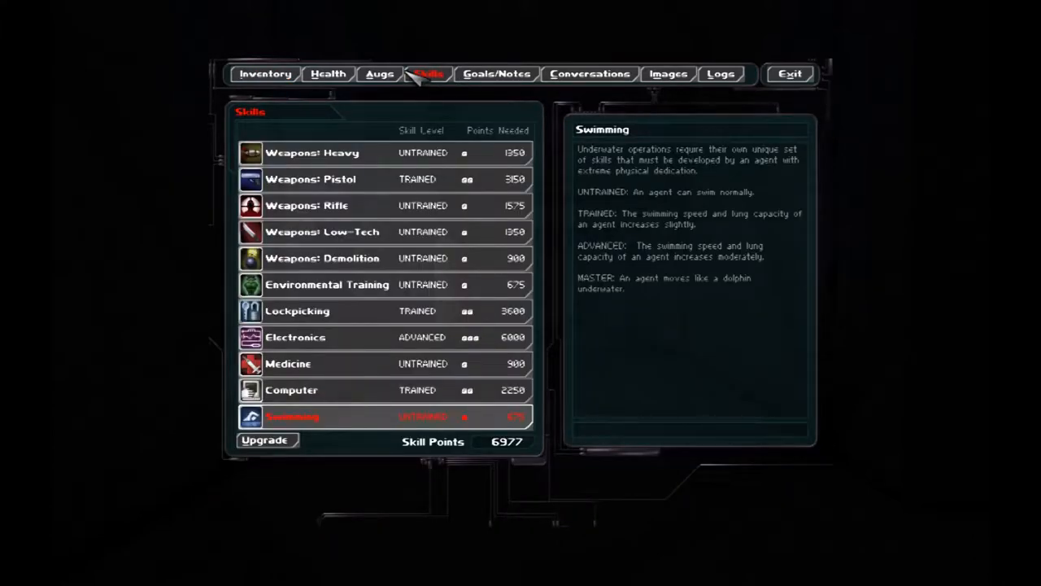
pyautogui.moveTo(420, 313)
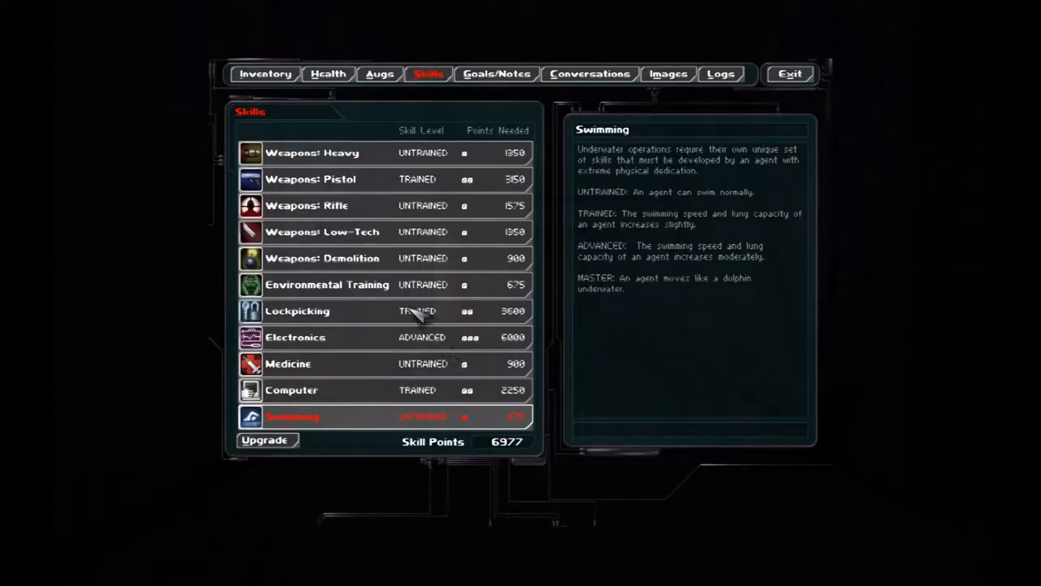
pyautogui.click(296, 311)
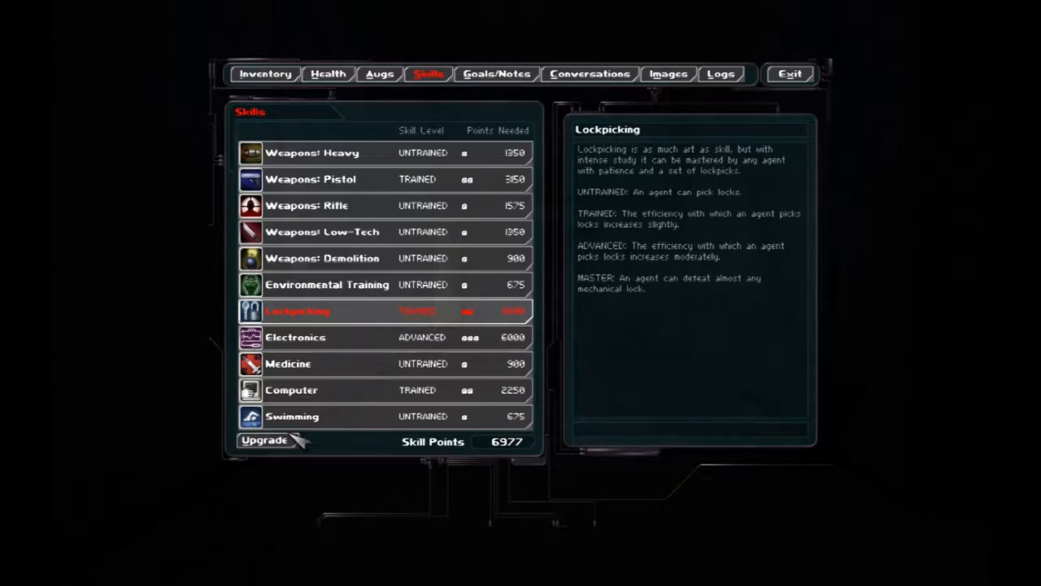
pyautogui.click(263, 439)
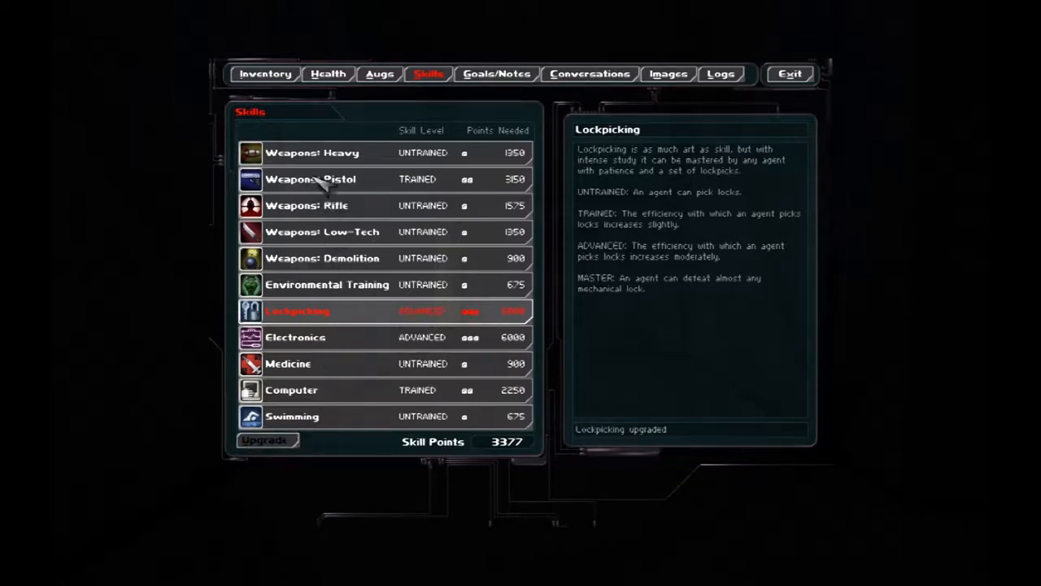
pyautogui.click(310, 179)
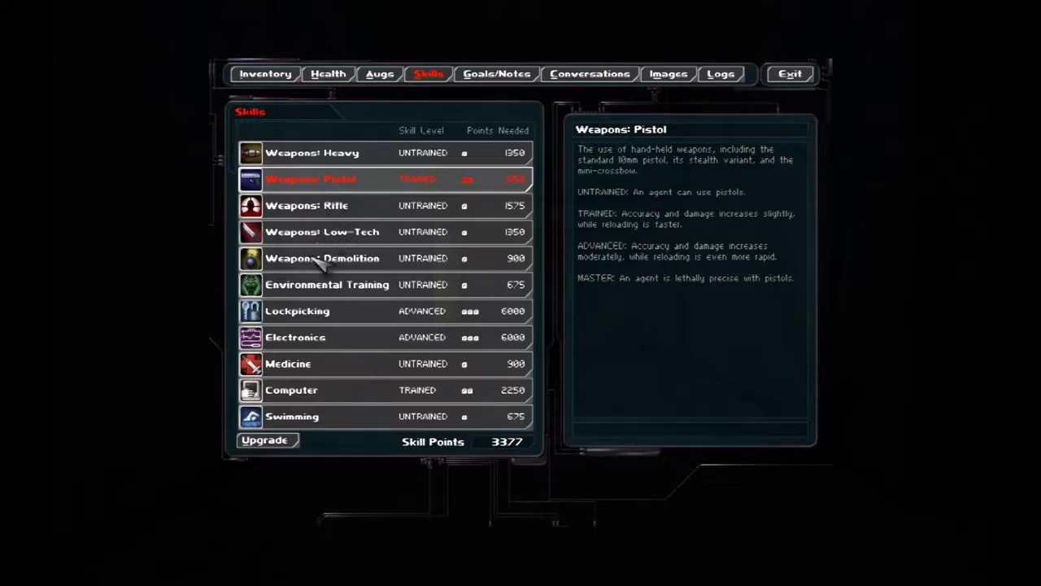
pyautogui.moveTo(285, 452)
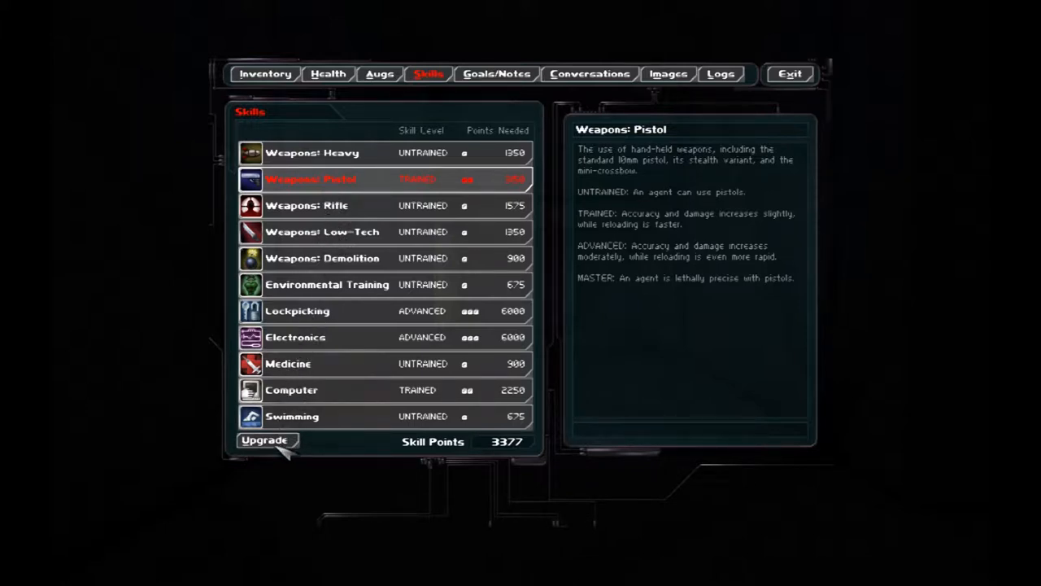
# Train Weapons: Low-Tech after checking Pistol and Heavy, then resume play.
pyautogui.click(322, 231)
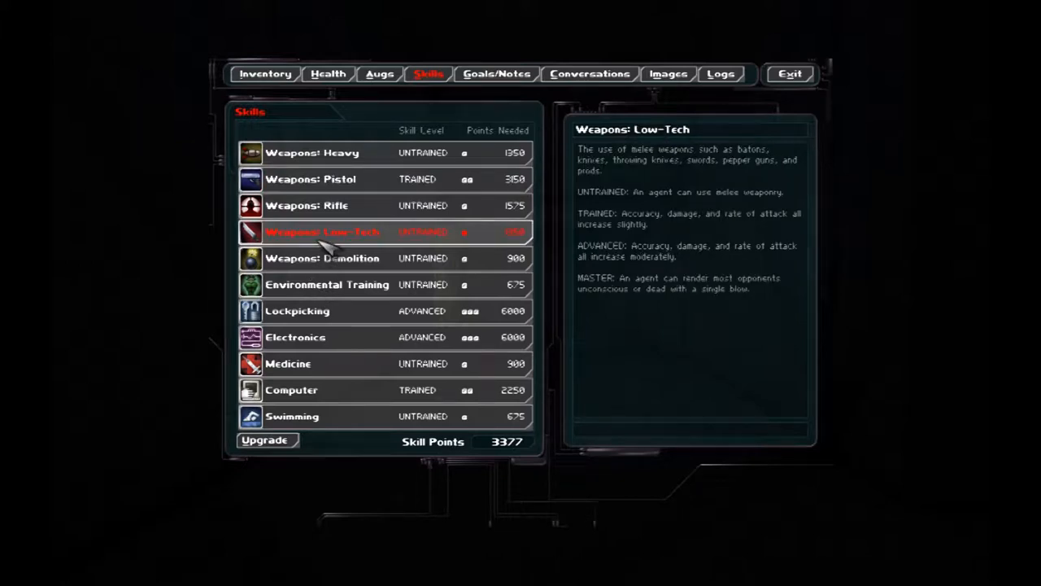
pyautogui.click(263, 440)
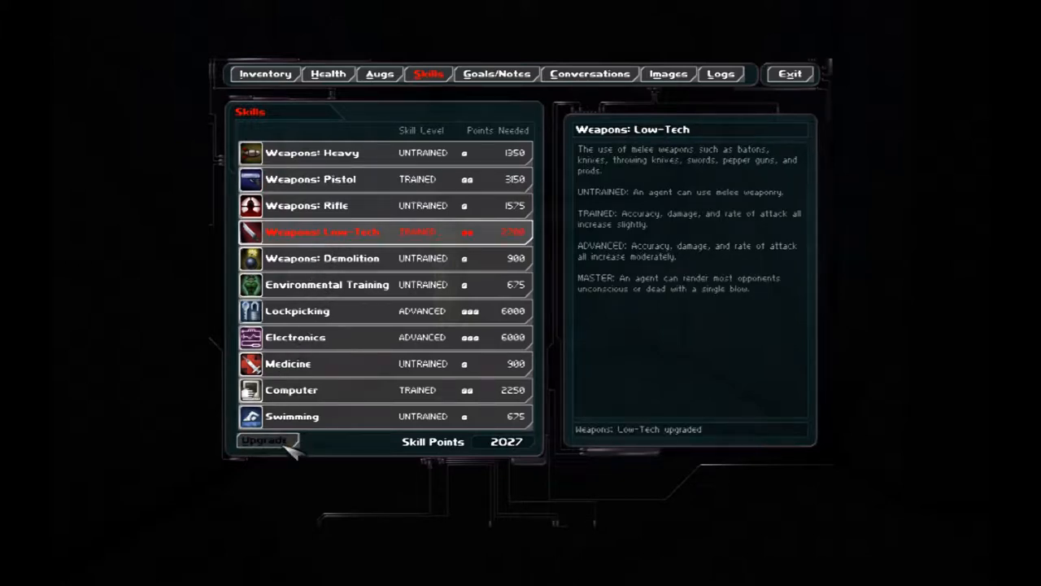
pyautogui.moveTo(334, 180)
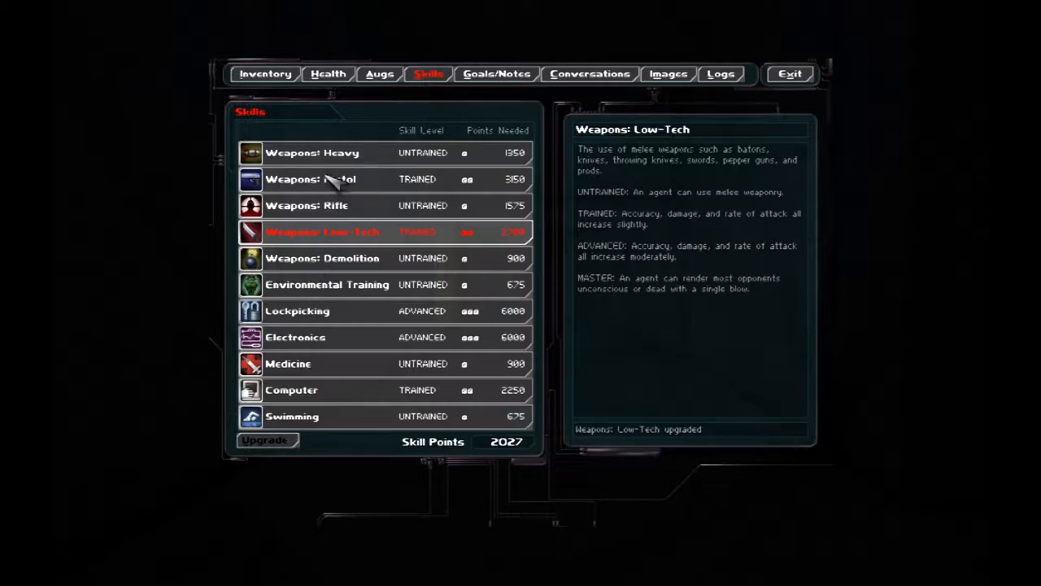
pyautogui.click(313, 153)
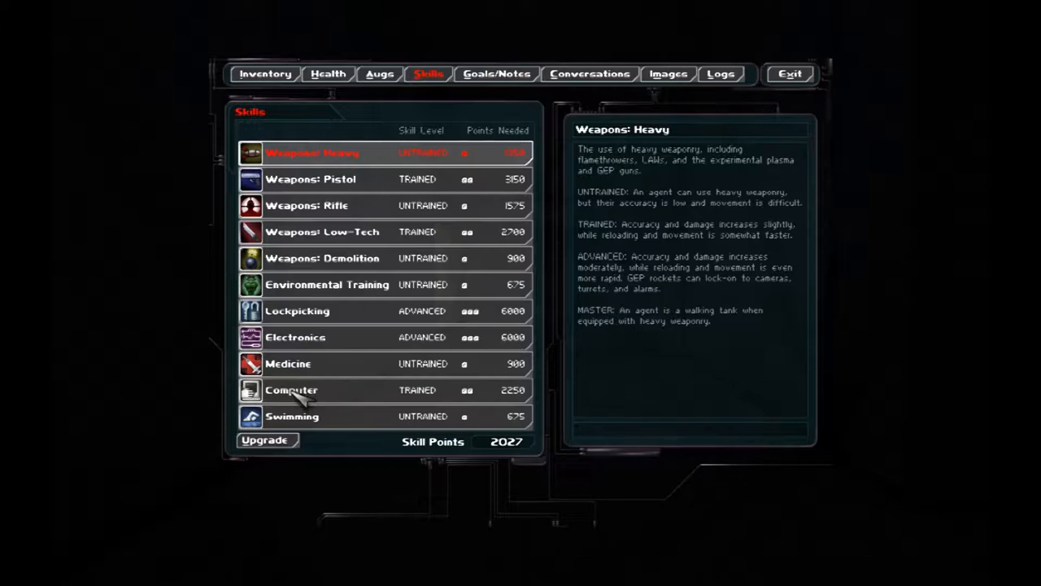
pyautogui.click(291, 391)
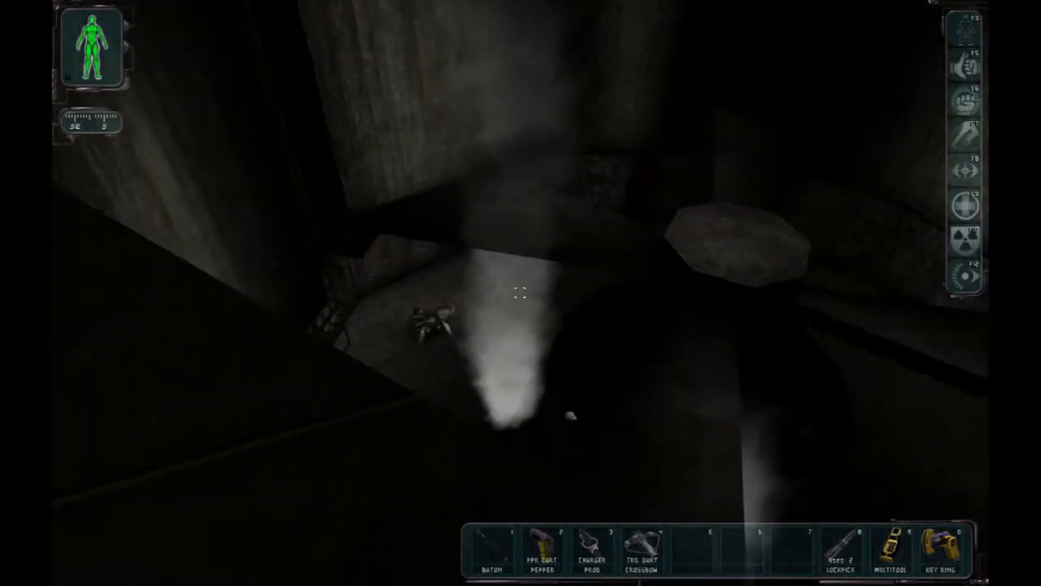
pyautogui.moveTo(520, 293)
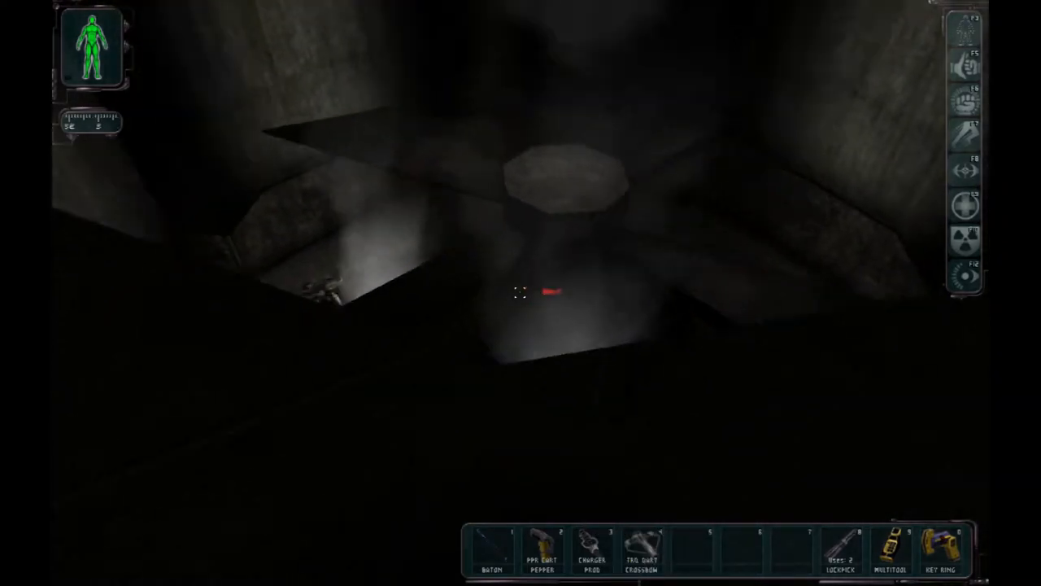
pyautogui.moveTo(521, 293)
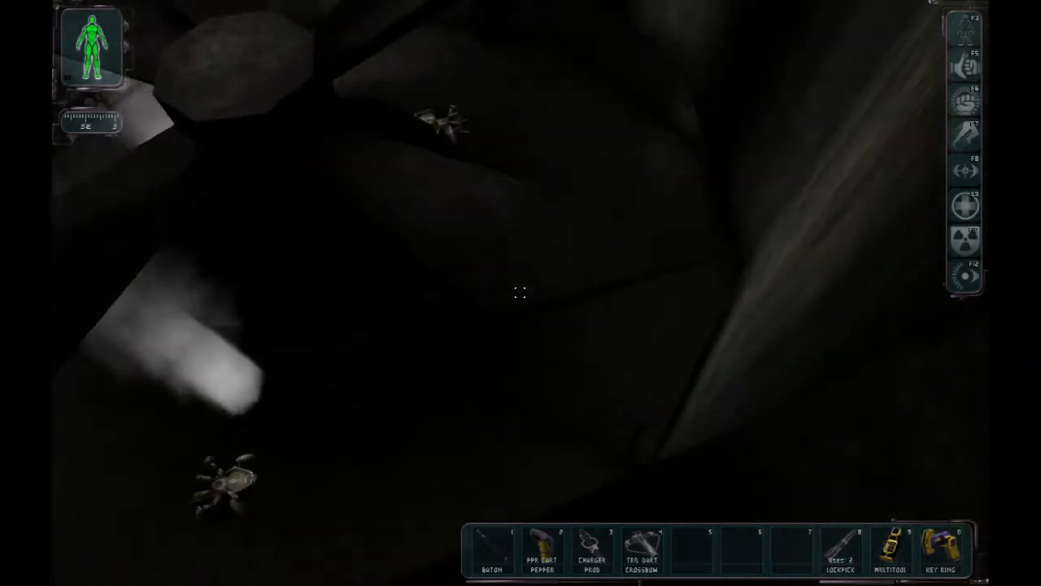
# Equip the plasma rifle from the inventory and shoot the spider bot.
pyautogui.press('i')
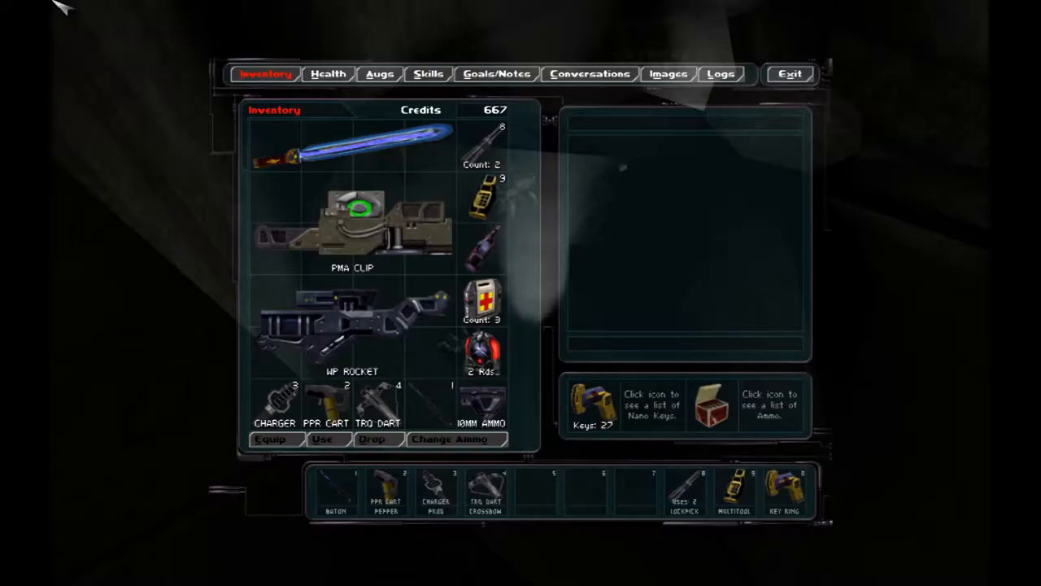
pyautogui.click(352, 224)
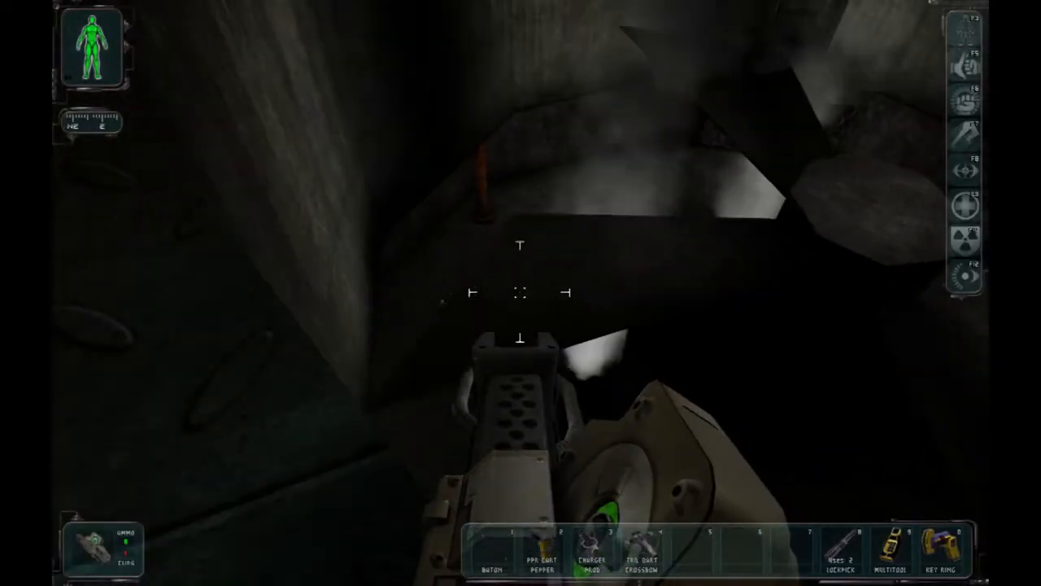
pyautogui.moveTo(521, 292)
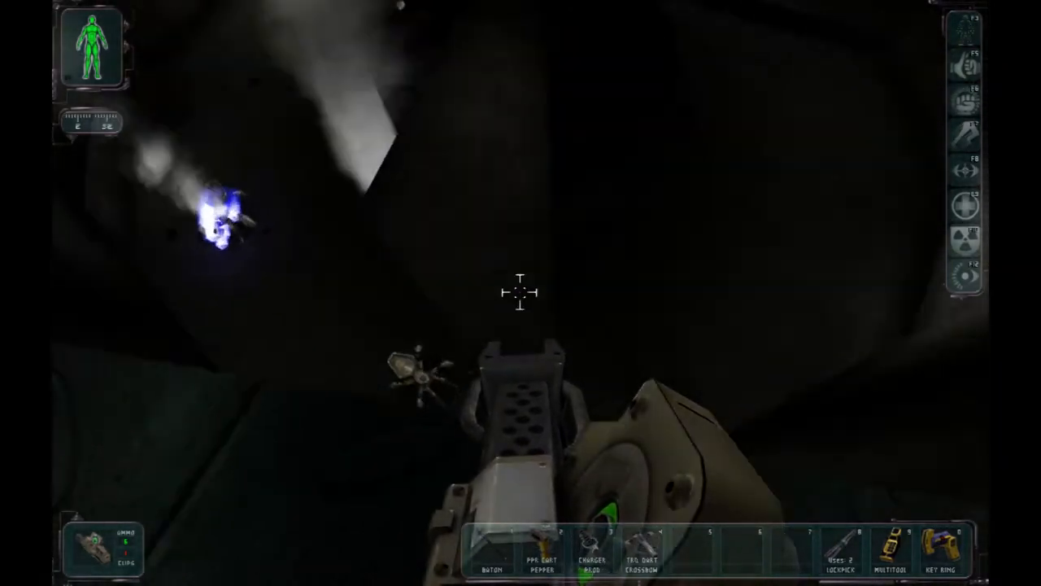
pyautogui.moveTo(521, 292)
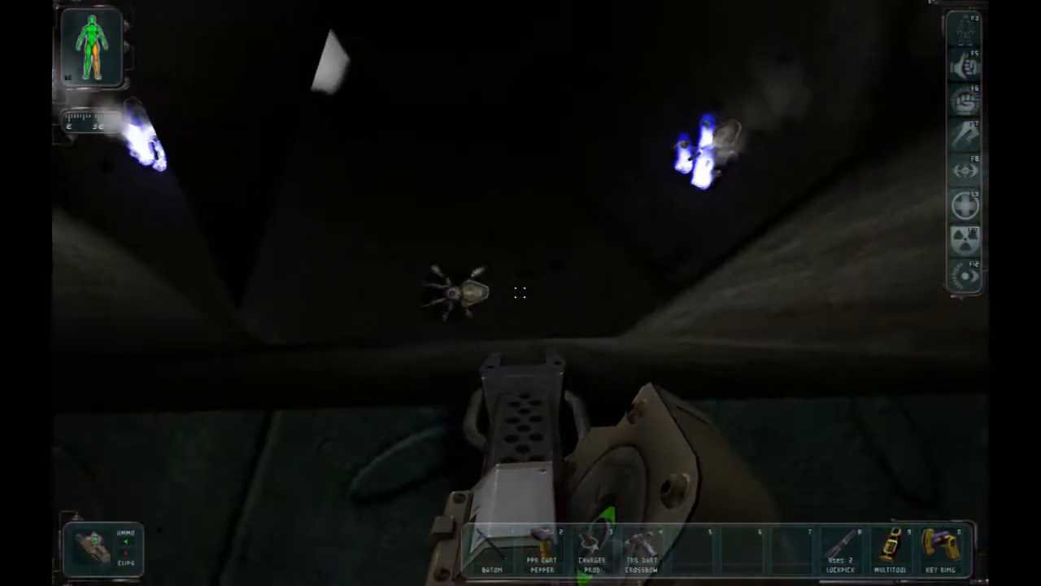
pyautogui.click(521, 293)
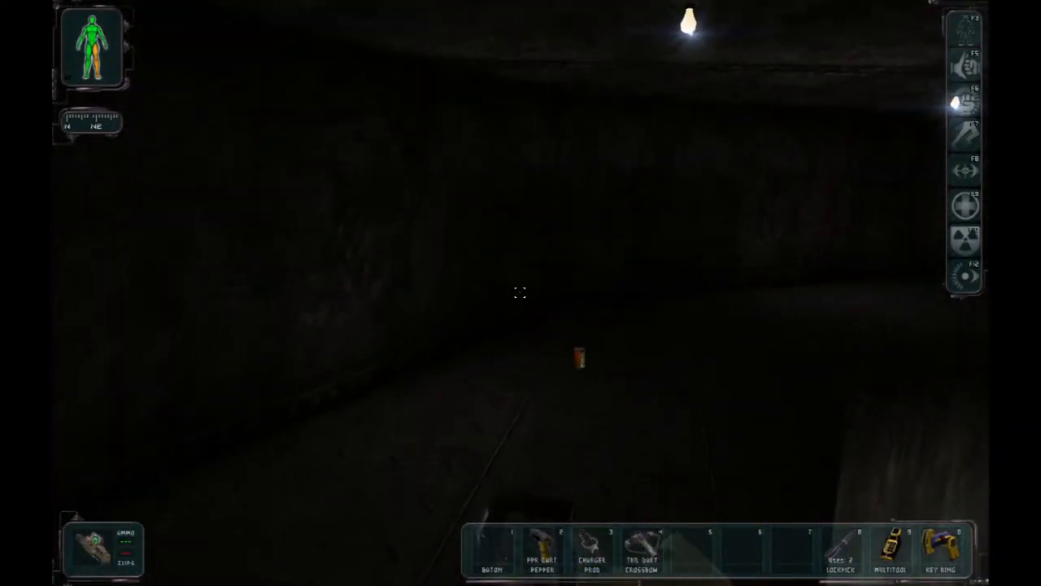
pyautogui.moveTo(521, 293)
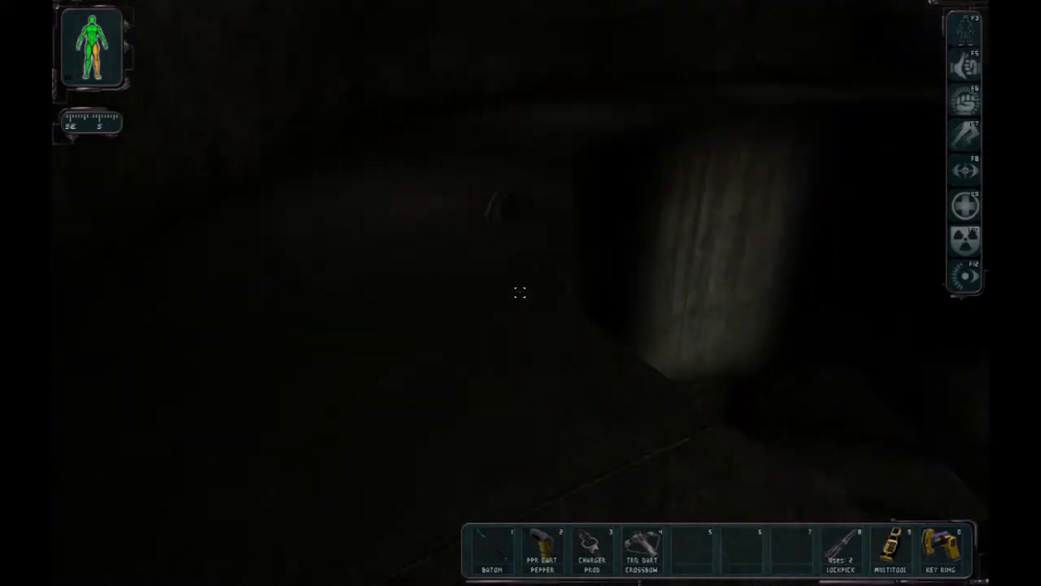
pyautogui.moveTo(520, 293)
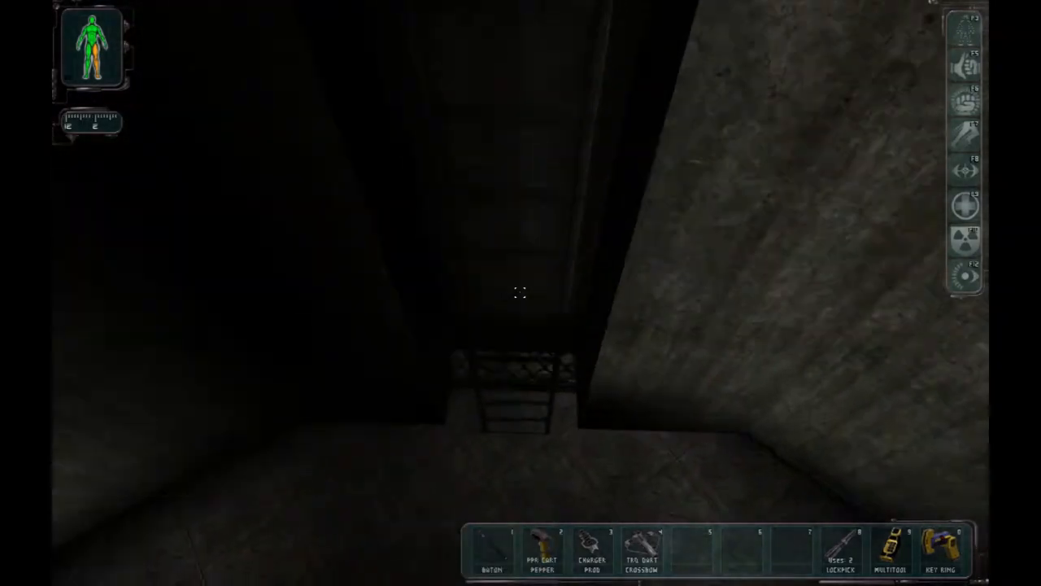
# Ready the plasma rifle against the spider bots in the shaft.
pyautogui.press('Escape')
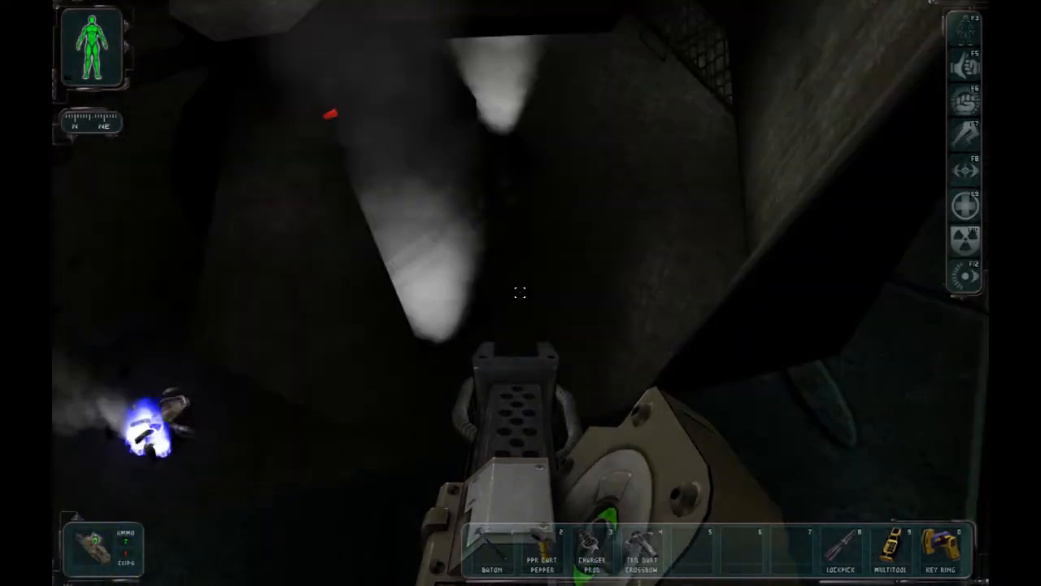
pyautogui.moveTo(521, 293)
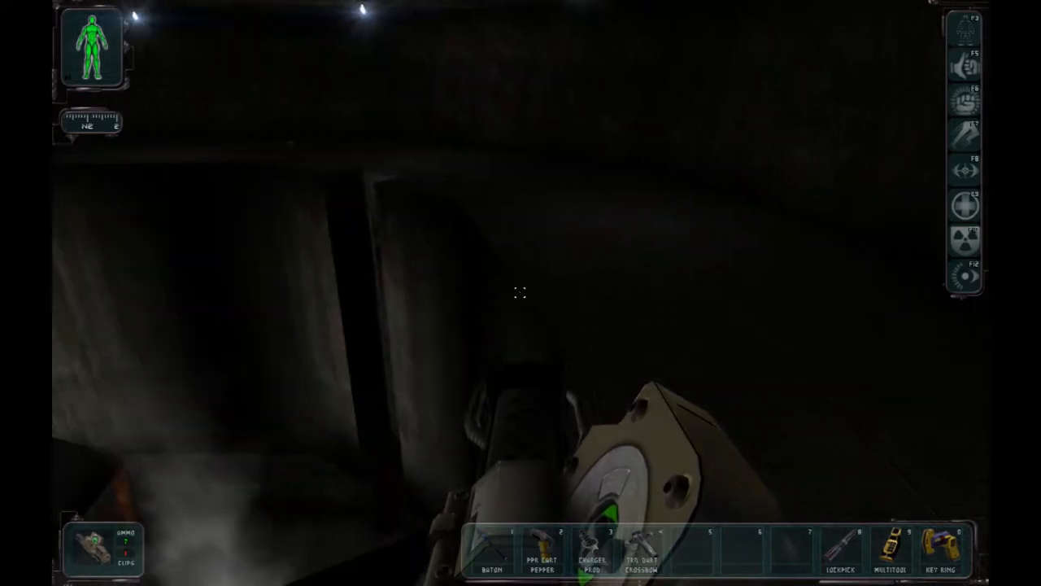
pyautogui.moveTo(520, 293)
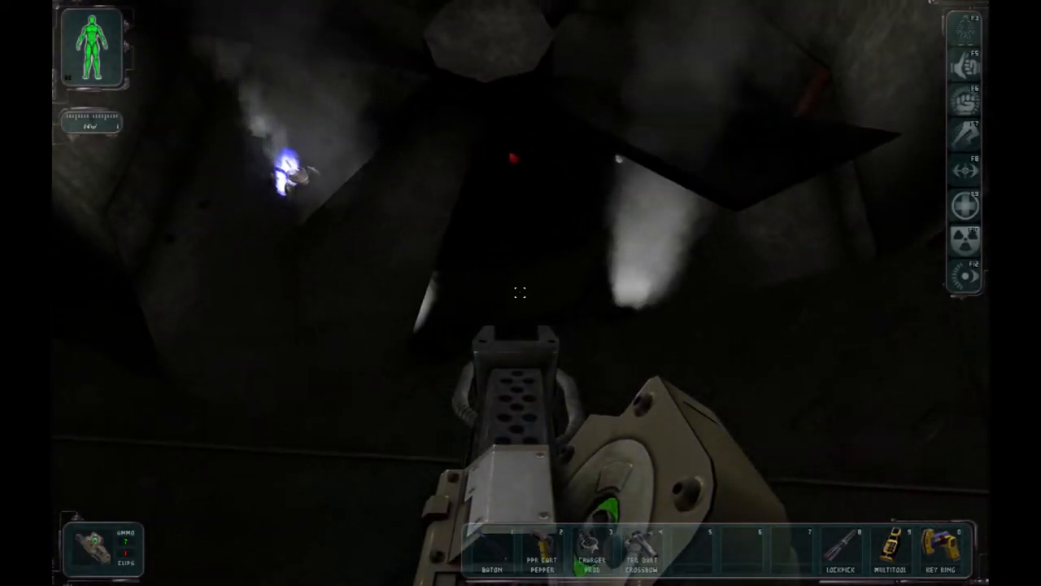
pyautogui.moveTo(521, 293)
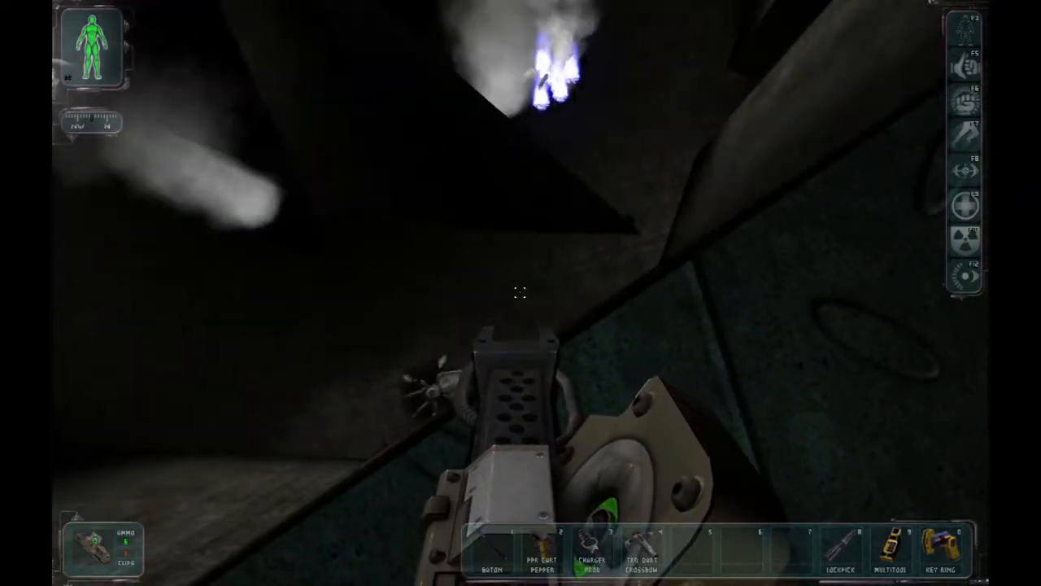
pyautogui.moveTo(520, 293)
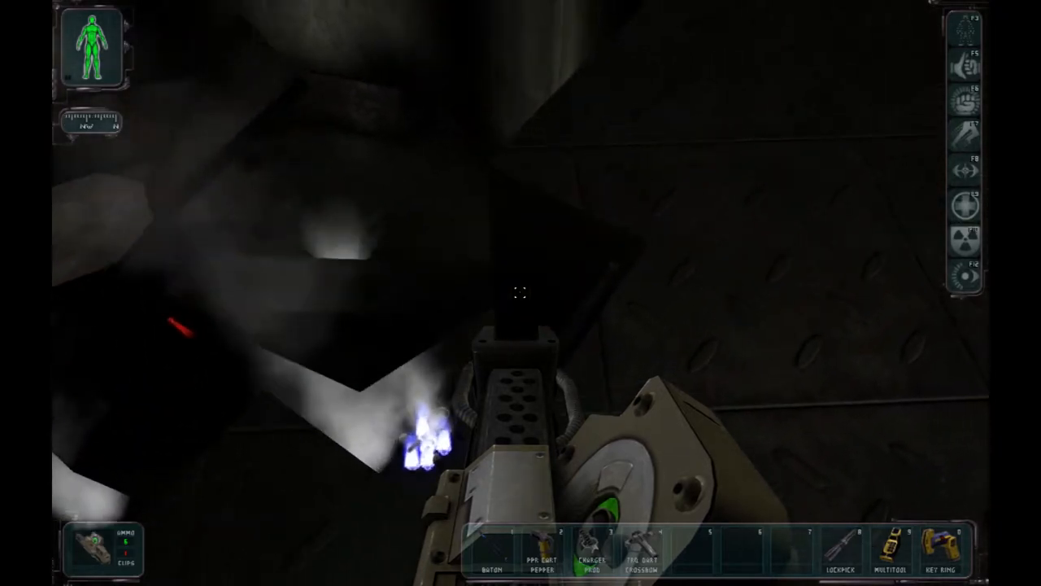
pyautogui.moveTo(520, 293)
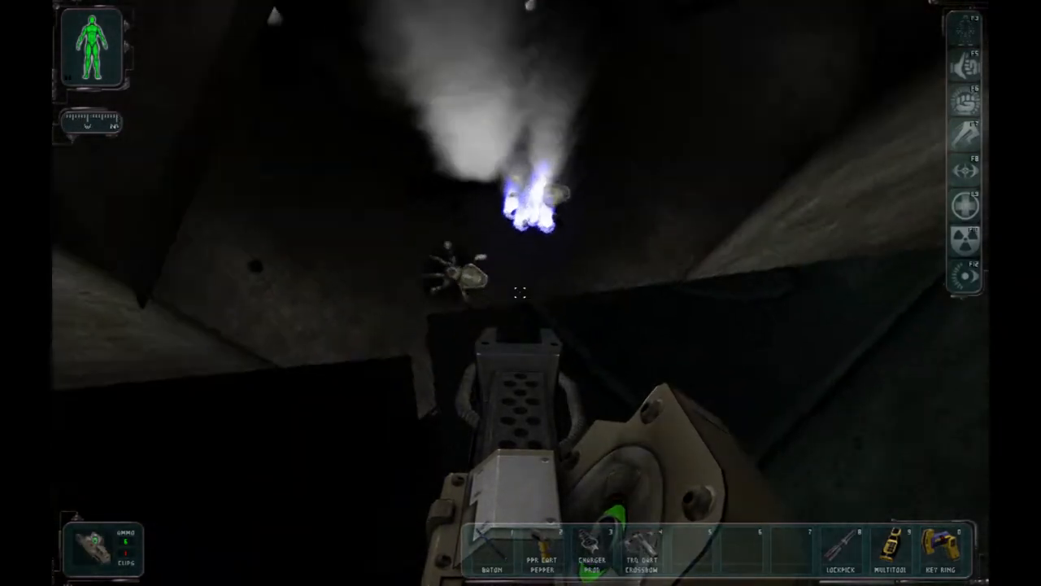
pyautogui.moveTo(521, 293)
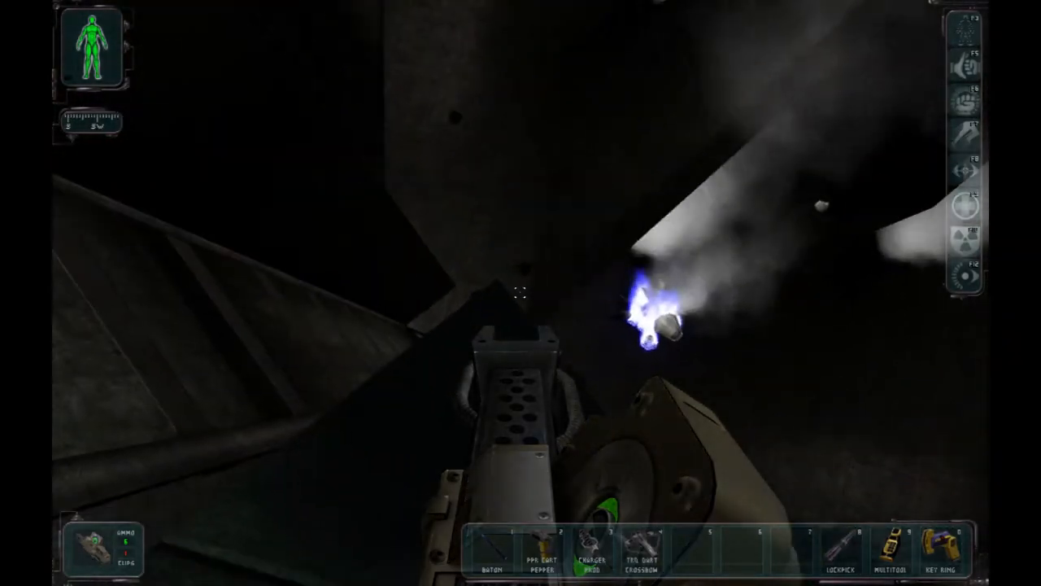
pyautogui.moveTo(520, 293)
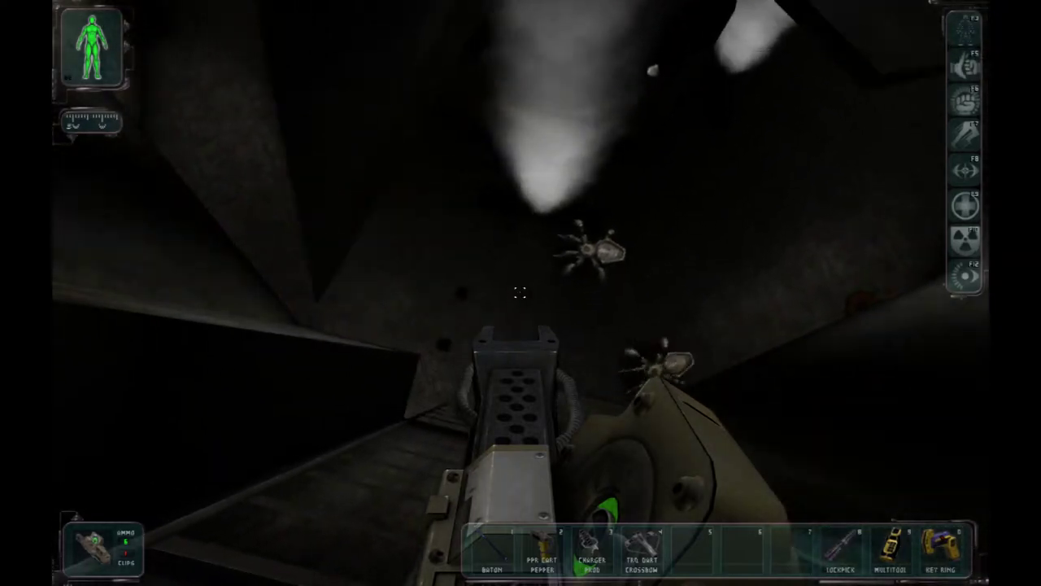
pyautogui.moveTo(521, 293)
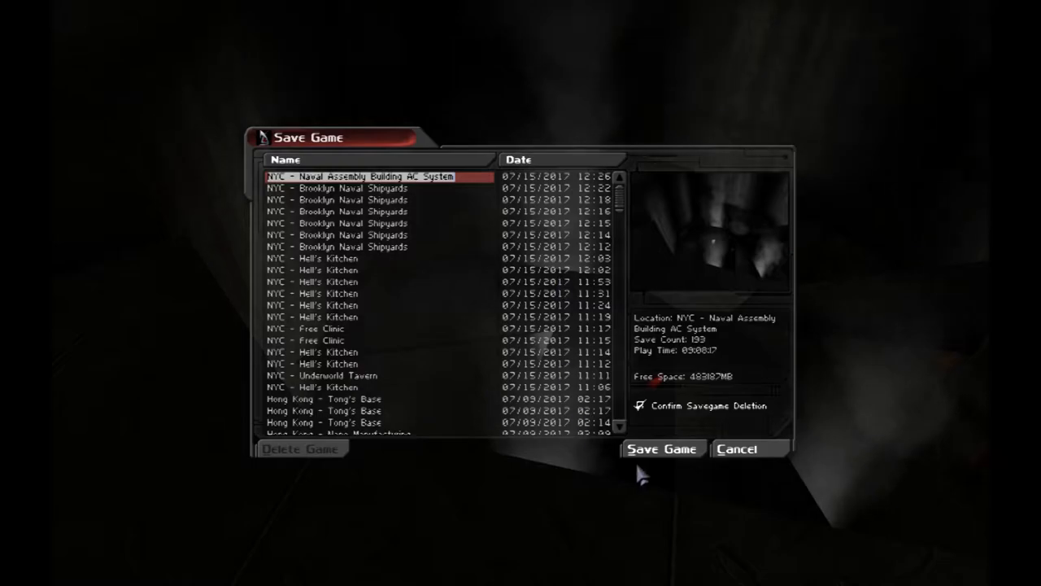
# Save the game, inspect the GEP gun and equip the plasma rifle.
pyautogui.click(736, 449)
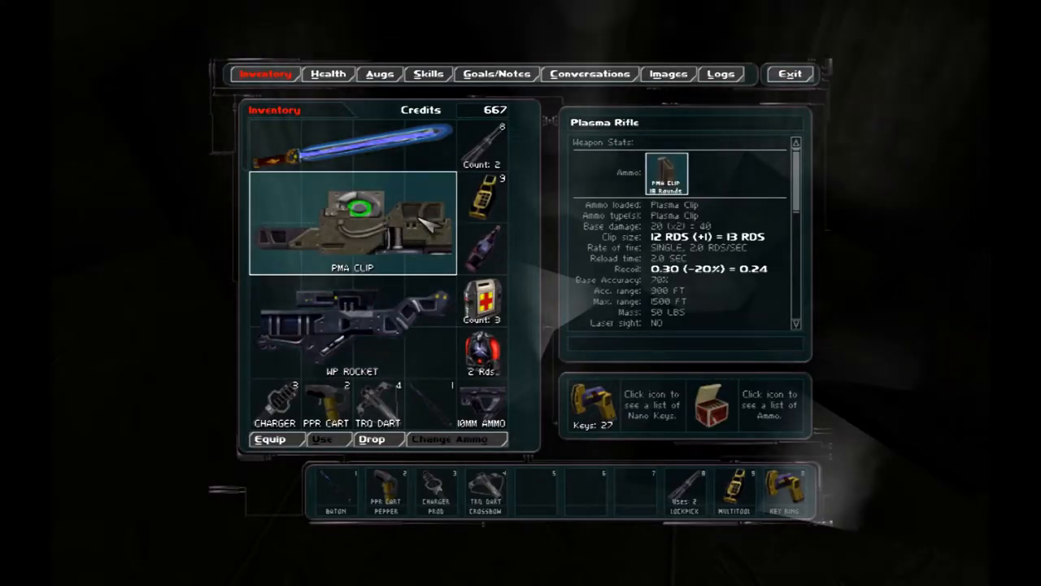
pyautogui.click(351, 325)
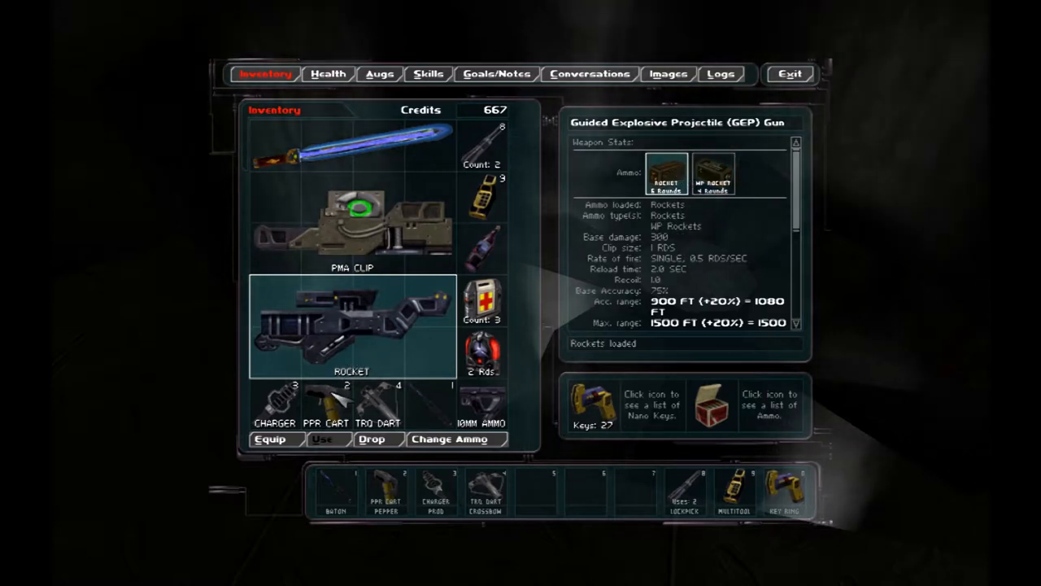
pyautogui.click(352, 224)
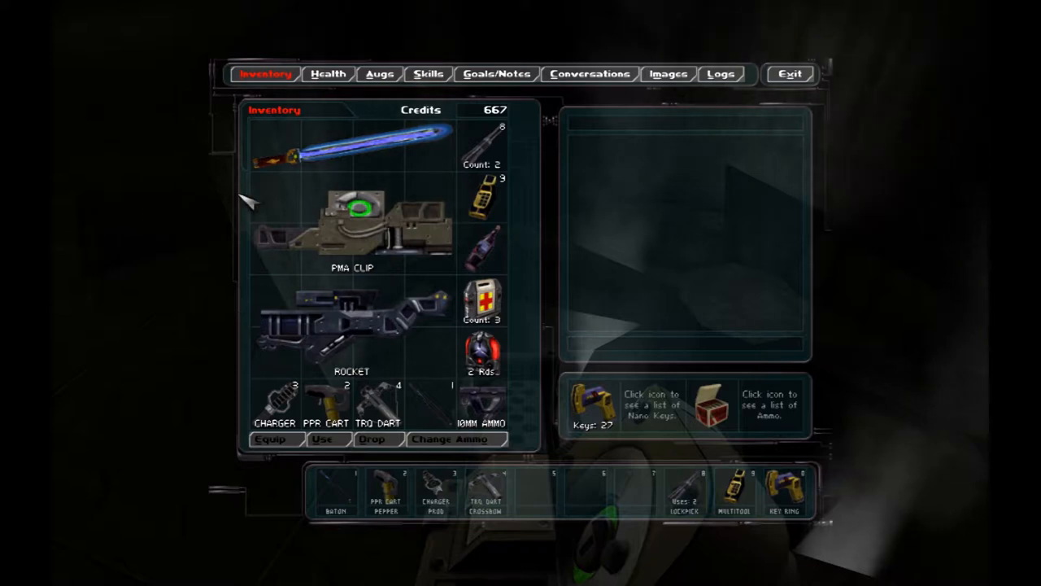
pyautogui.click(351, 224)
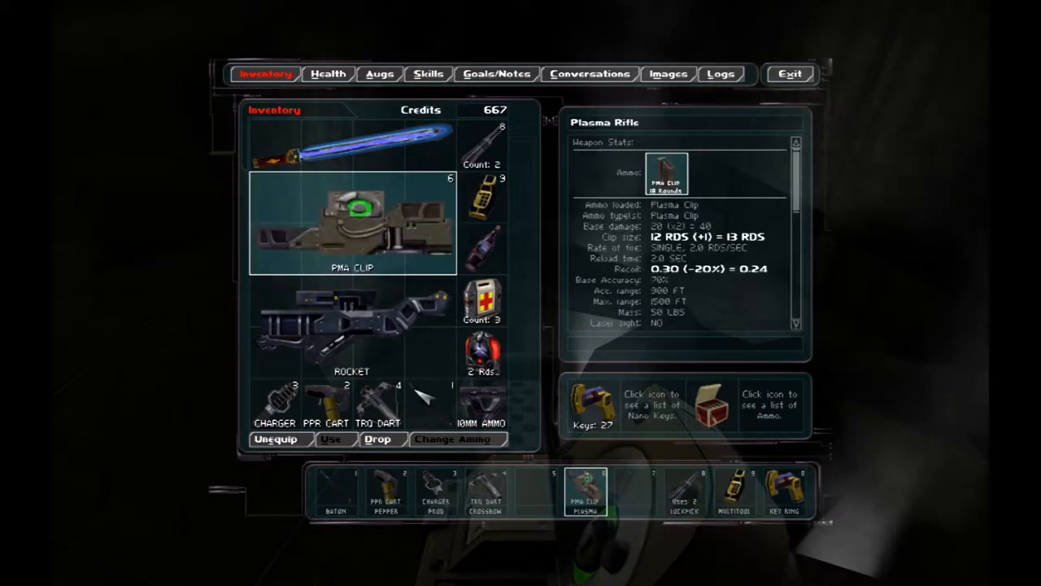
pyautogui.click(352, 325)
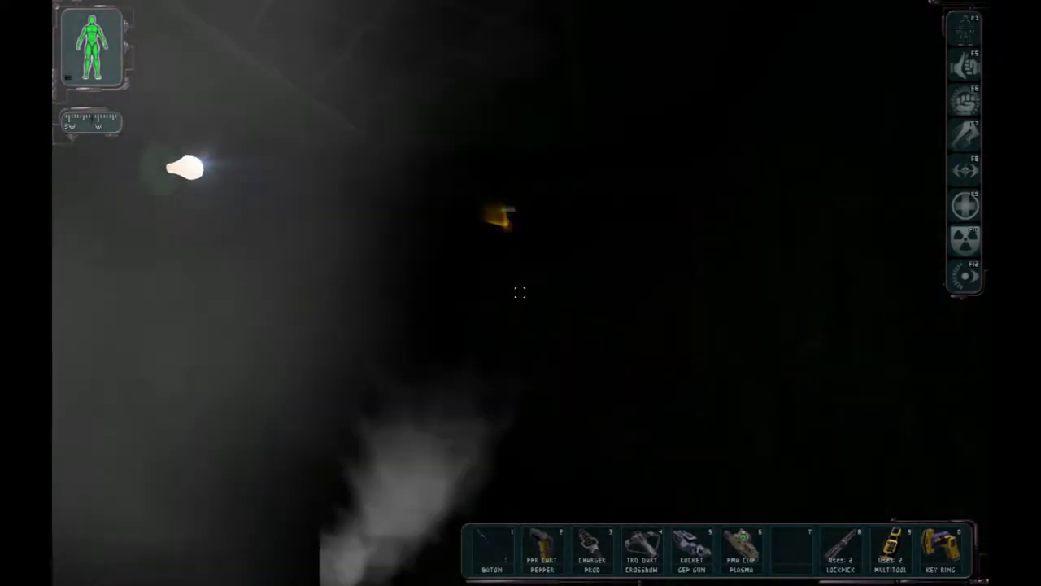
pyautogui.moveTo(325, 293)
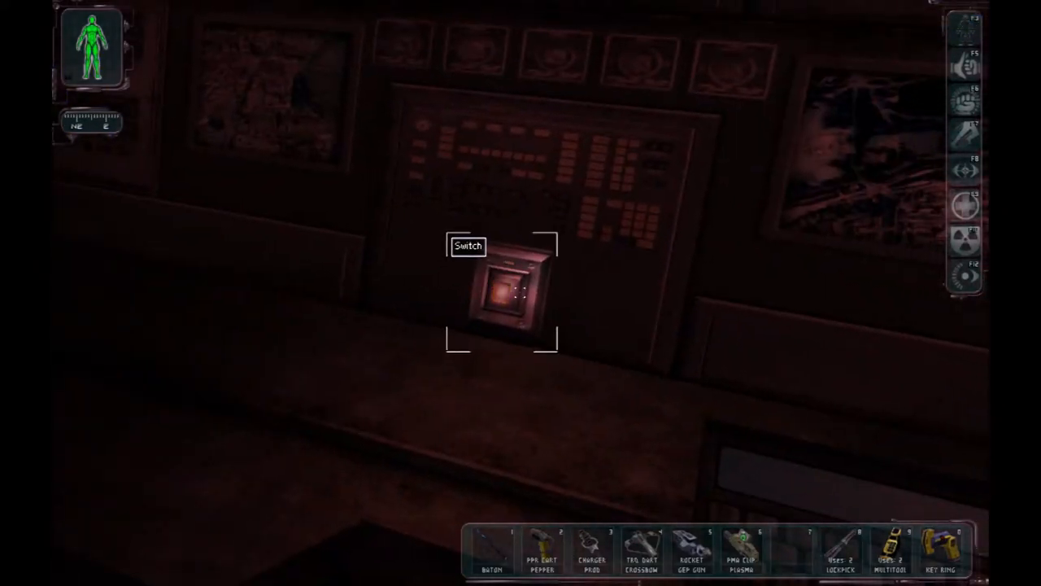
# Activate the control panel switch before the red-lit tunnel.
pyautogui.click(501, 296)
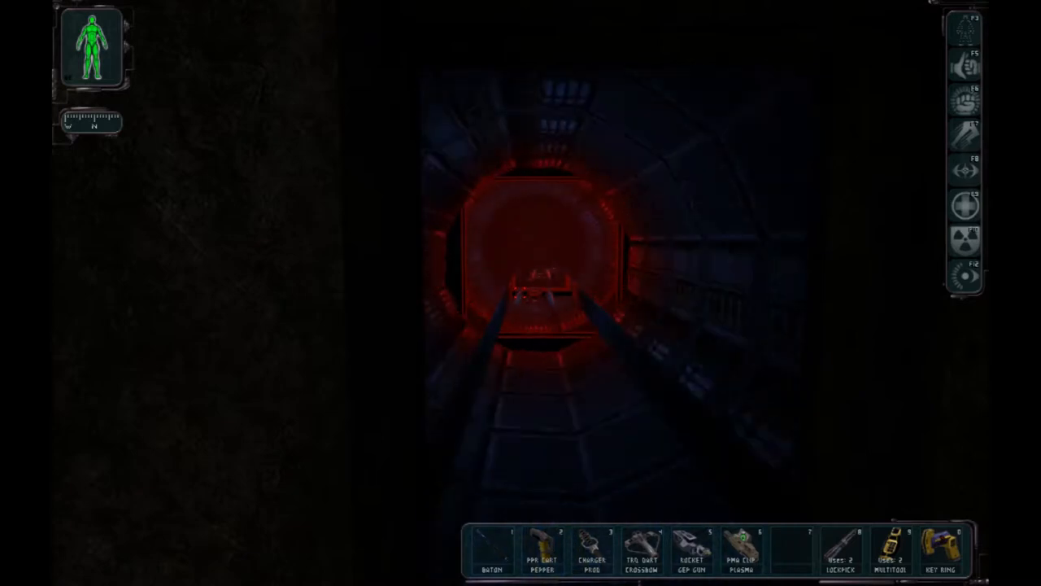
# Overwrite the newest AC System save with current progress.
pyautogui.press('Escape')
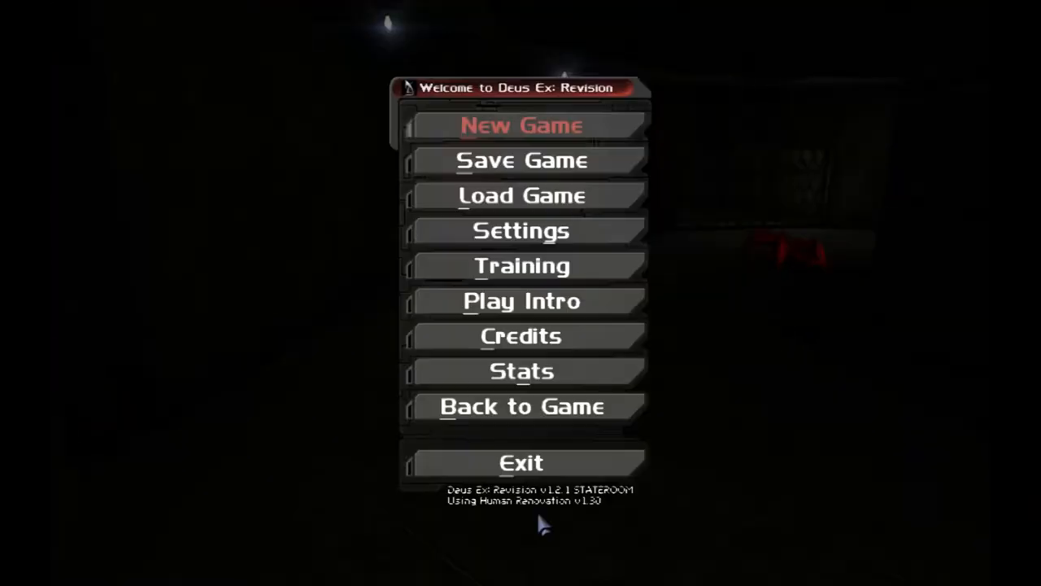
pyautogui.click(521, 161)
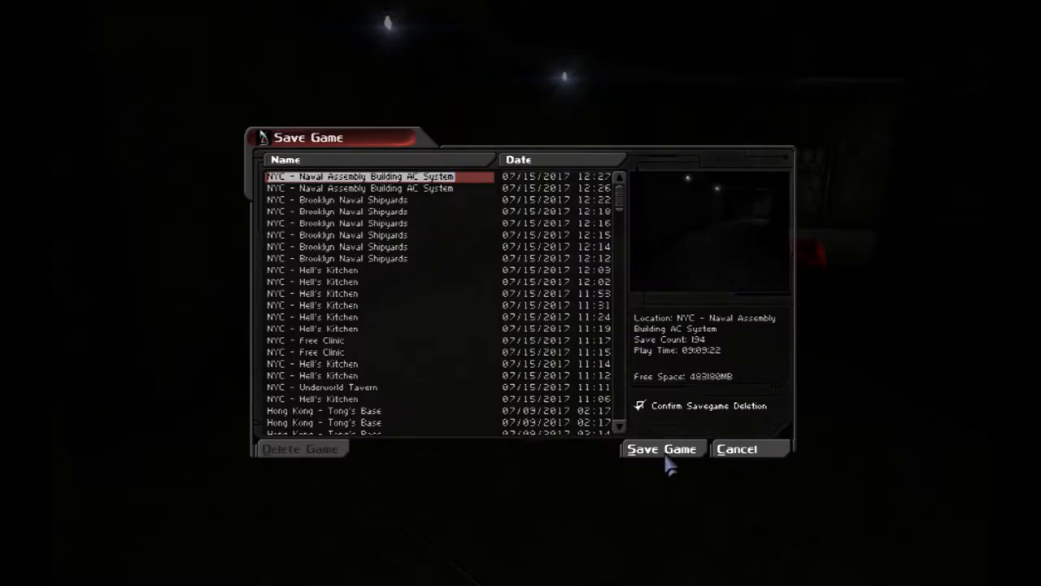
pyautogui.click(661, 449)
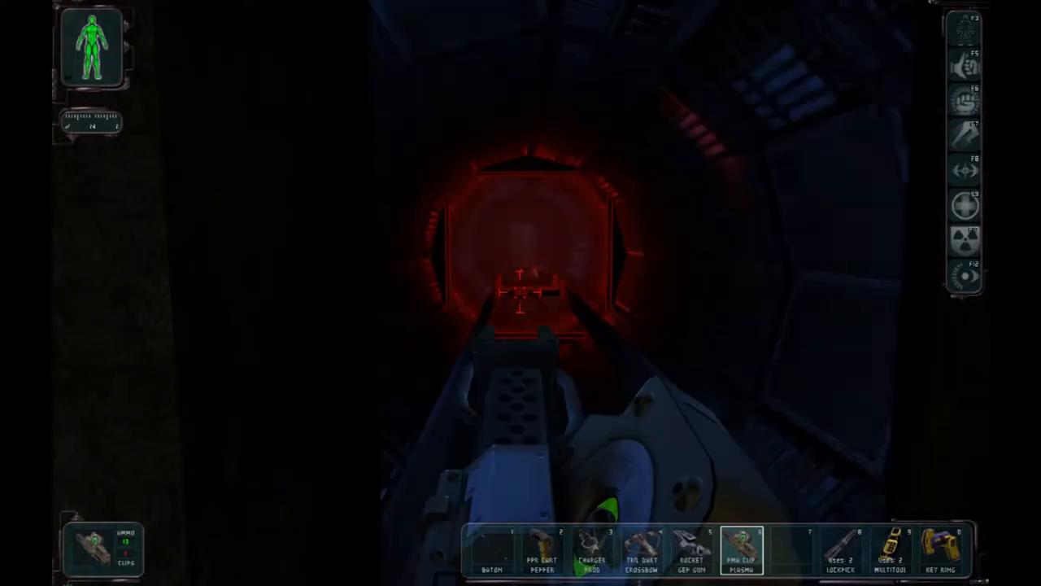
# Pick up a Bioelectric Cell and use it to recharge 20 energy points.
pyautogui.click(520, 293)
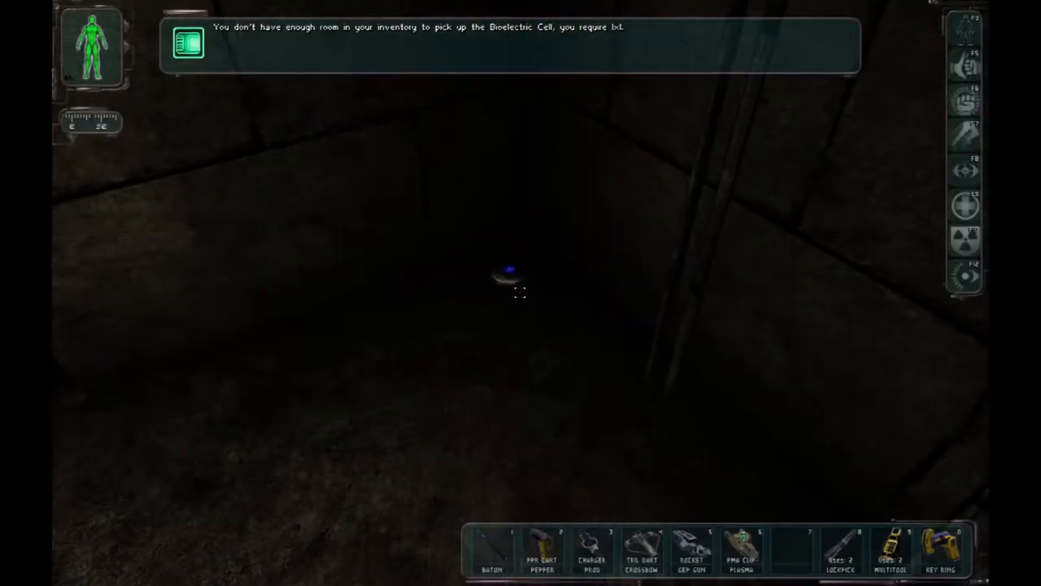
pyautogui.click(507, 271)
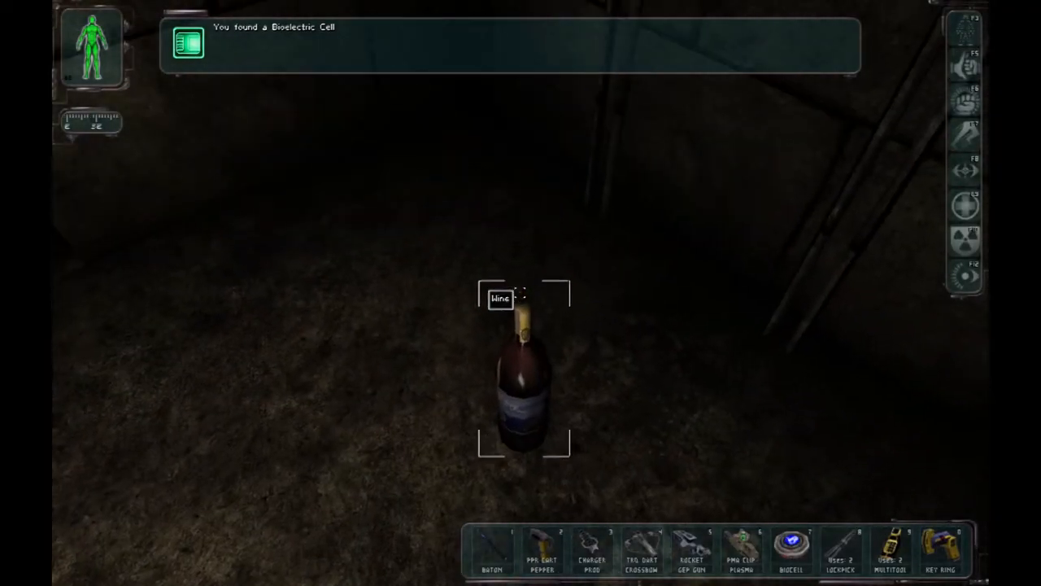
pyautogui.click(791, 550)
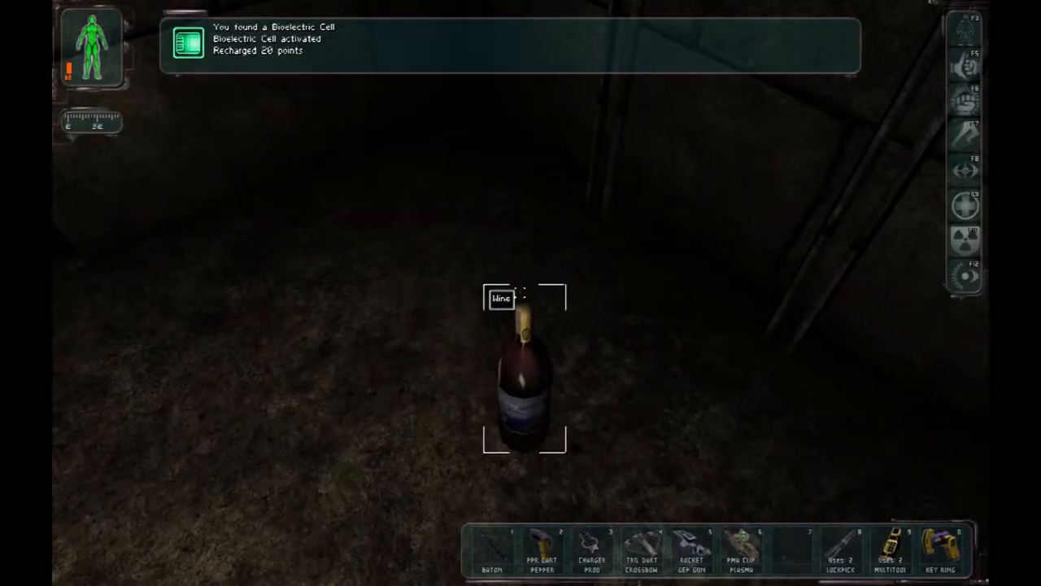
pyautogui.click(524, 382)
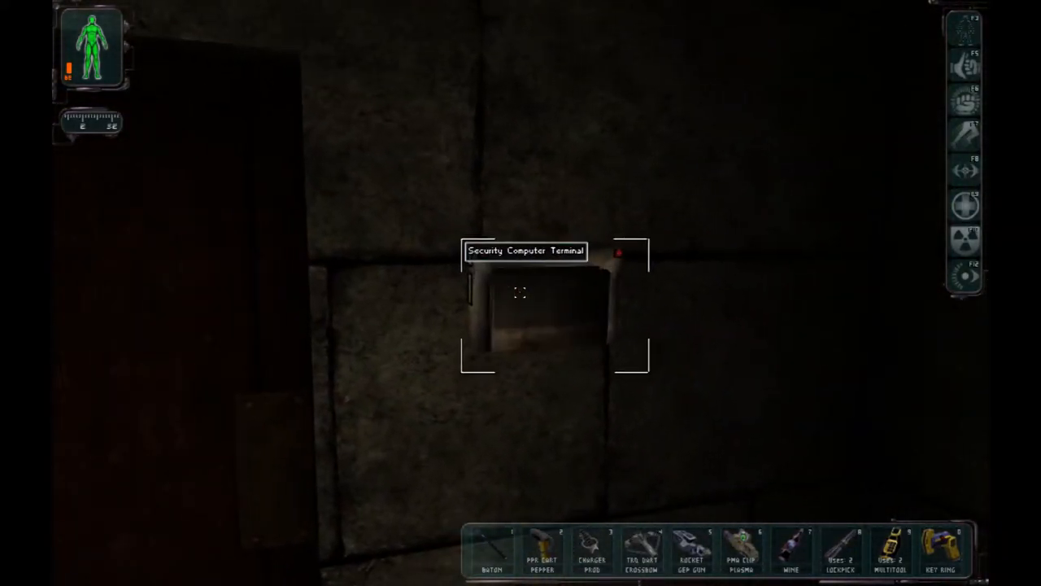
# Hack the security terminal with the ICE Breaker, check the door, and log out.
pyautogui.click(520, 309)
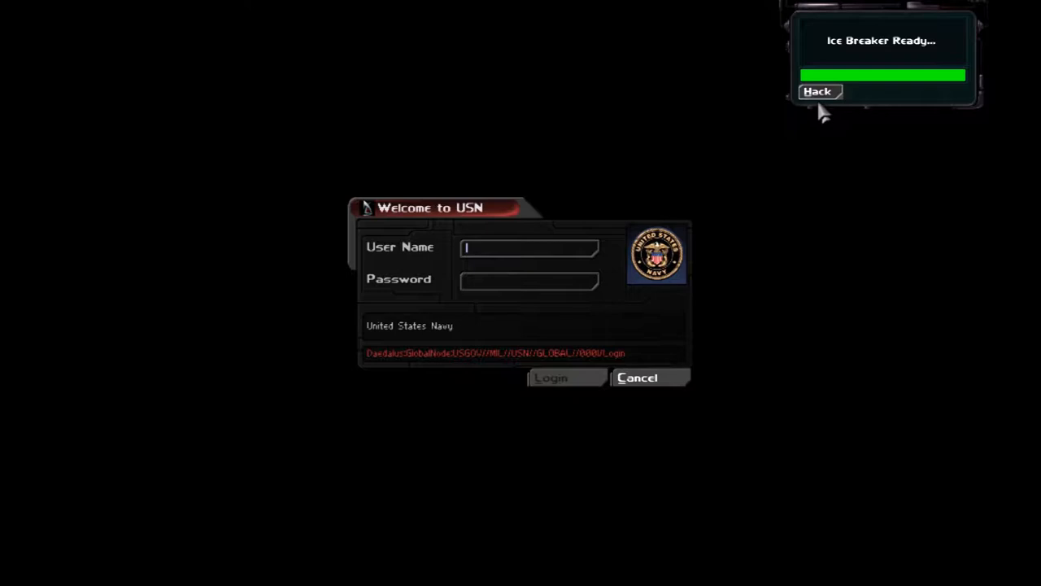
pyautogui.click(817, 91)
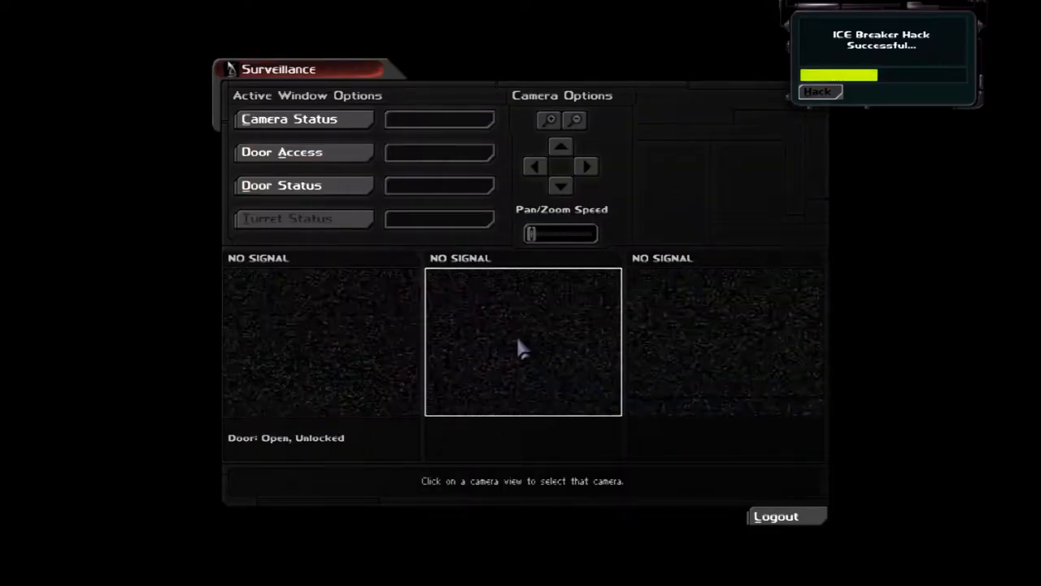
pyautogui.click(724, 341)
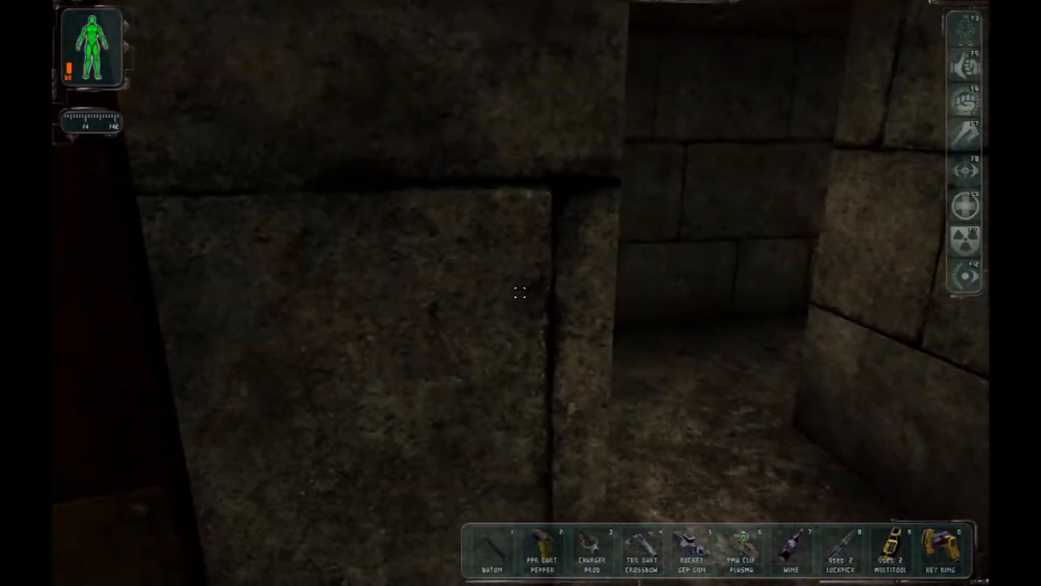
# Save progress over the Naval Assembly Building and Ship slot from the main menu.
pyautogui.press('Escape')
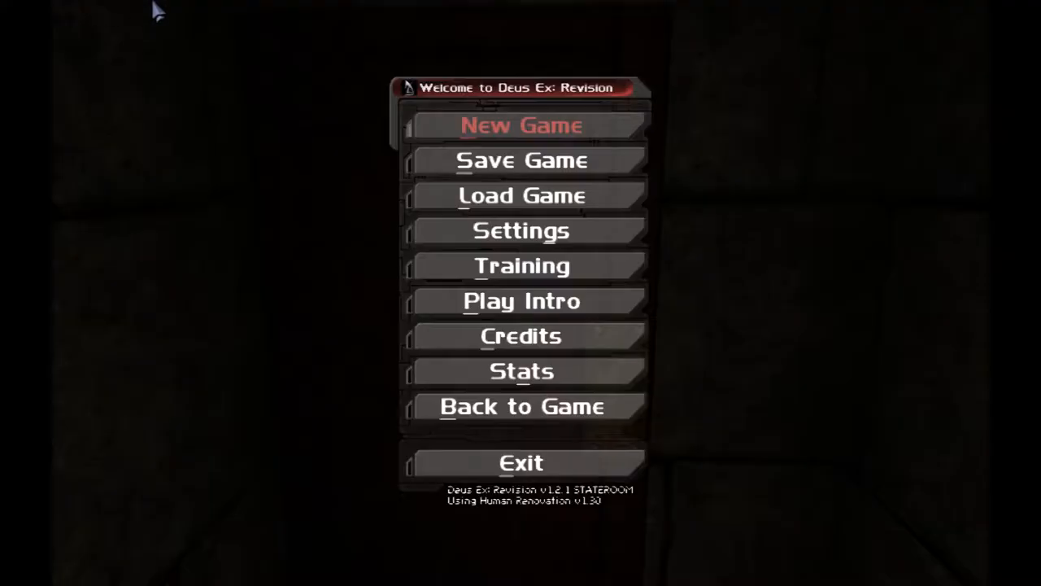
pyautogui.click(521, 161)
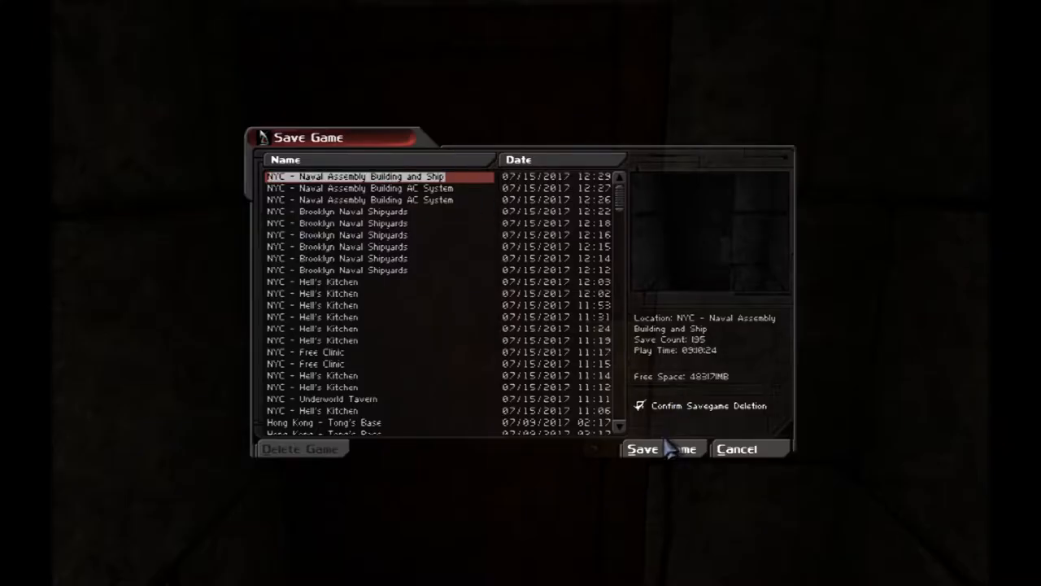
pyautogui.click(641, 449)
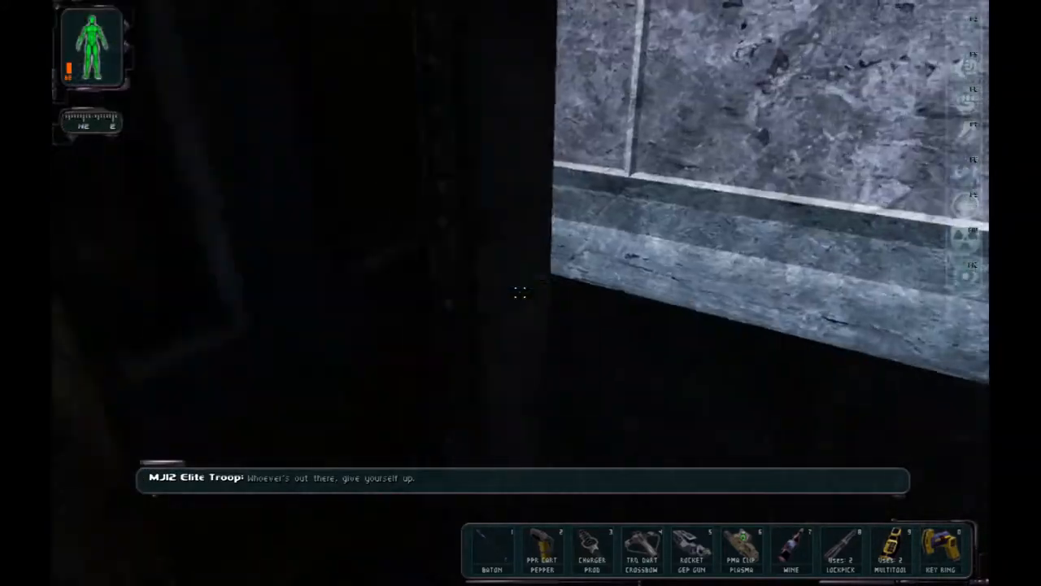
pyautogui.moveTo(521, 293)
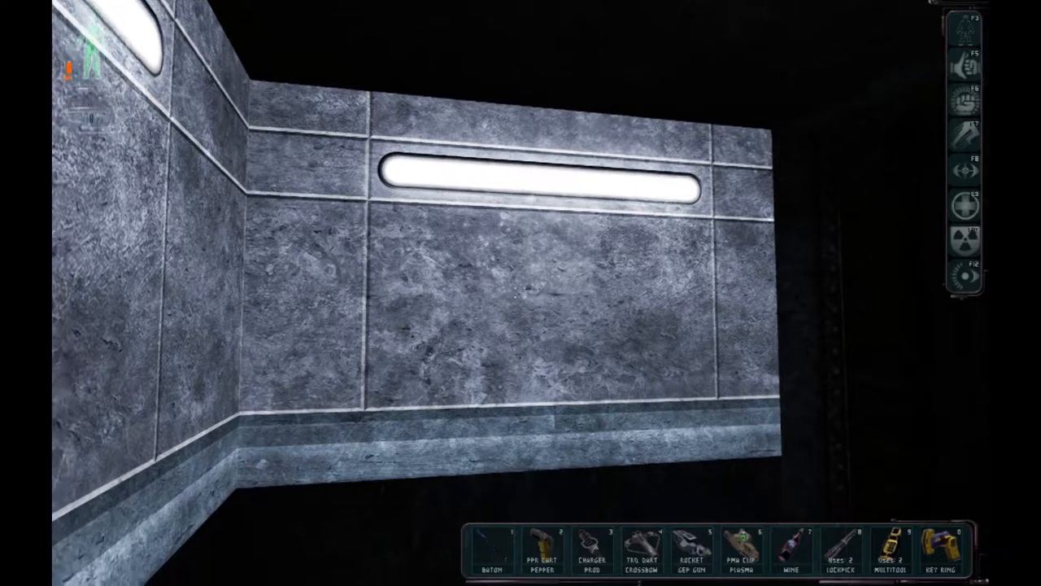
pyautogui.moveTo(521, 293)
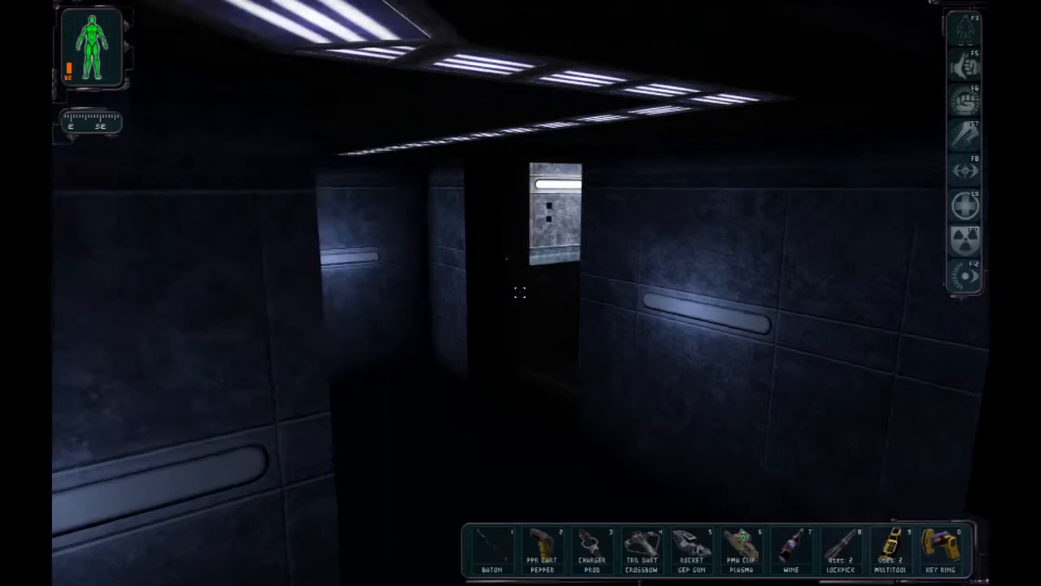
pyautogui.moveTo(520, 293)
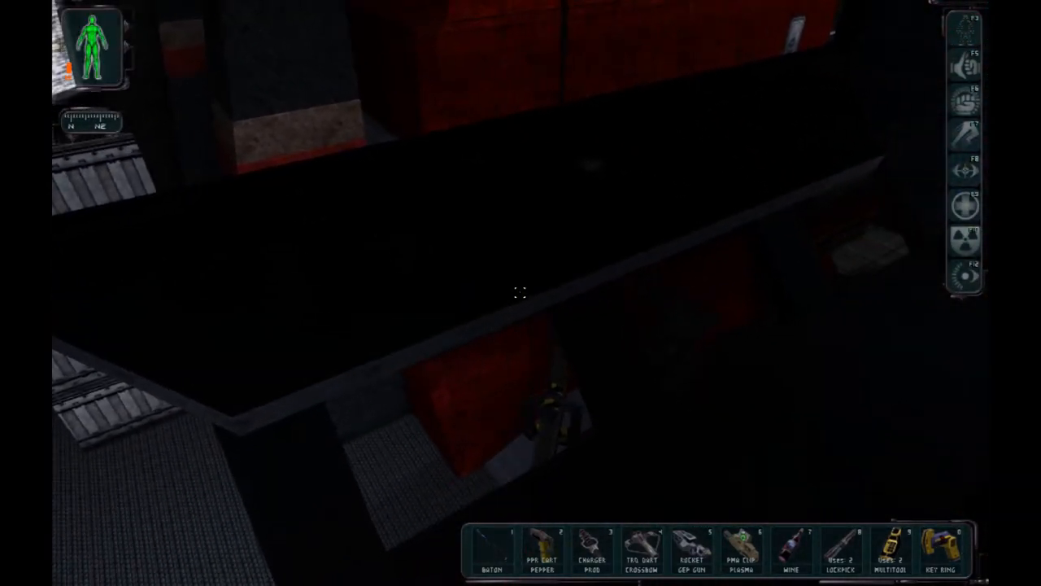
pyautogui.moveTo(520, 293)
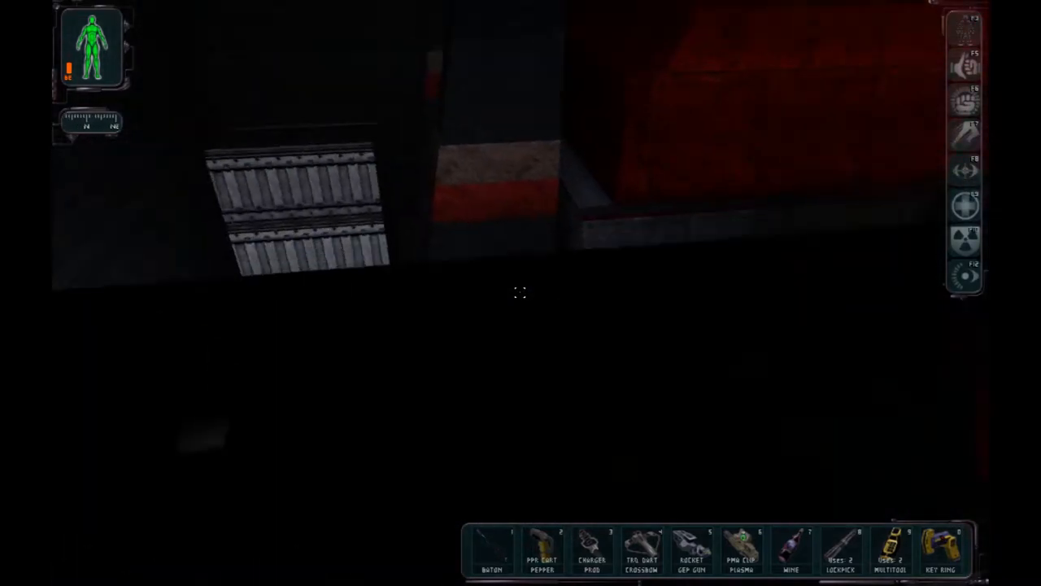
pyautogui.moveTo(521, 293)
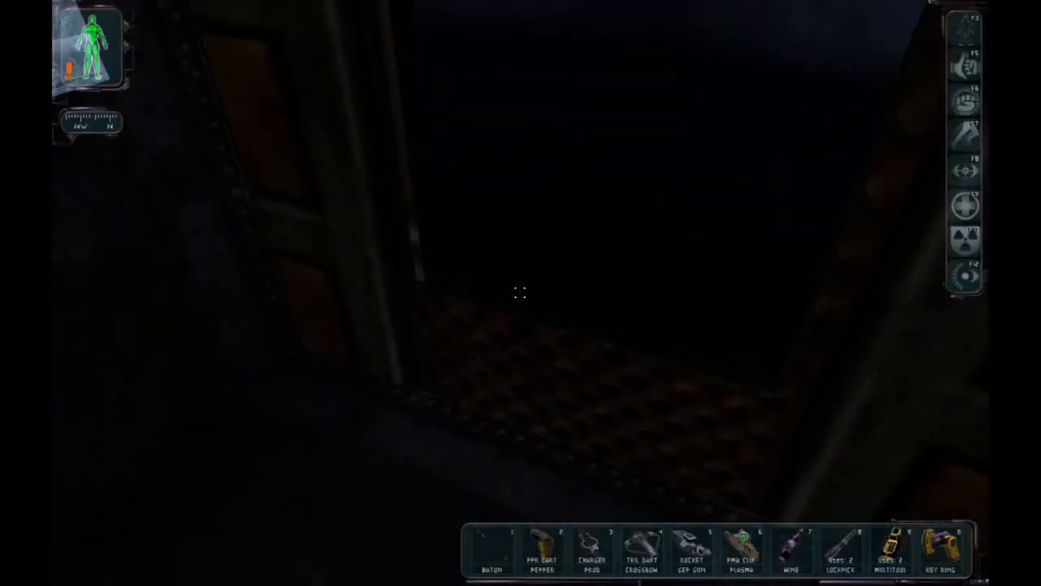
pyautogui.moveTo(521, 293)
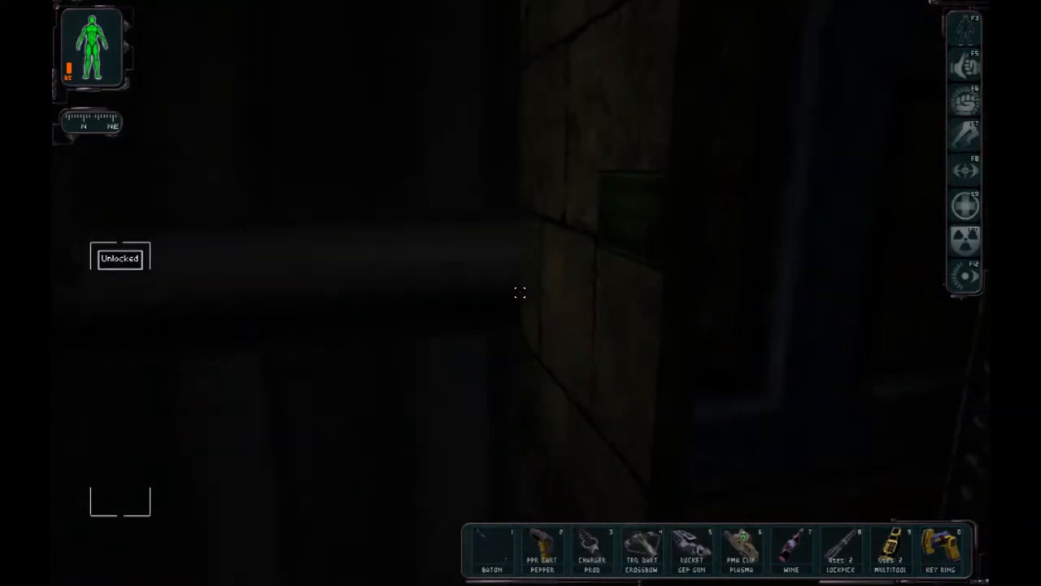
pyautogui.moveTo(520, 292)
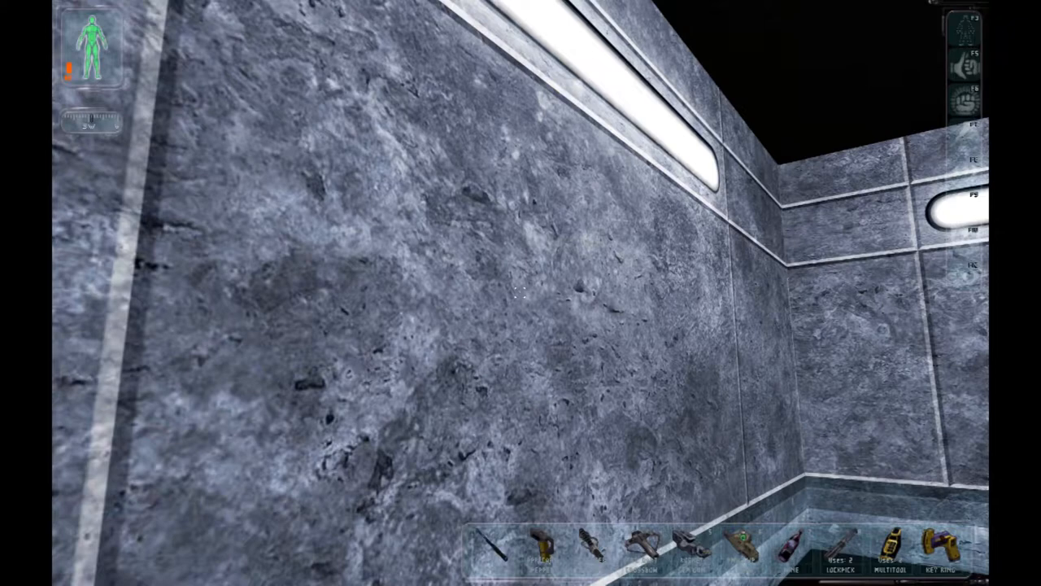
pyautogui.moveTo(517, 296)
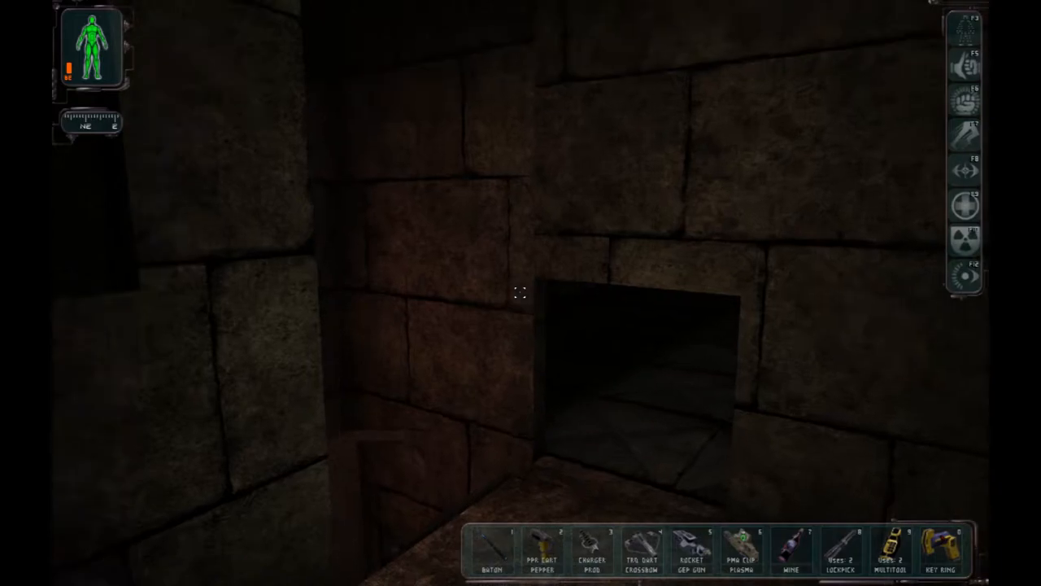
pyautogui.moveTo(521, 293)
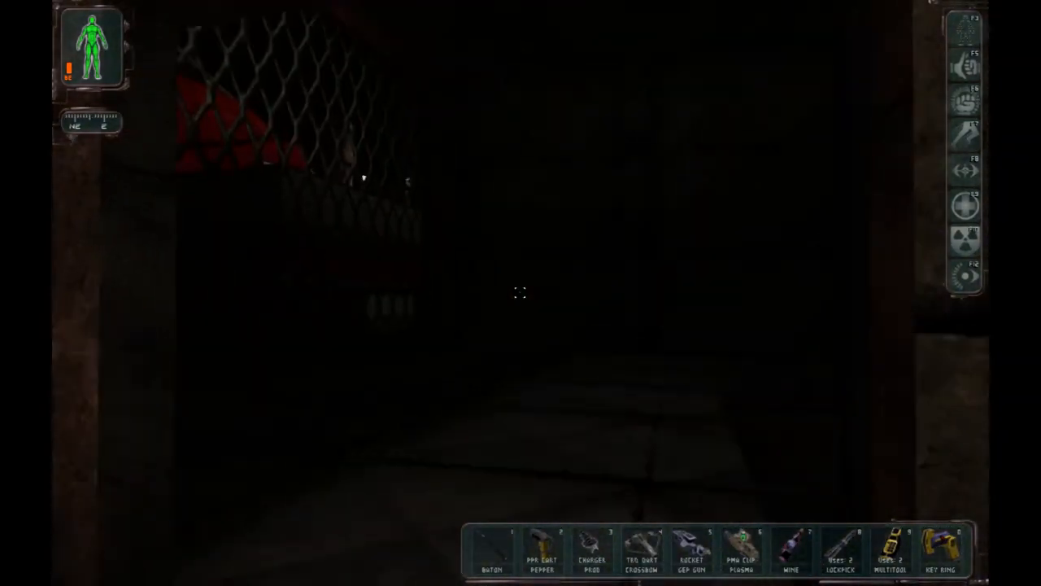
pyautogui.moveTo(521, 292)
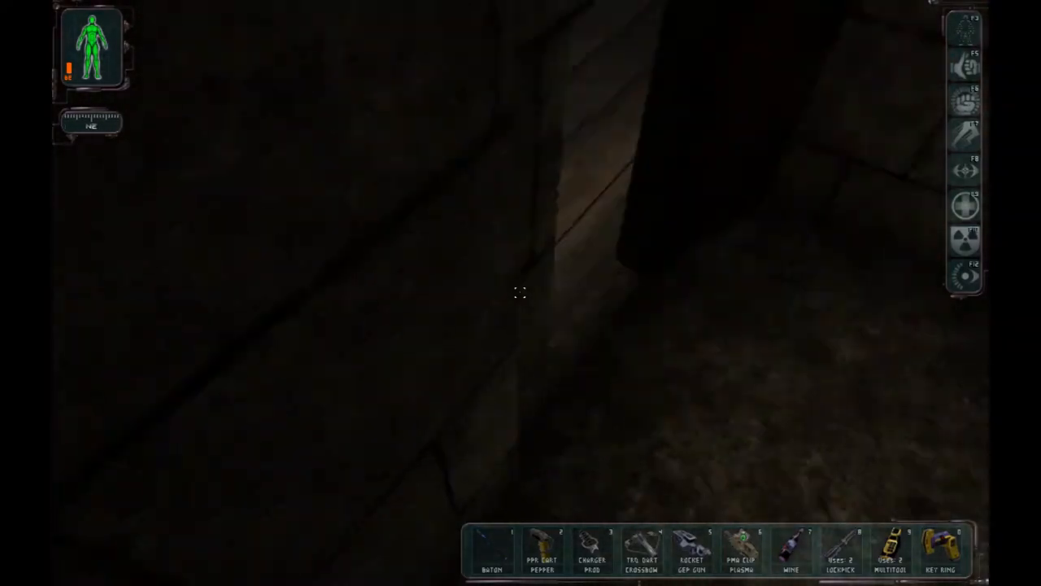
# Save progress again over the Naval Assembly Building and Ship slot.
pyautogui.press('Escape')
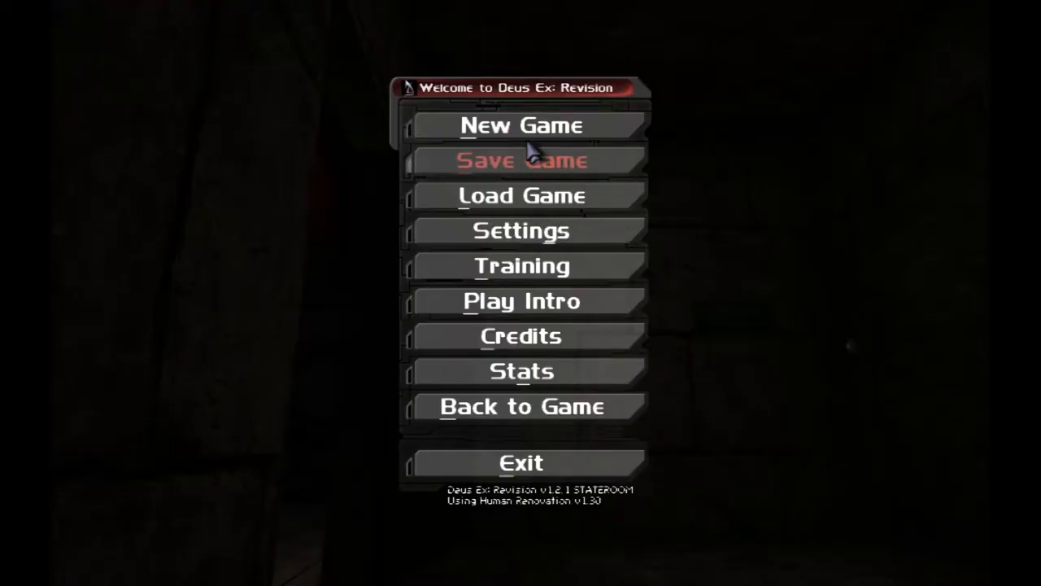
pyautogui.click(521, 161)
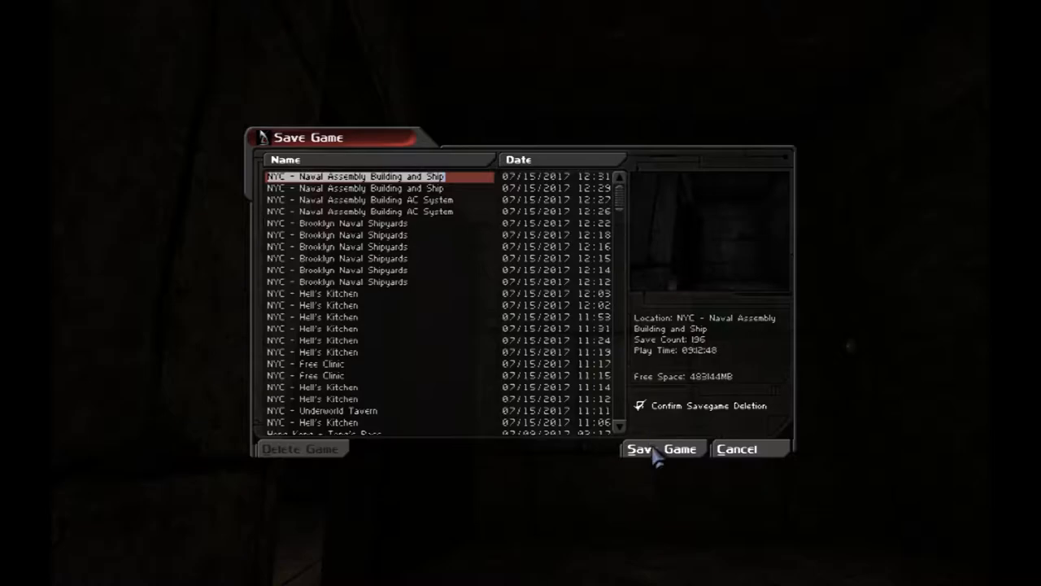
pyautogui.click(661, 449)
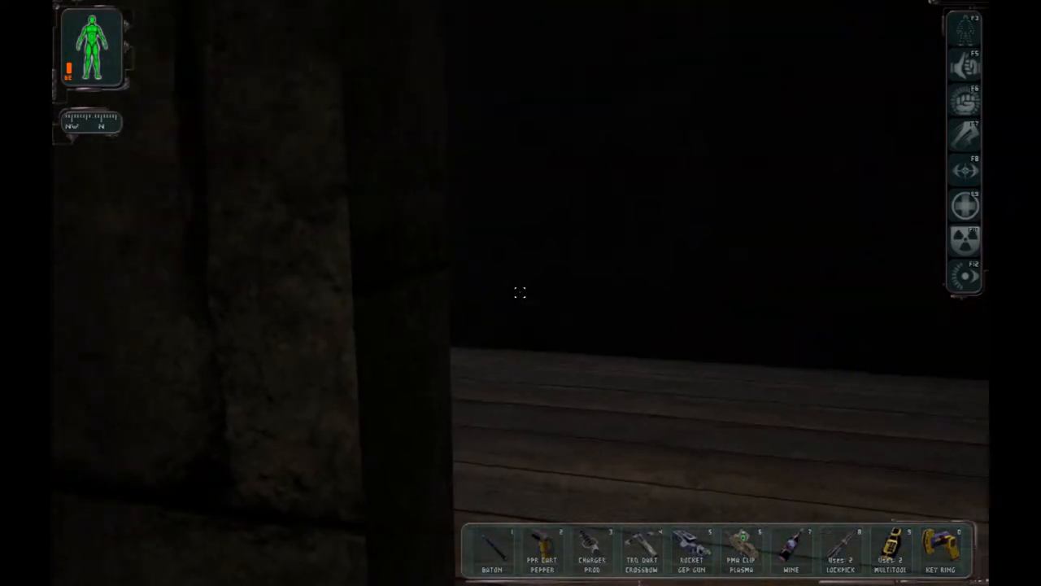
pyautogui.moveTo(521, 292)
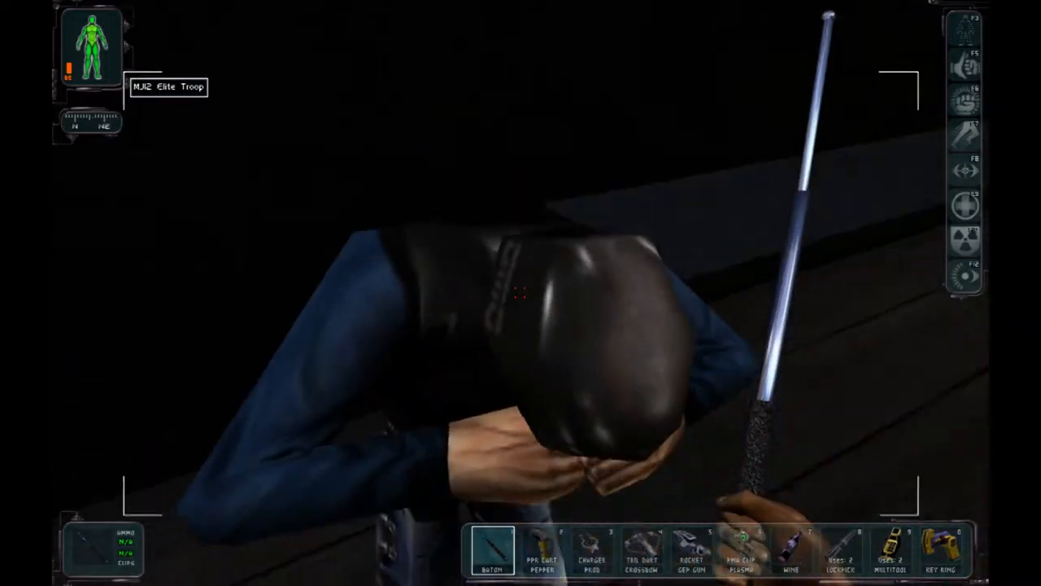
# Reload the latest Naval Assembly Building and Ship save after dying.
pyautogui.press('Escape')
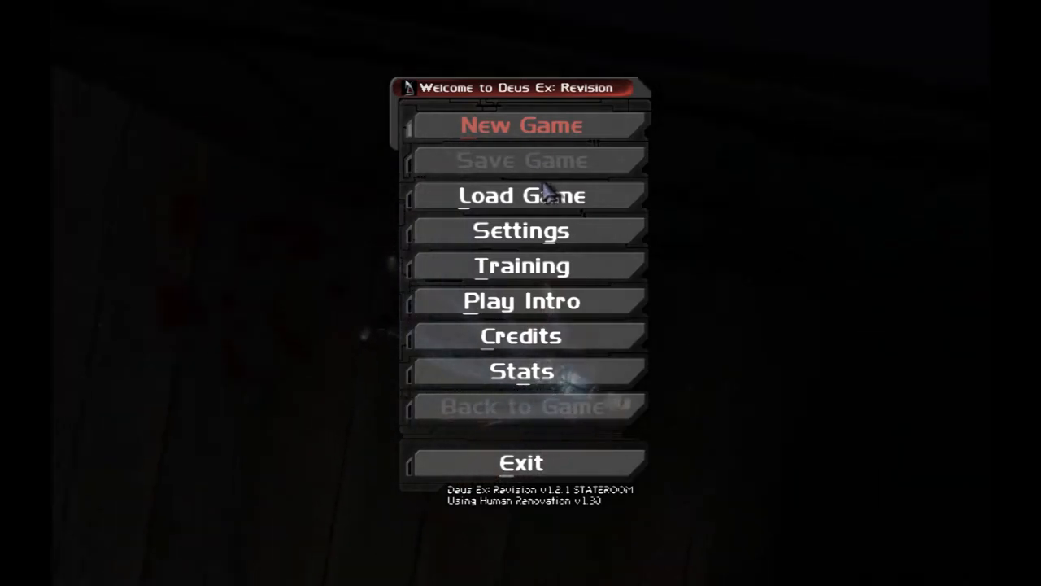
pyautogui.click(521, 195)
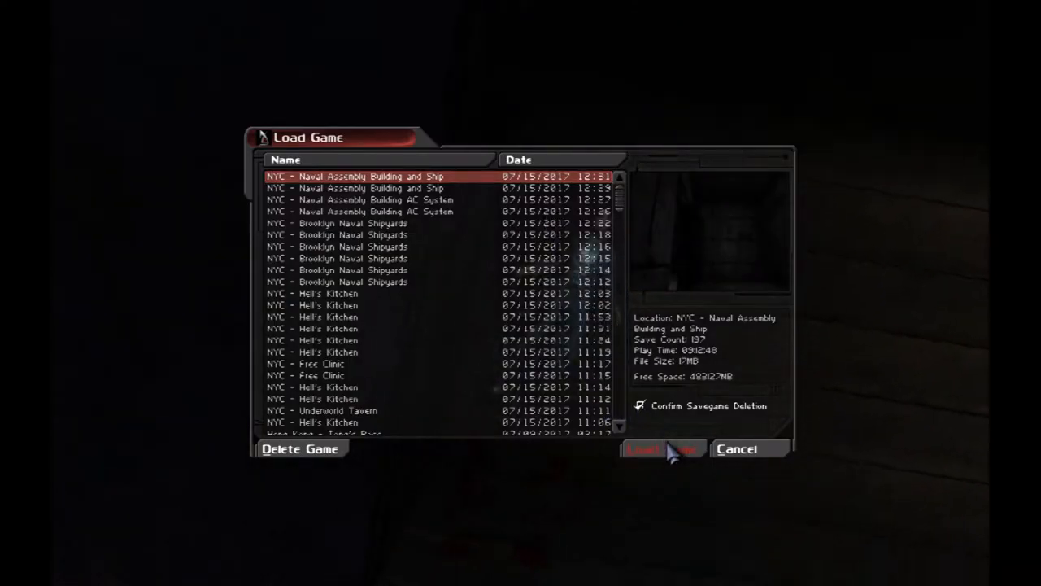
pyautogui.click(643, 449)
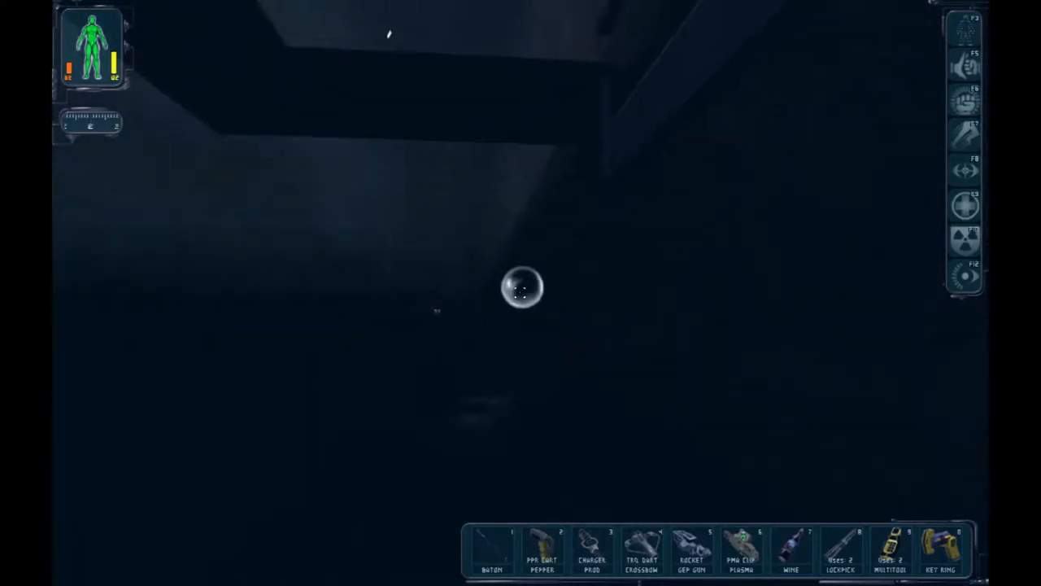
pyautogui.moveTo(521, 293)
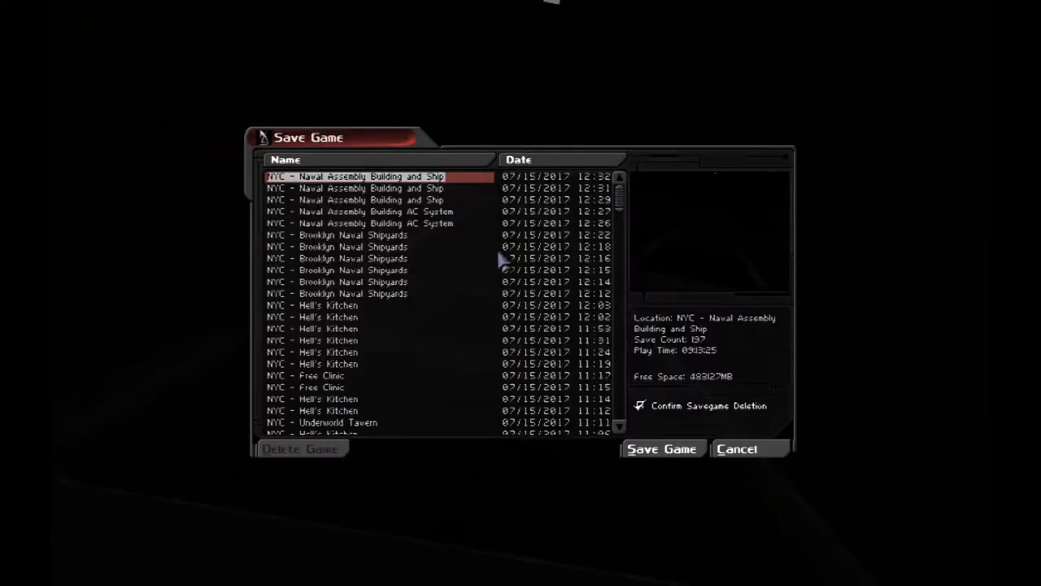
# Save progress once more as a new Naval Assembly Building and Ship entry.
pyautogui.click(661, 449)
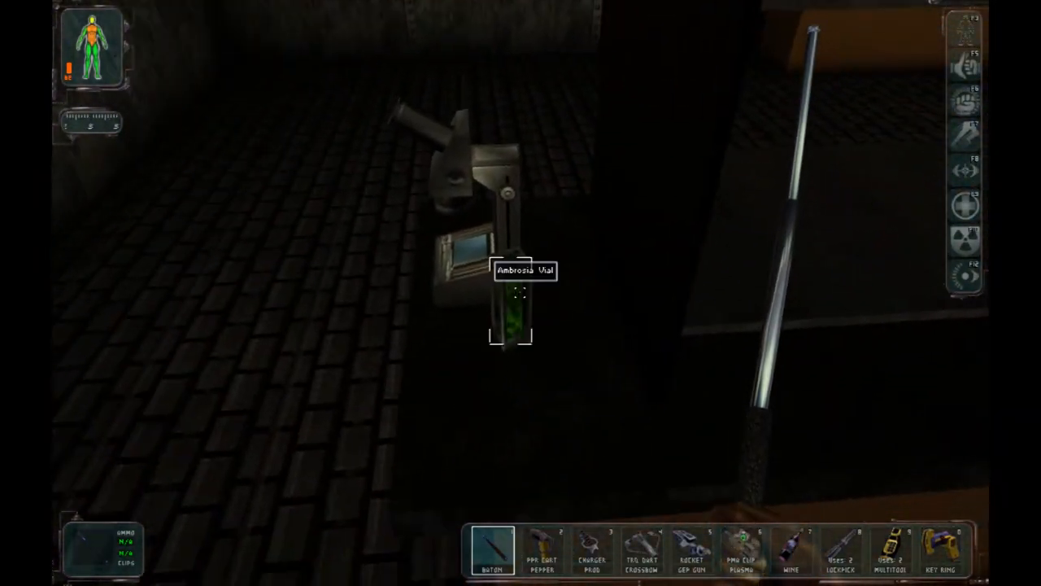
# Select the top Naval Assembly Building and Ship save and load it.
pyautogui.click(513, 318)
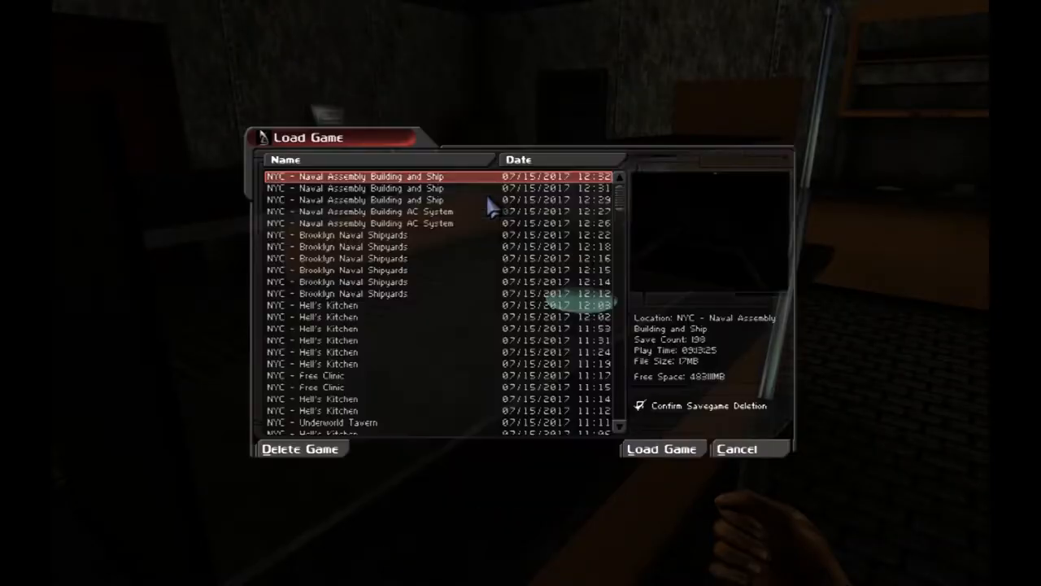
pyautogui.click(660, 450)
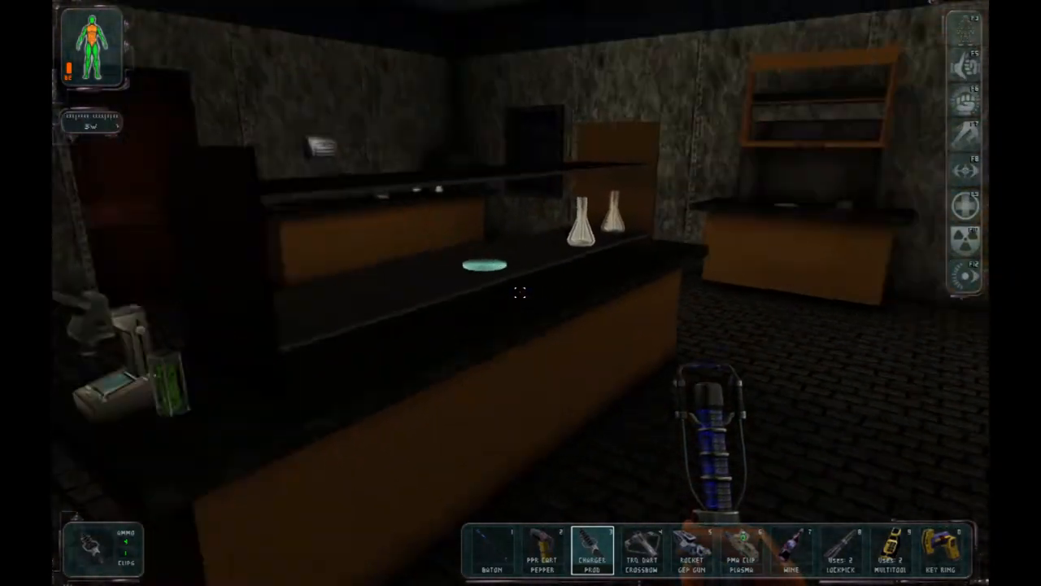
pyautogui.moveTo(521, 293)
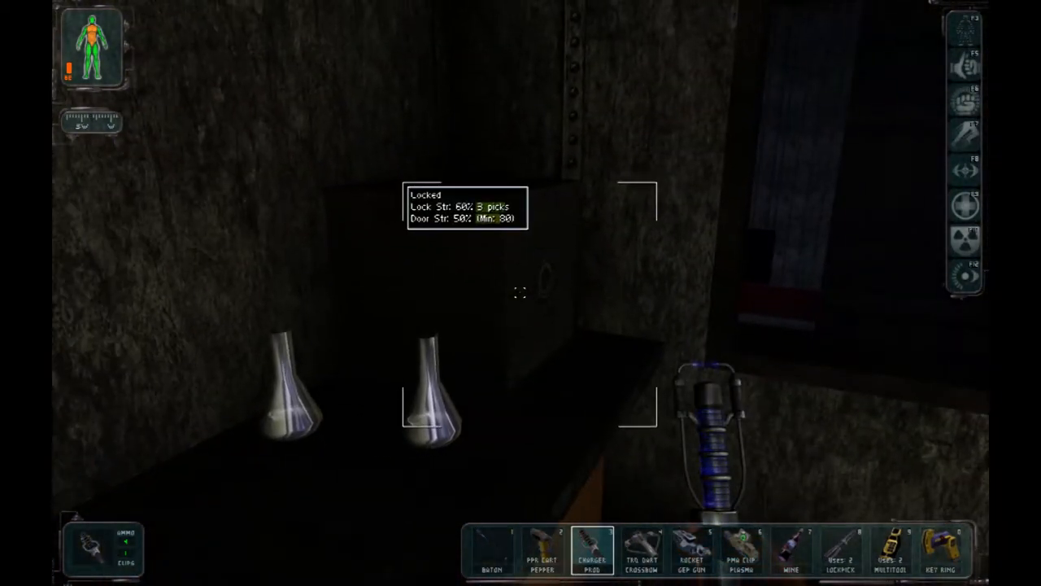
# Return to the game, then drink the bottle of wine from the inventory.
pyautogui.press('Escape')
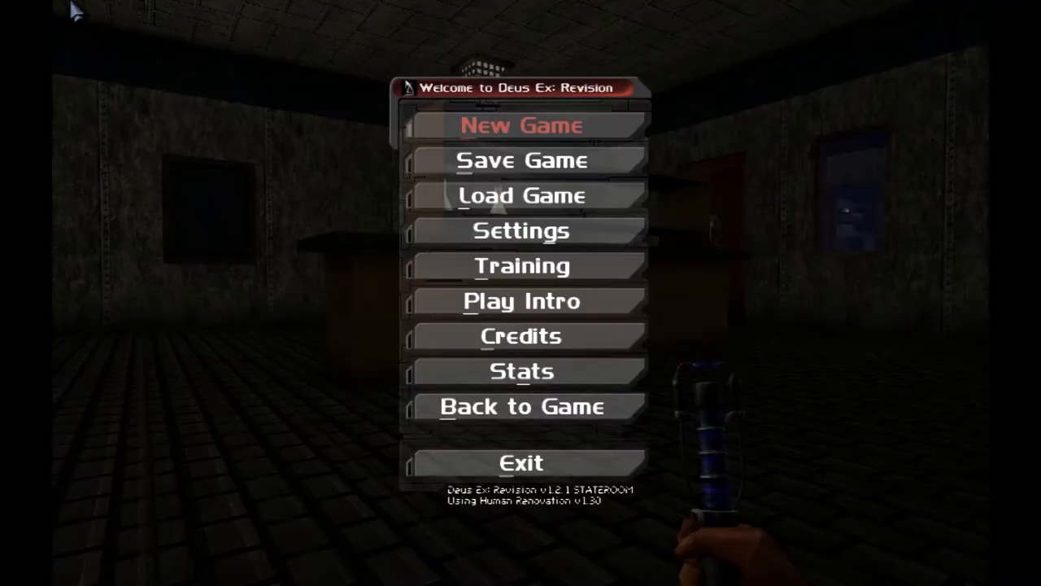
pyautogui.click(521, 407)
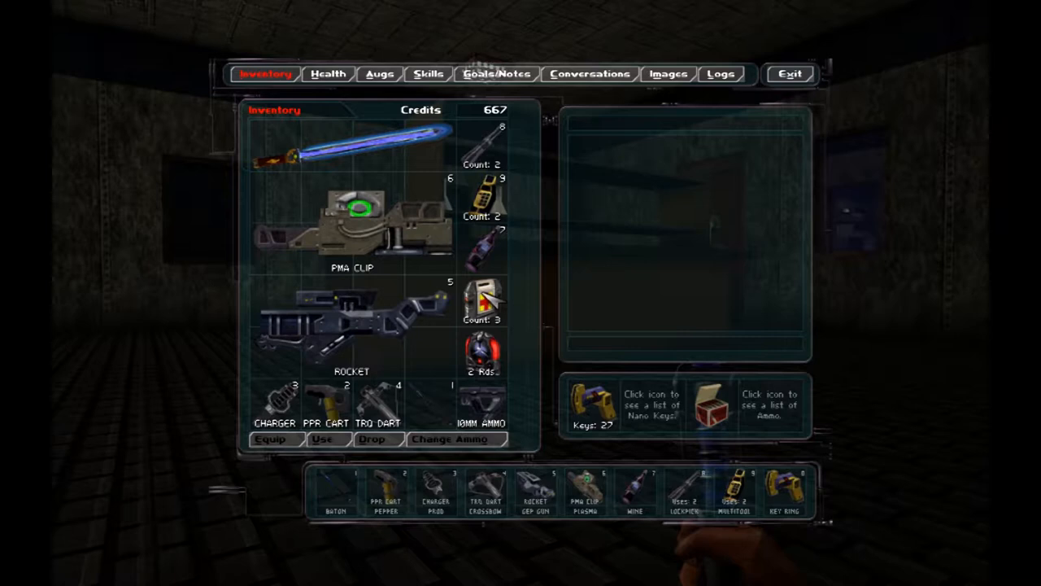
pyautogui.click(482, 248)
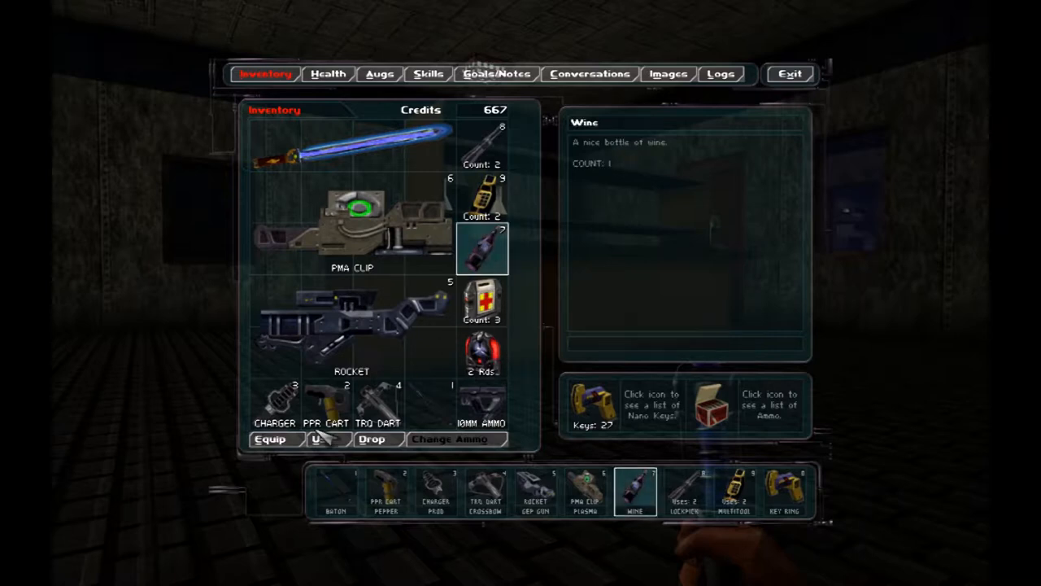
pyautogui.click(328, 439)
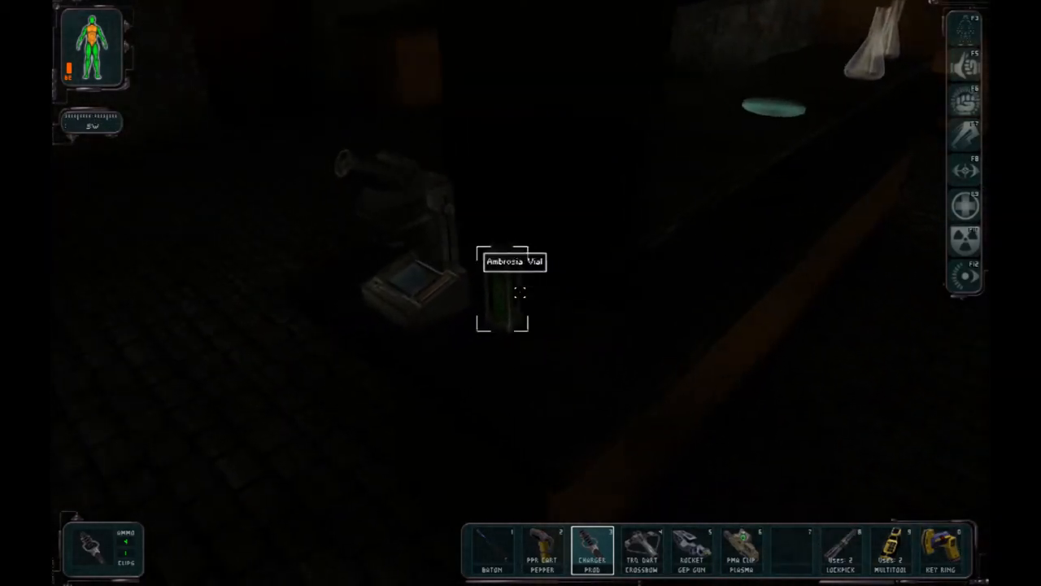
# Pick up the Ambrosia Vial and walk the corridors to the locked door.
pyautogui.click(501, 301)
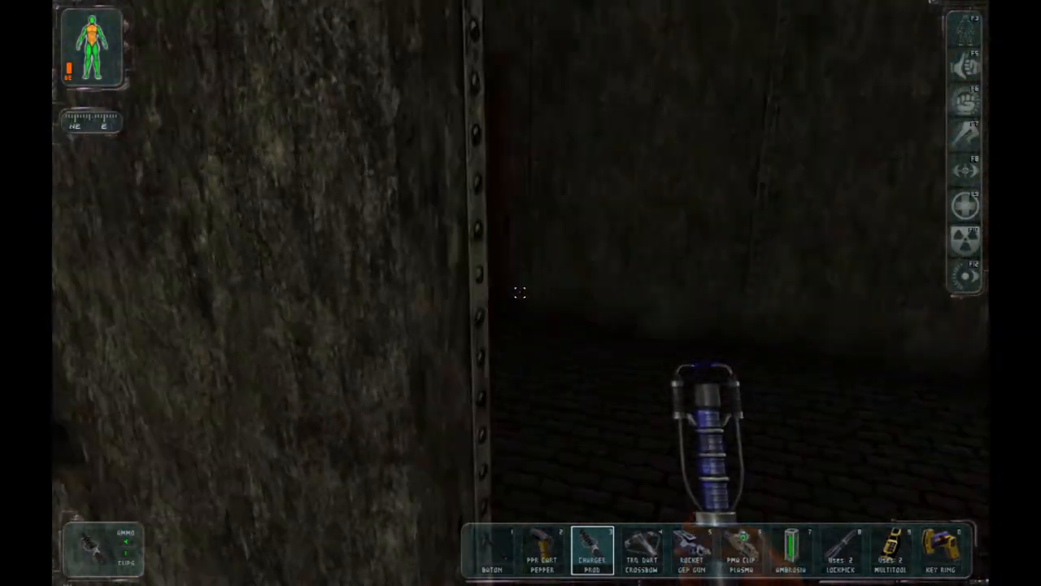
pyautogui.moveTo(521, 293)
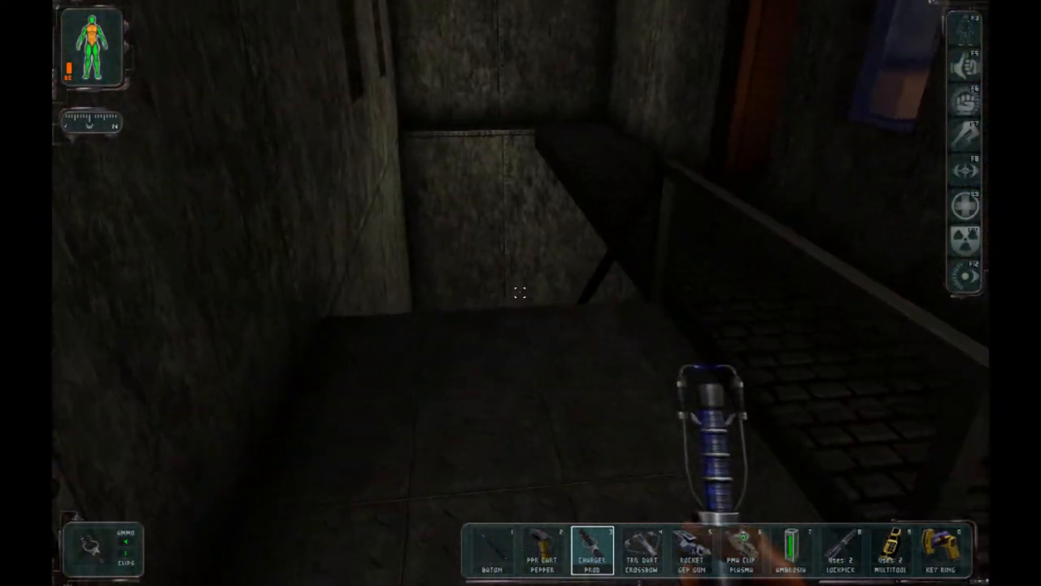
pyautogui.moveTo(520, 293)
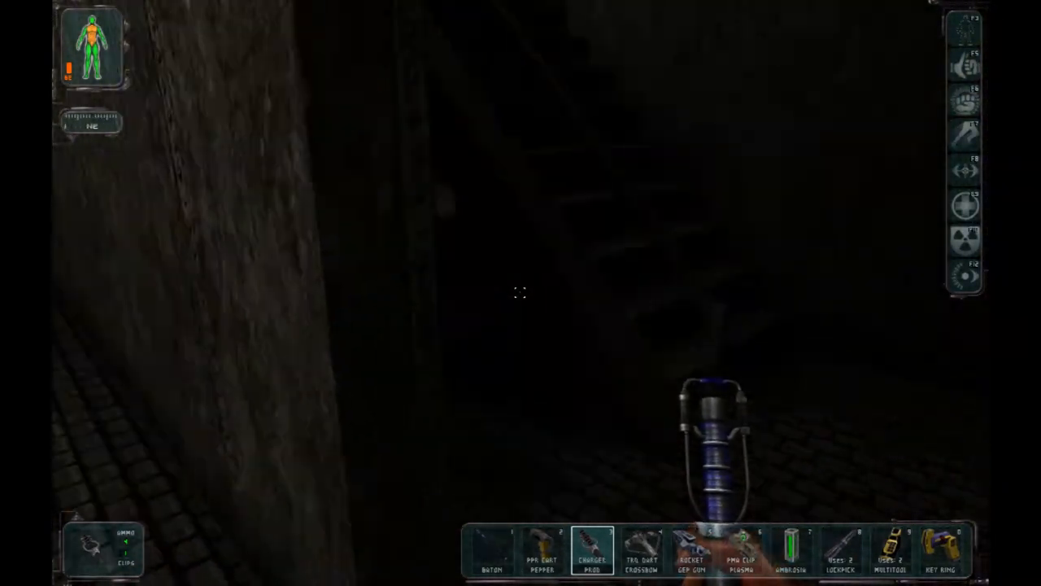
pyautogui.moveTo(521, 293)
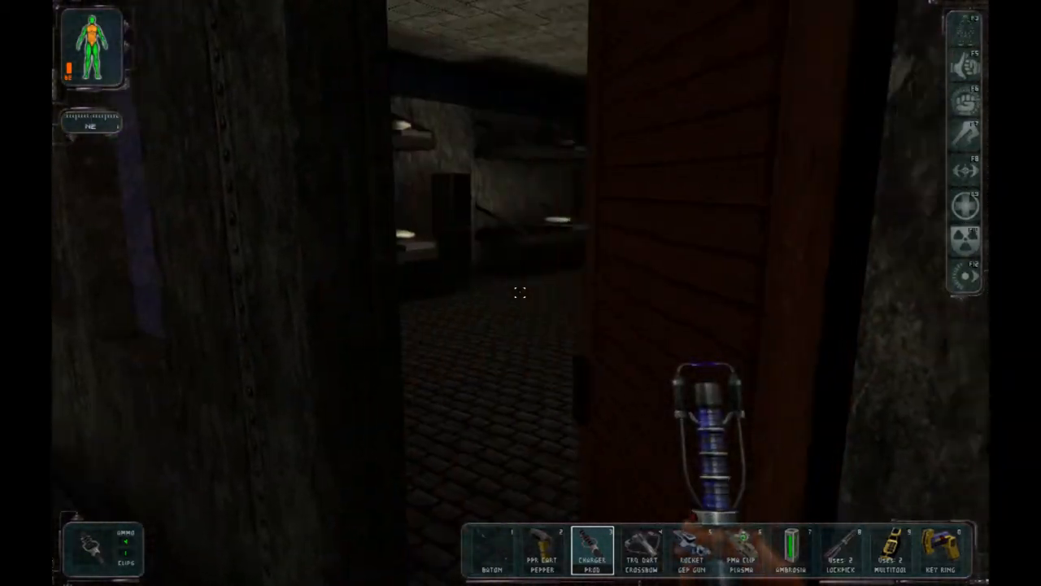
pyautogui.moveTo(521, 293)
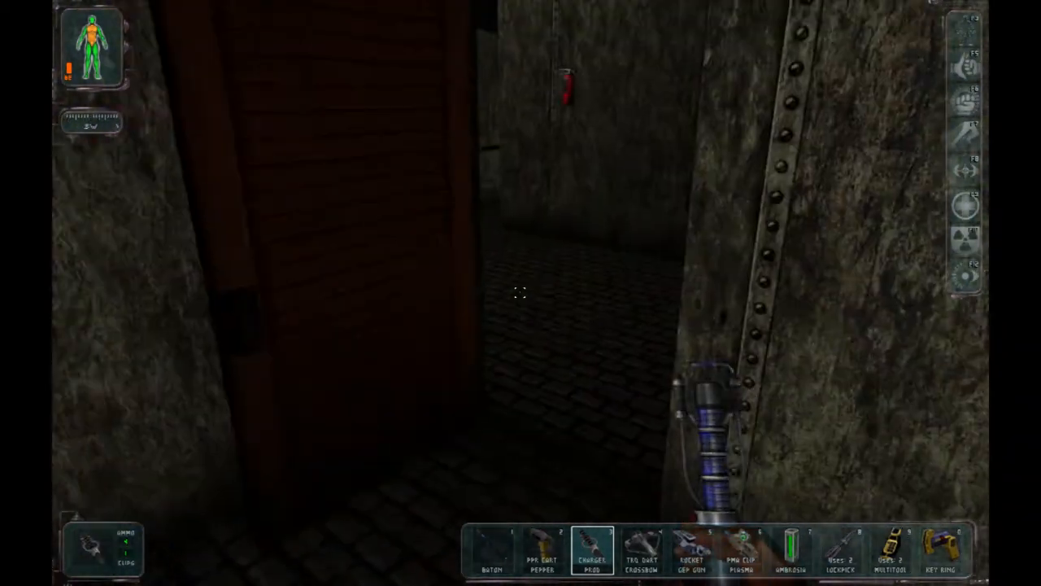
pyautogui.moveTo(520, 293)
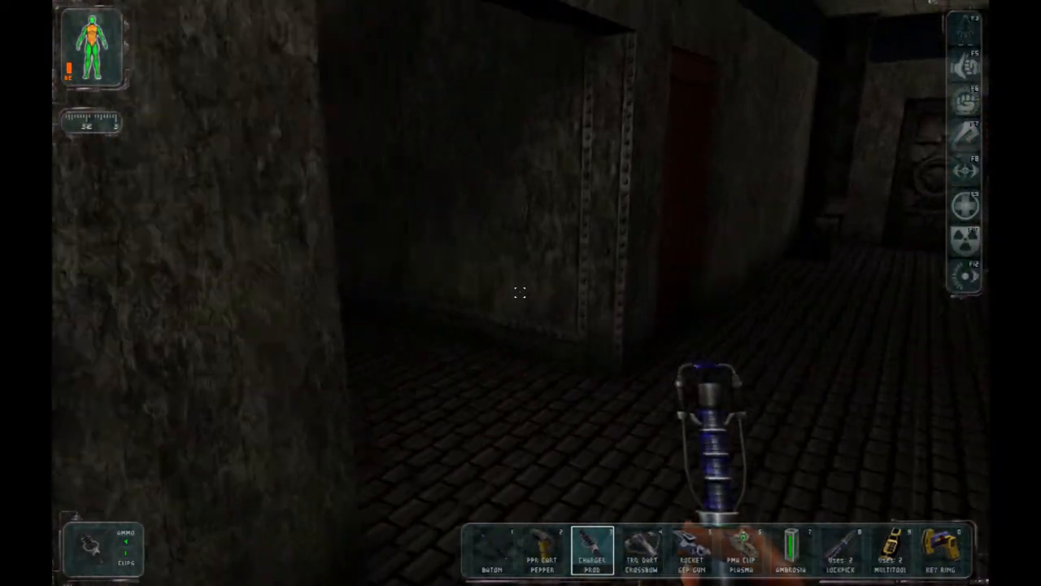
pyautogui.press('W')
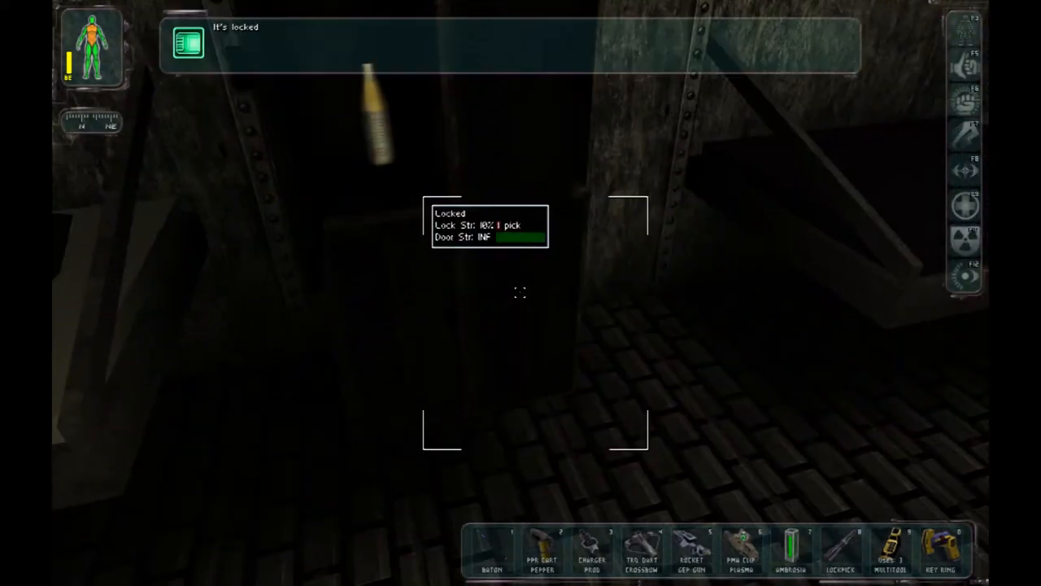
pyautogui.moveTo(521, 292)
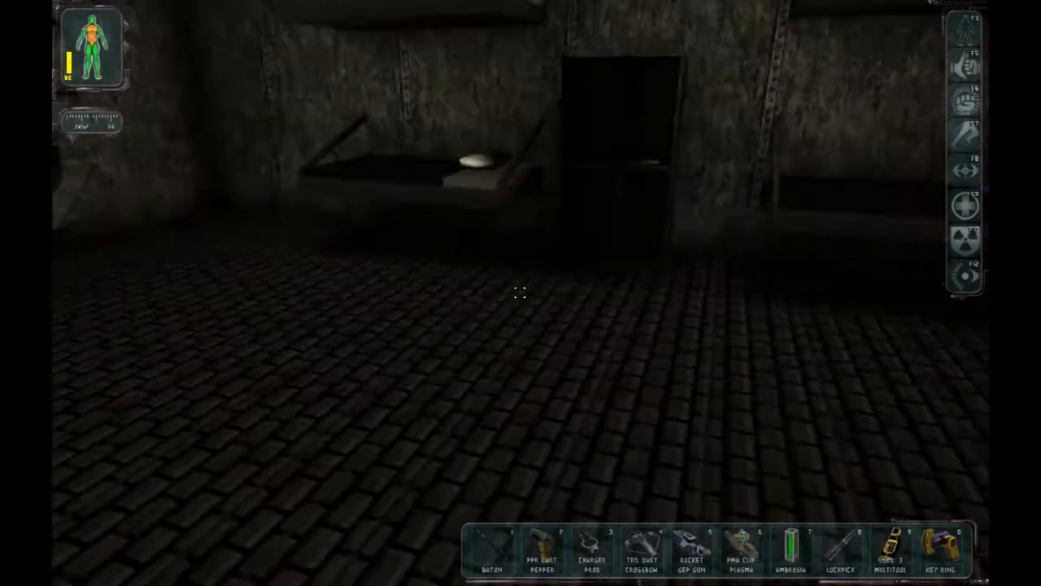
pyautogui.moveTo(521, 292)
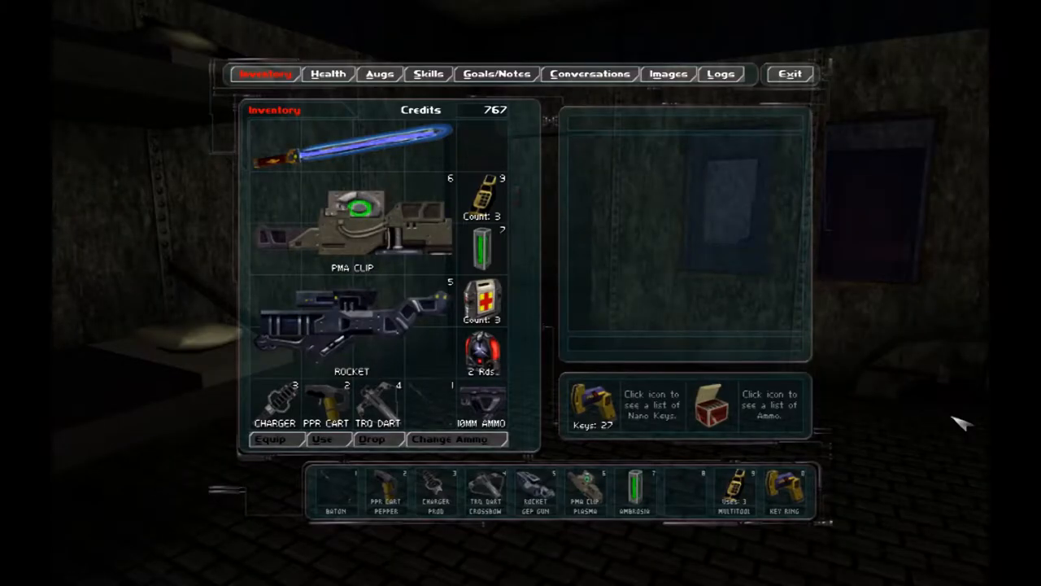
# Use the medkits to heal, then return to the game via the main menu.
pyautogui.click(482, 301)
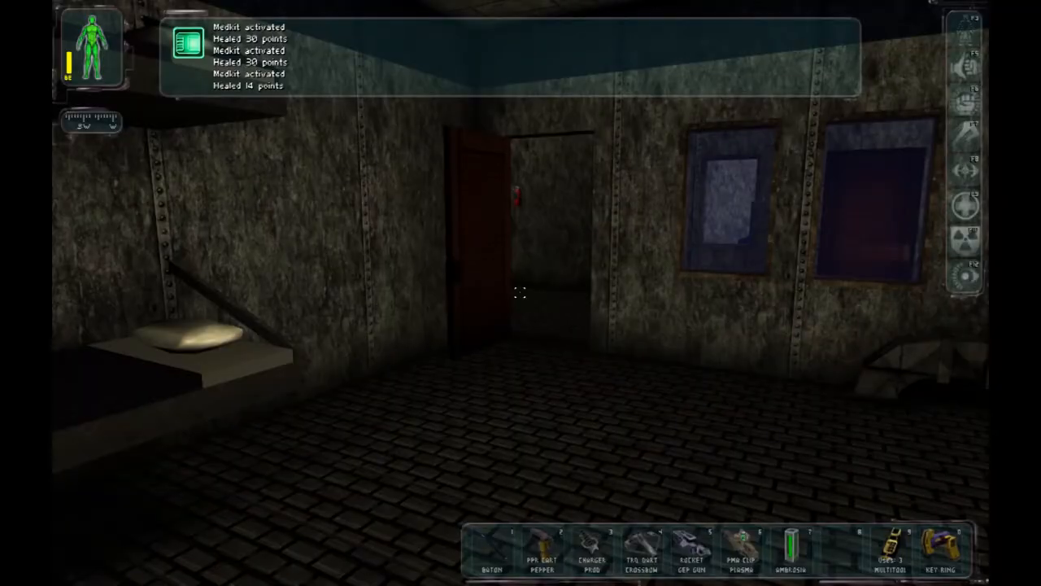
pyautogui.press('Escape')
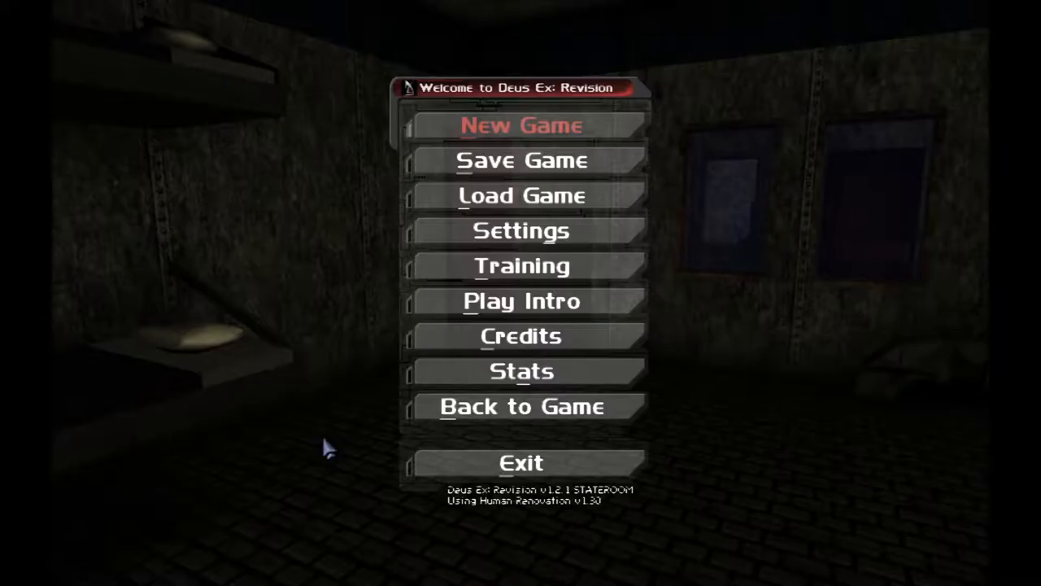
pyautogui.click(521, 407)
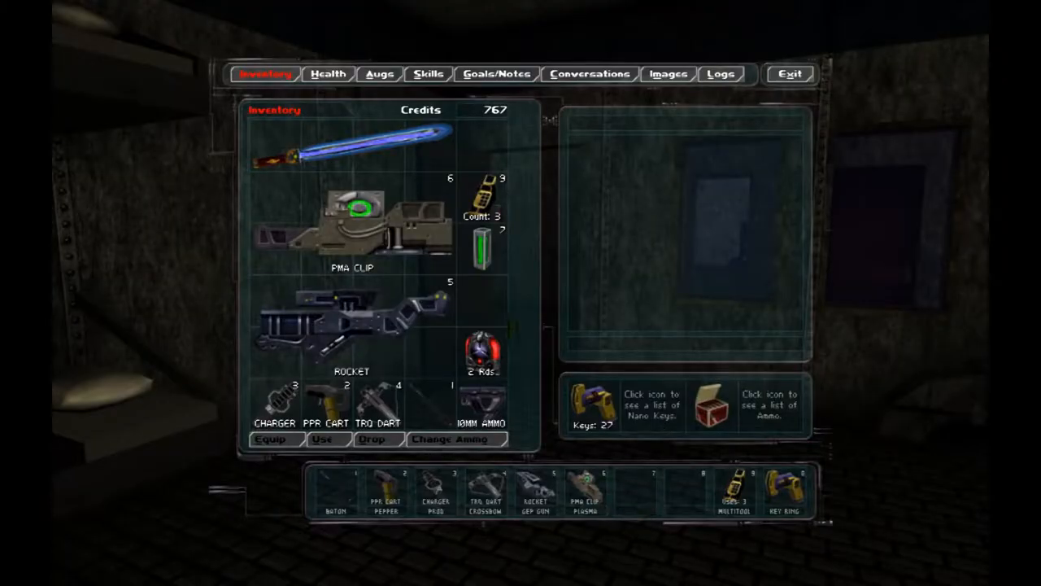
pyautogui.moveTo(464, 215)
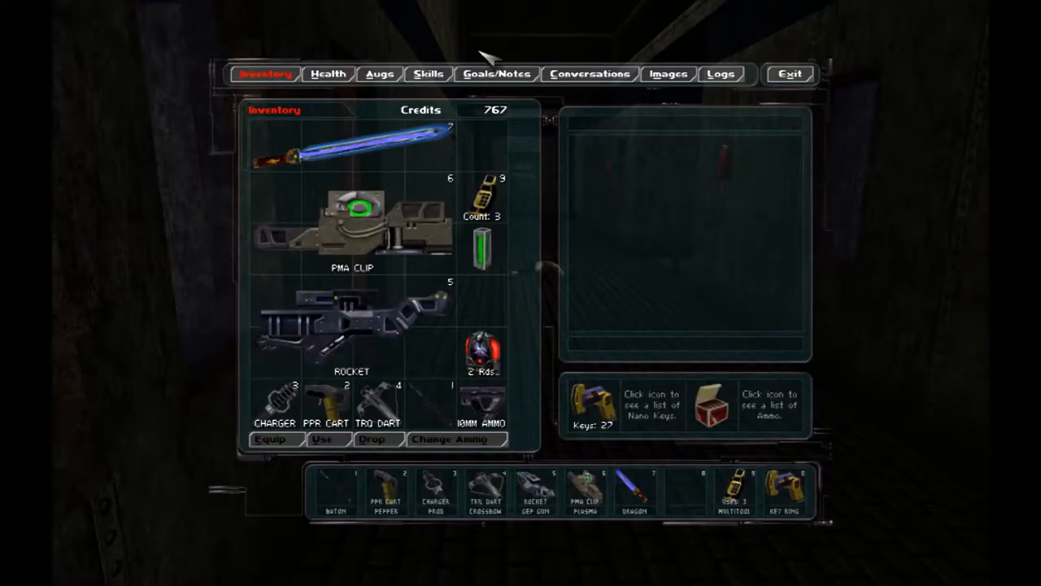
# Review the primary and secondary goals on the Goals/Notes screen.
pyautogui.click(496, 73)
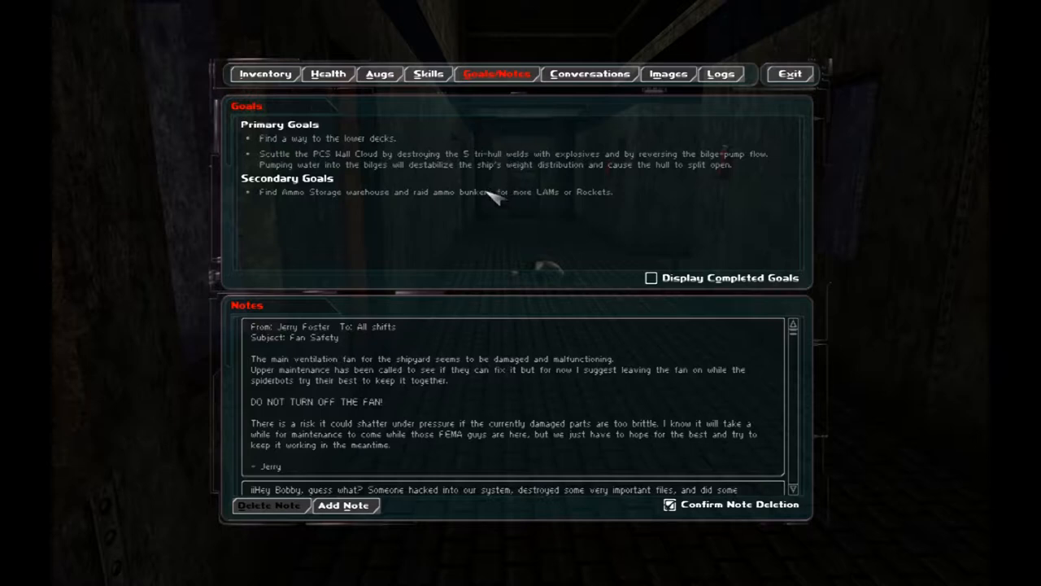
pyautogui.moveTo(429, 213)
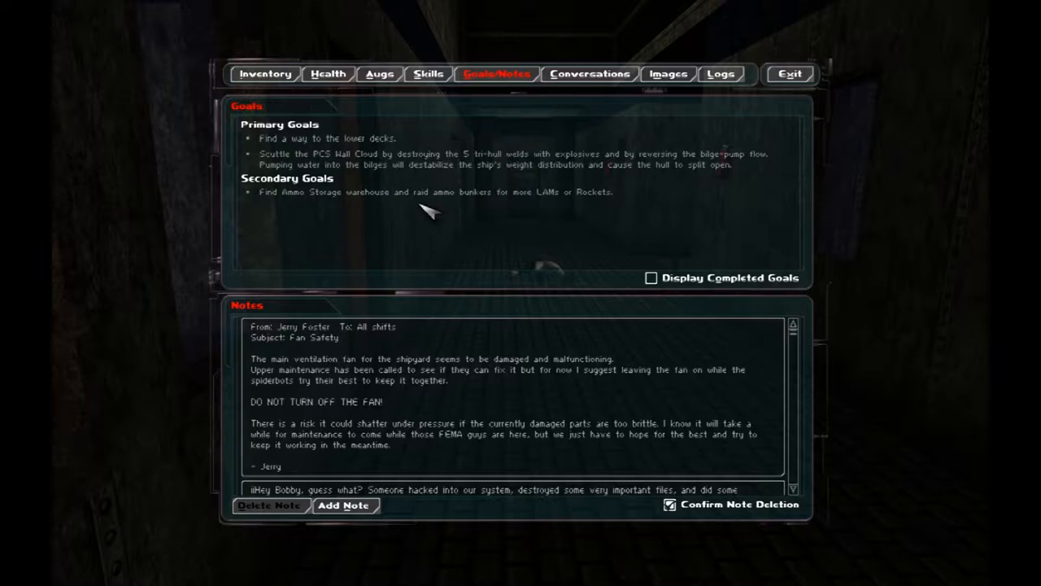
pyautogui.moveTo(423, 215)
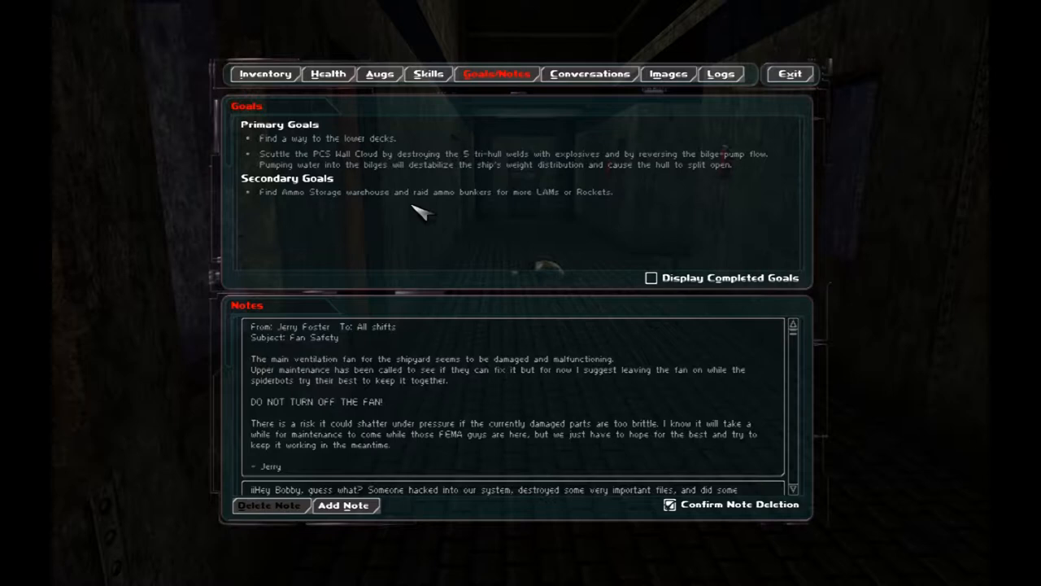
pyautogui.moveTo(408, 219)
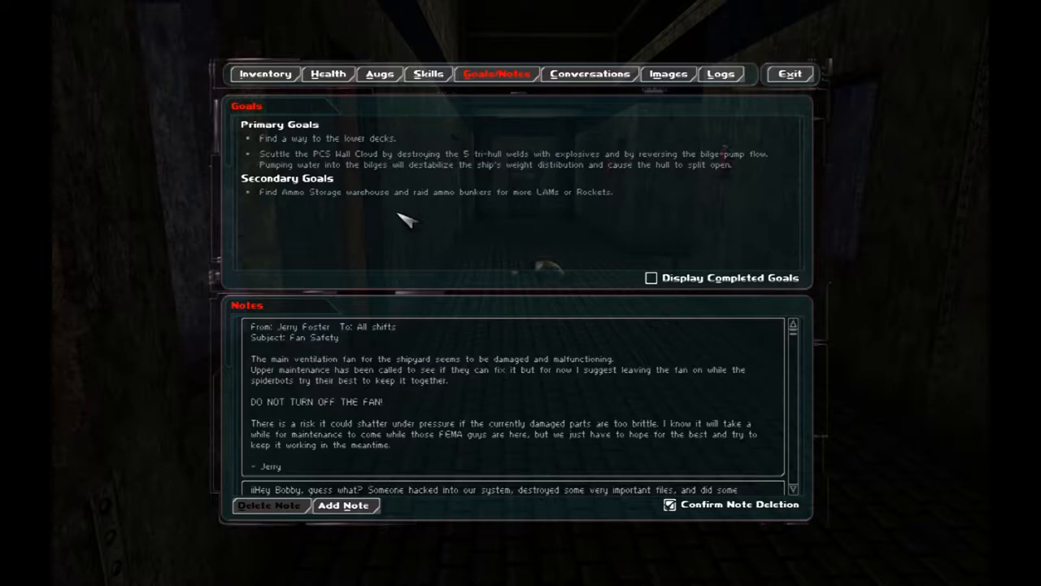
pyautogui.moveTo(355, 218)
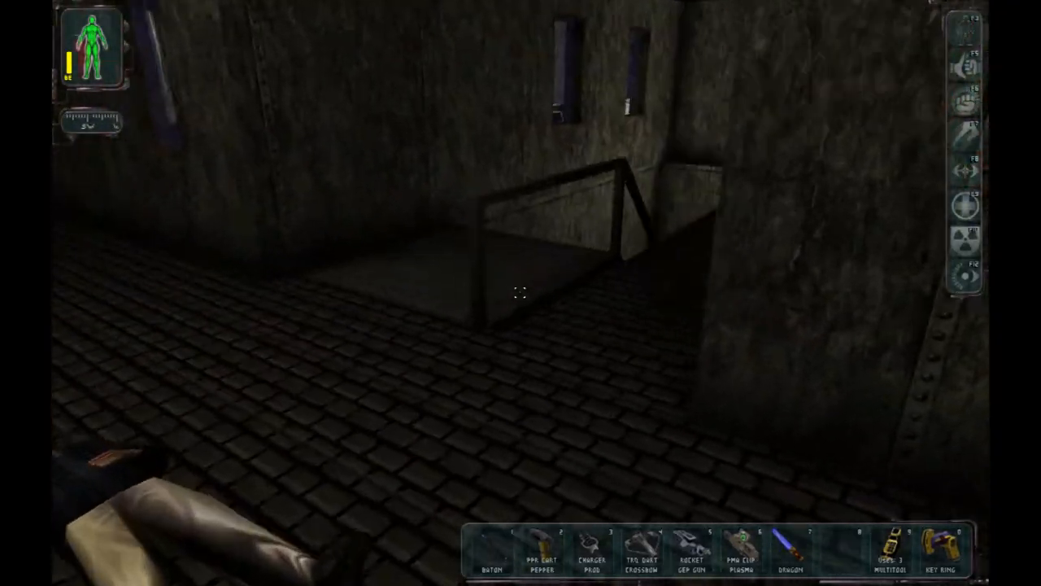
pyautogui.moveTo(521, 293)
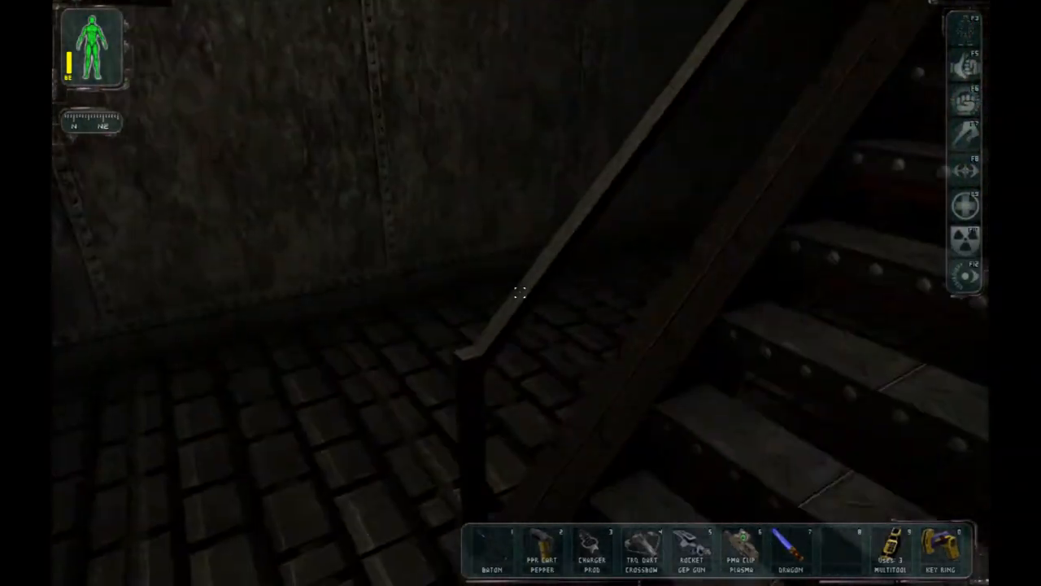
# Advance down the dark corridor toward the Chinese Military soldier.
pyautogui.click(520, 293)
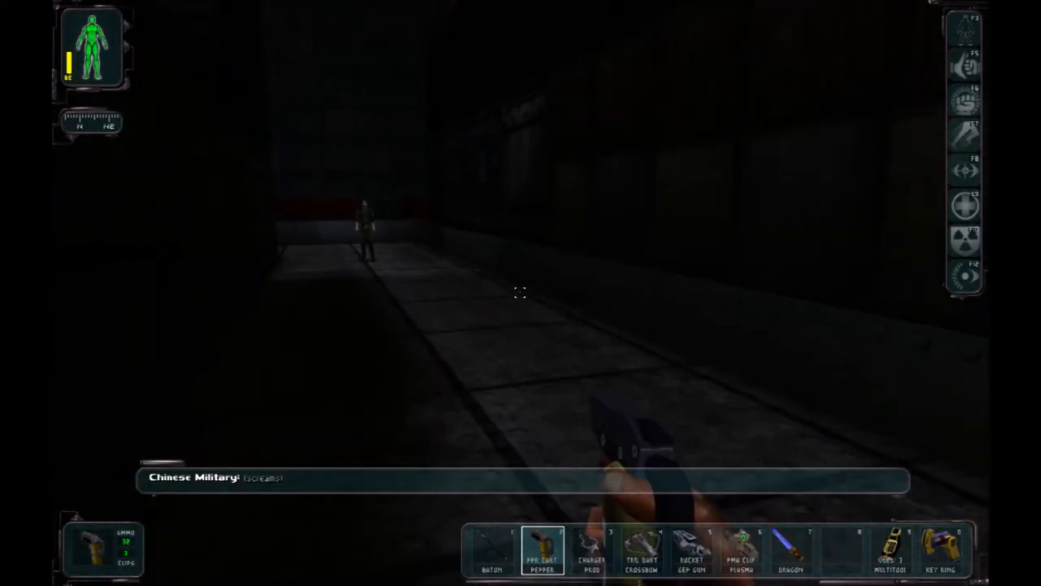
pyautogui.moveTo(520, 293)
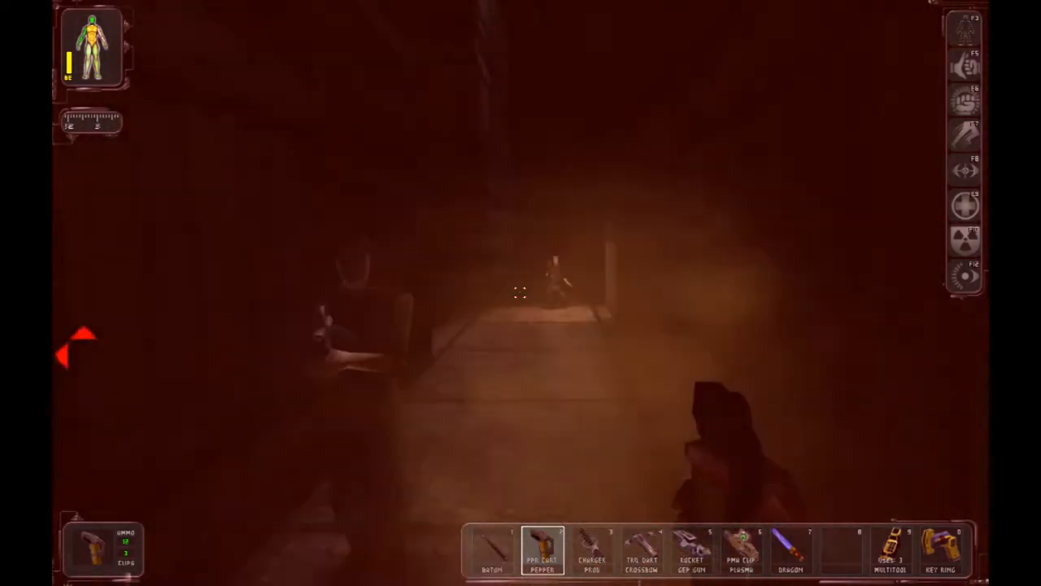
# Leave the menu to resume the corridor firefight with the soldiers.
pyautogui.press('Escape')
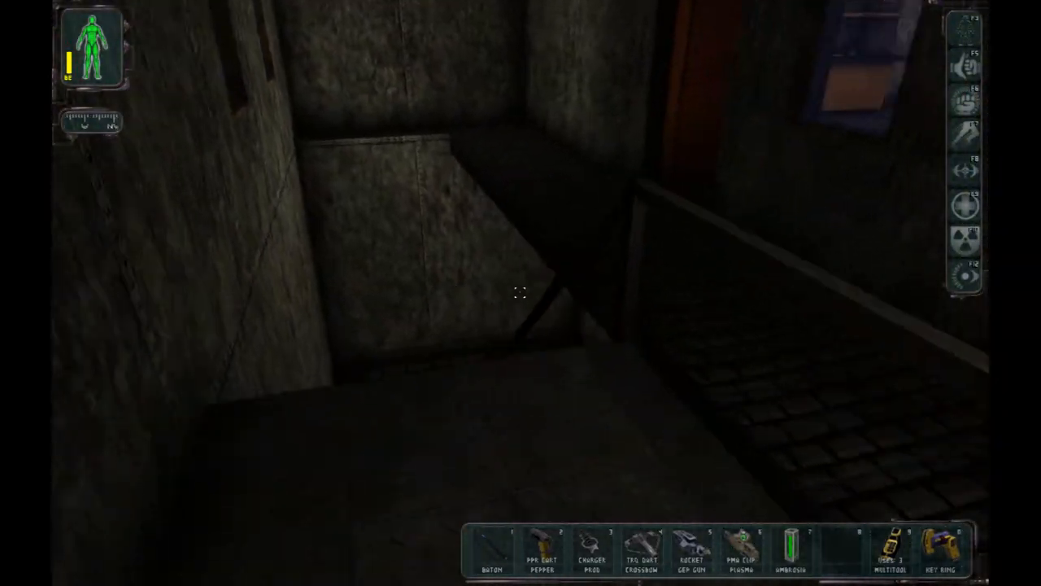
pyautogui.moveTo(521, 293)
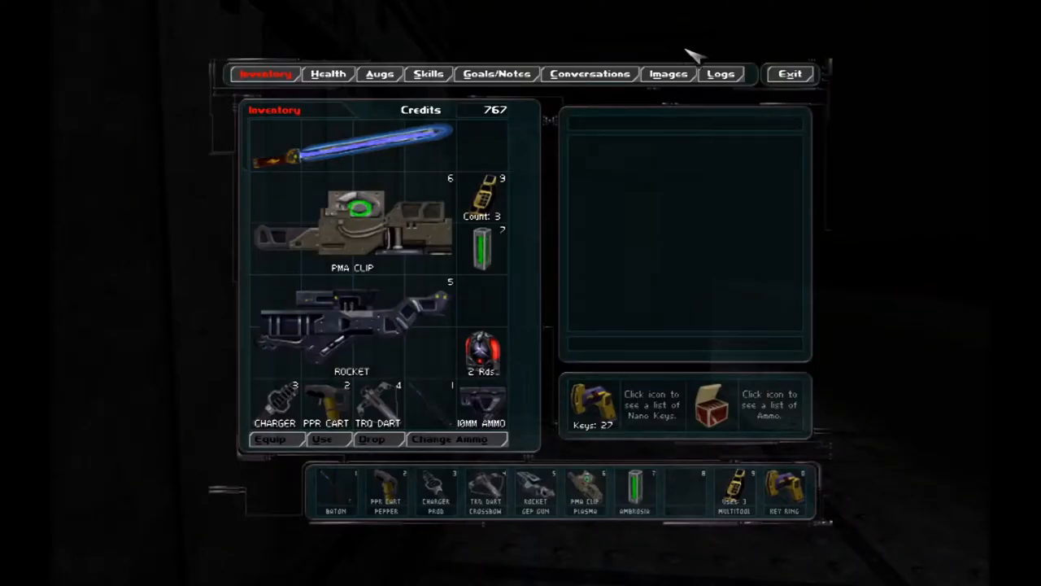
# Review the conversation log and the Lower Decks map, then bring up the main menu.
pyautogui.click(589, 73)
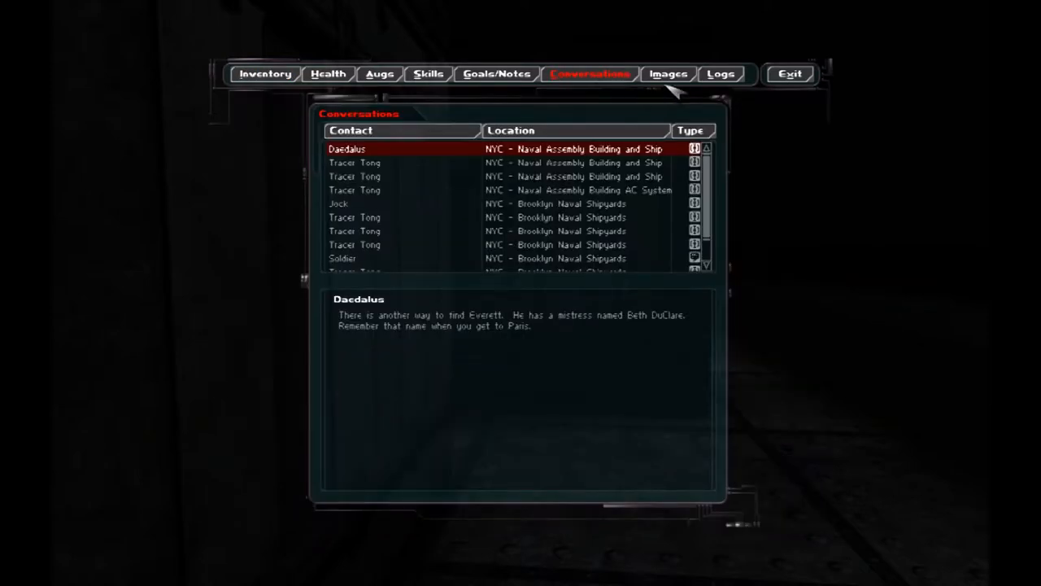
pyautogui.click(668, 73)
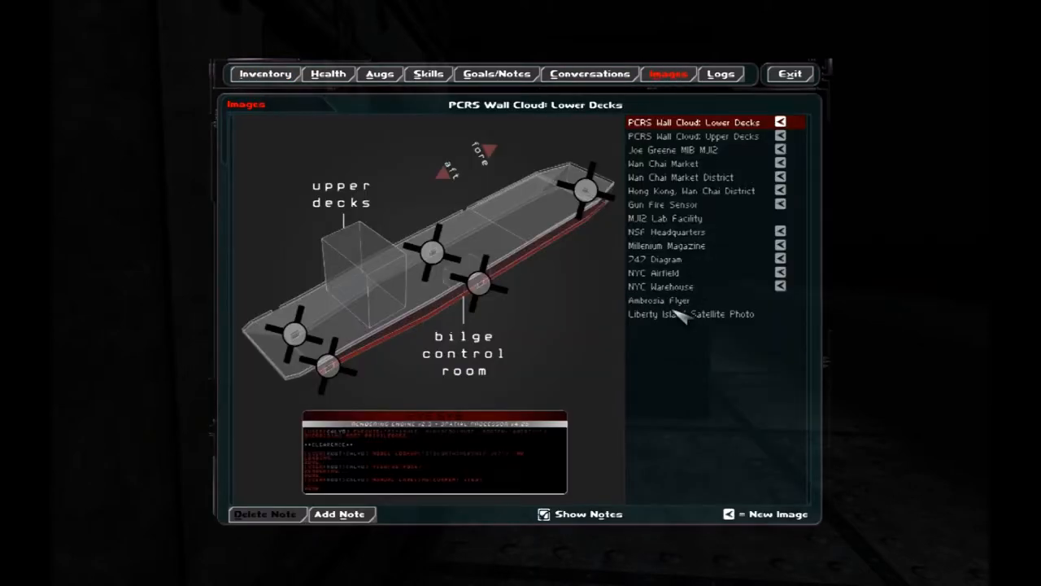
pyautogui.moveTo(350, 382)
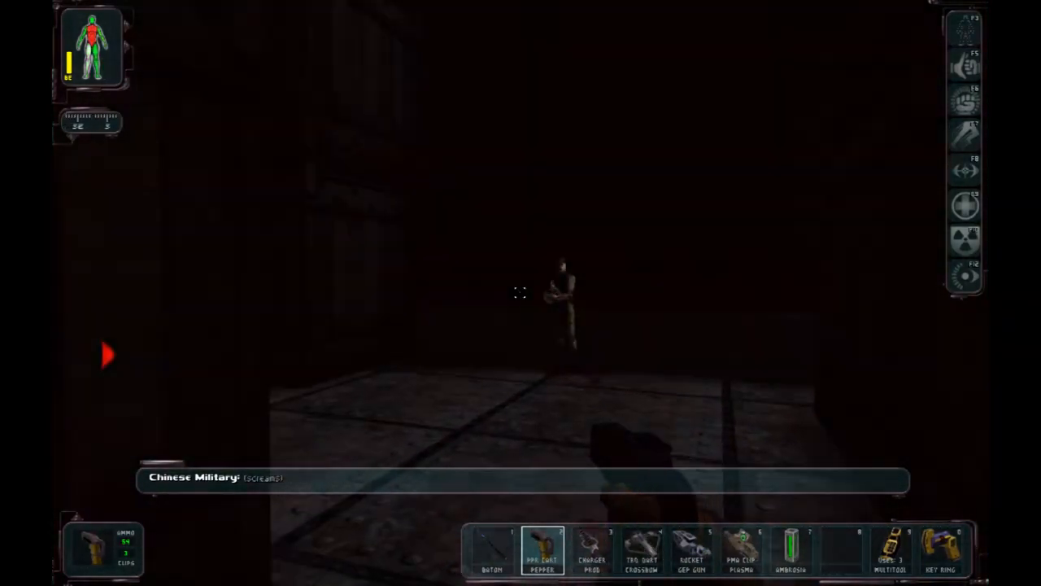
pyautogui.press('Escape')
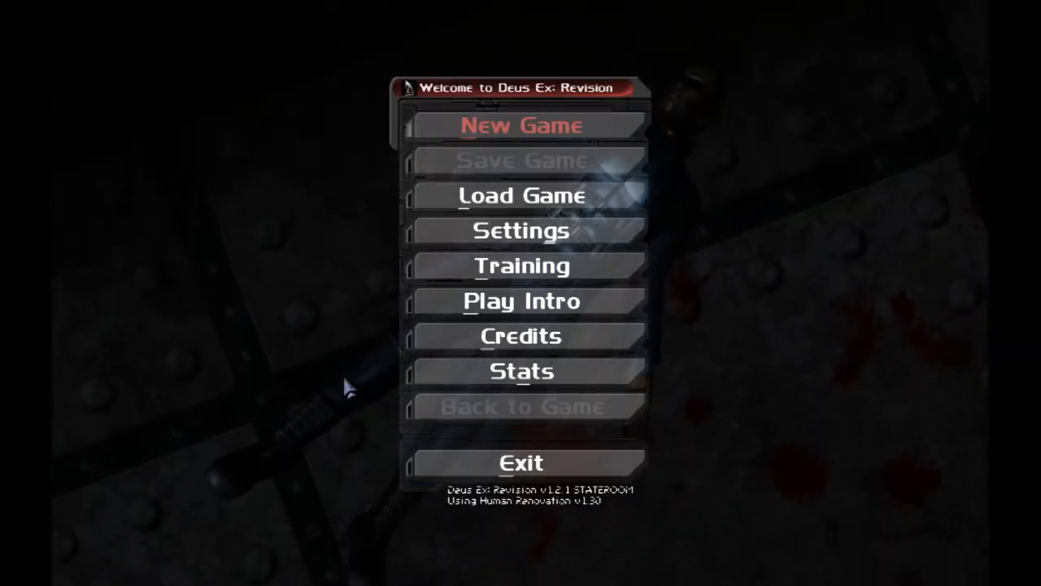
# Load the most recent NYC - Naval Assembly Building and Ship save.
pyautogui.click(520, 196)
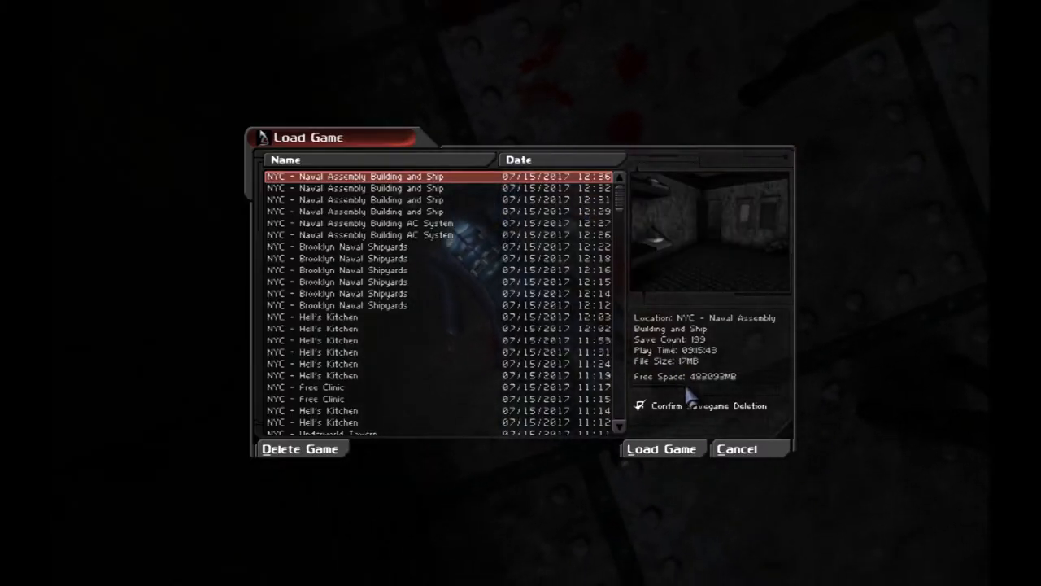
pyautogui.click(661, 449)
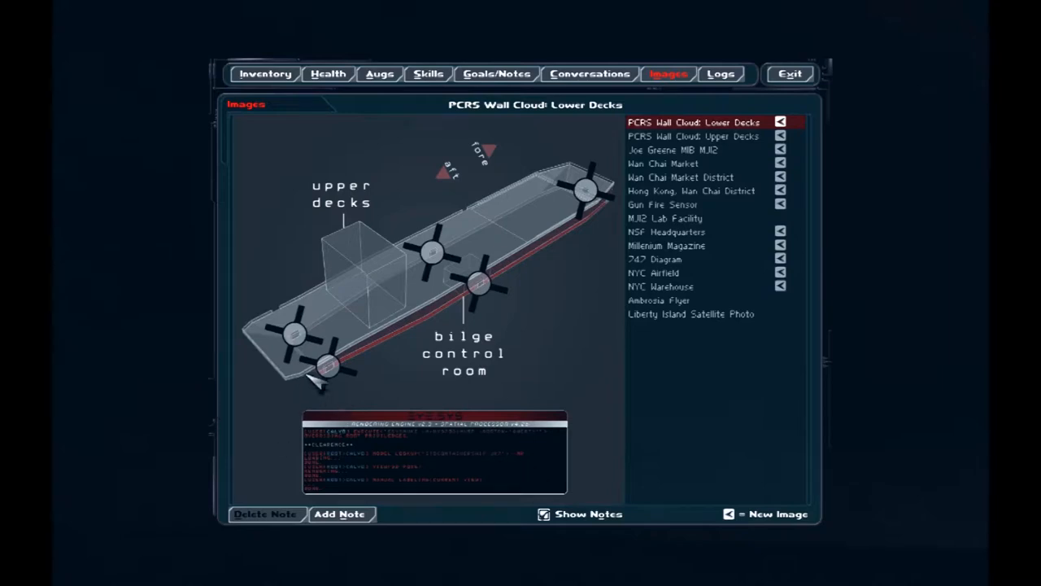
pyautogui.moveTo(326, 378)
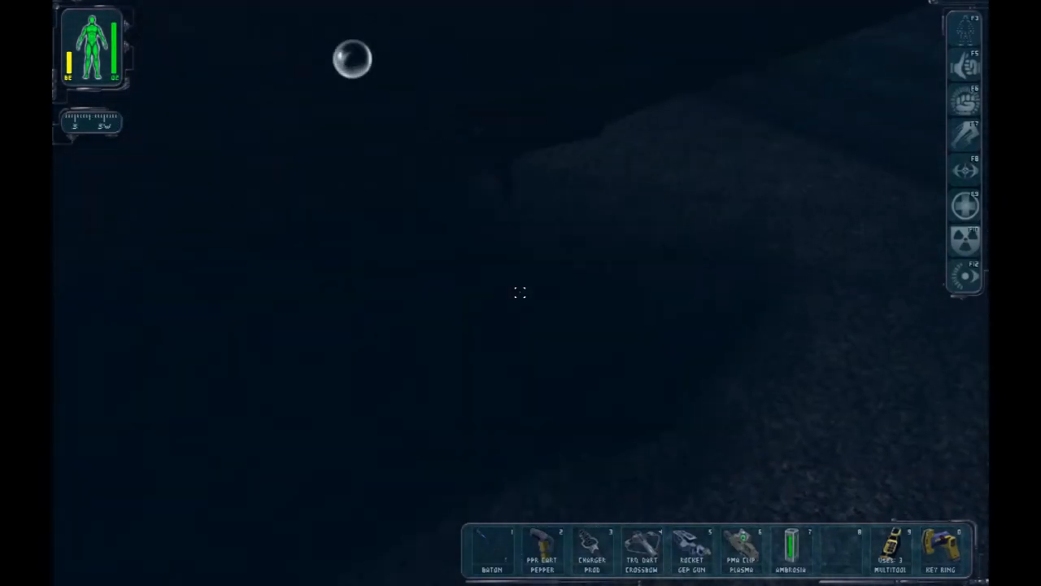
pyautogui.moveTo(521, 293)
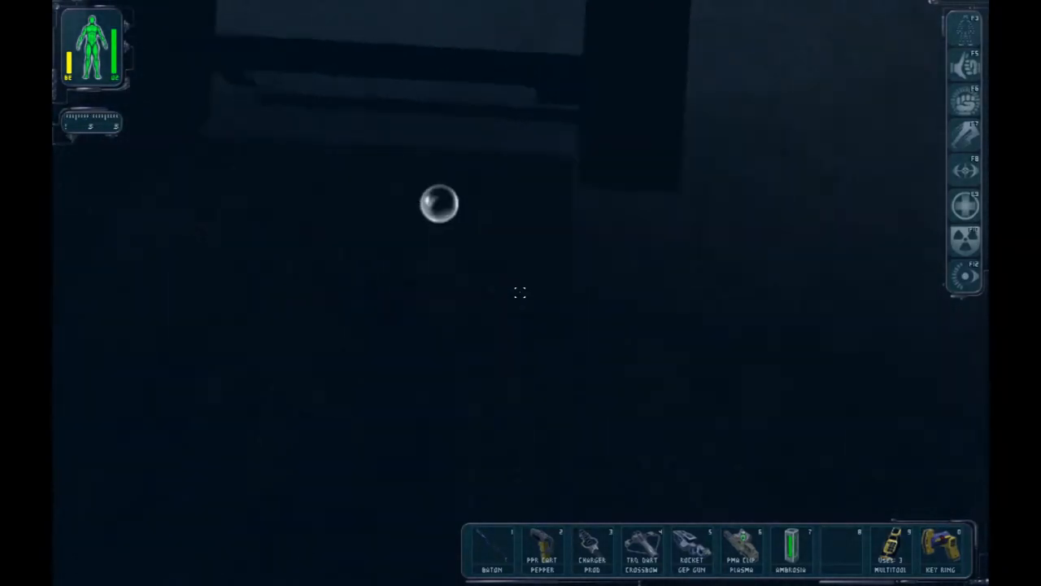
pyautogui.moveTo(520, 293)
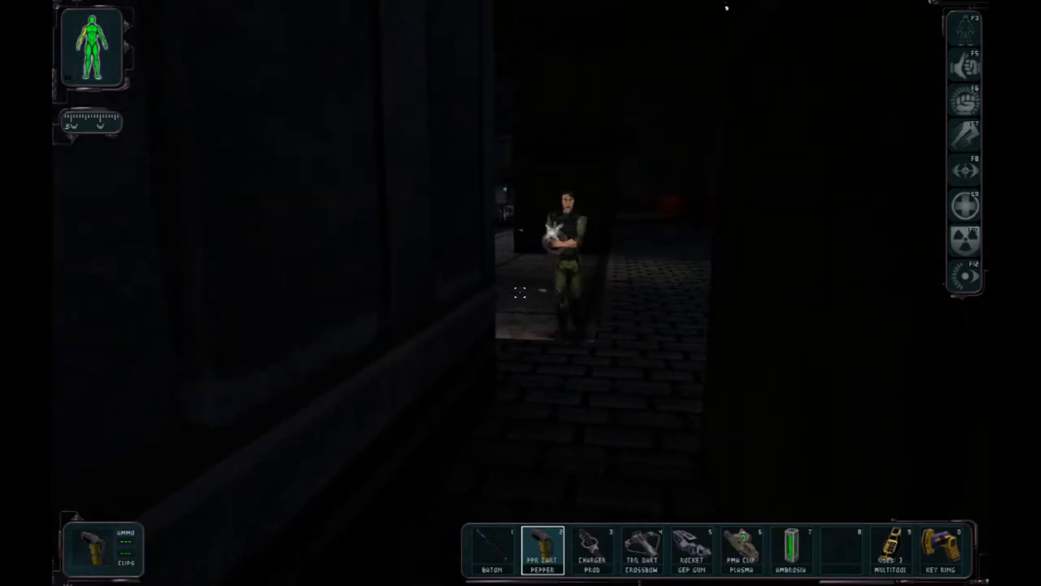
# Ready the mini-crossbow and view its weapon stats and tranquilizer dart ammo.
pyautogui.click(641, 552)
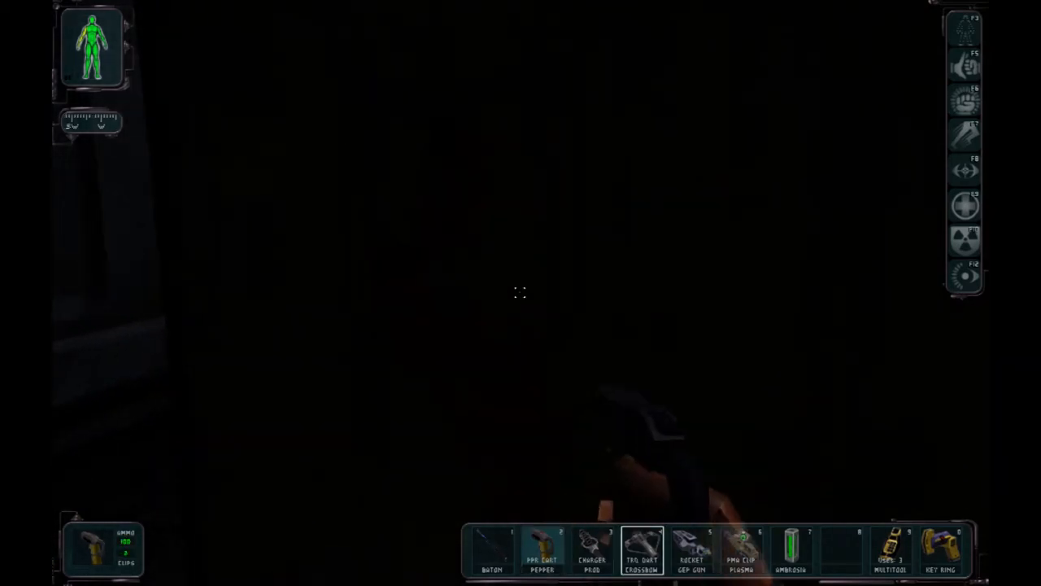
pyautogui.click(592, 550)
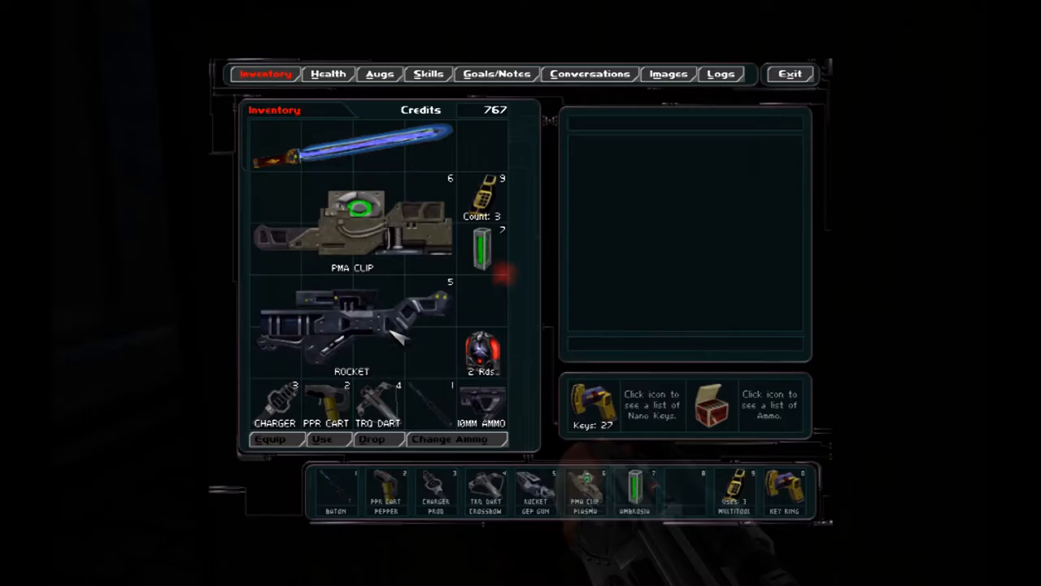
pyautogui.click(377, 404)
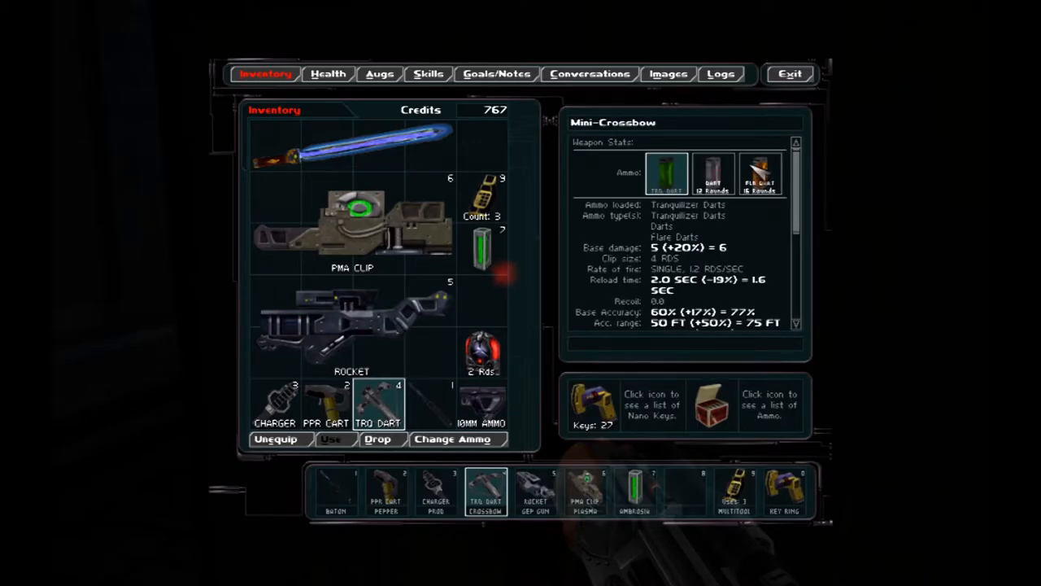
pyautogui.click(713, 173)
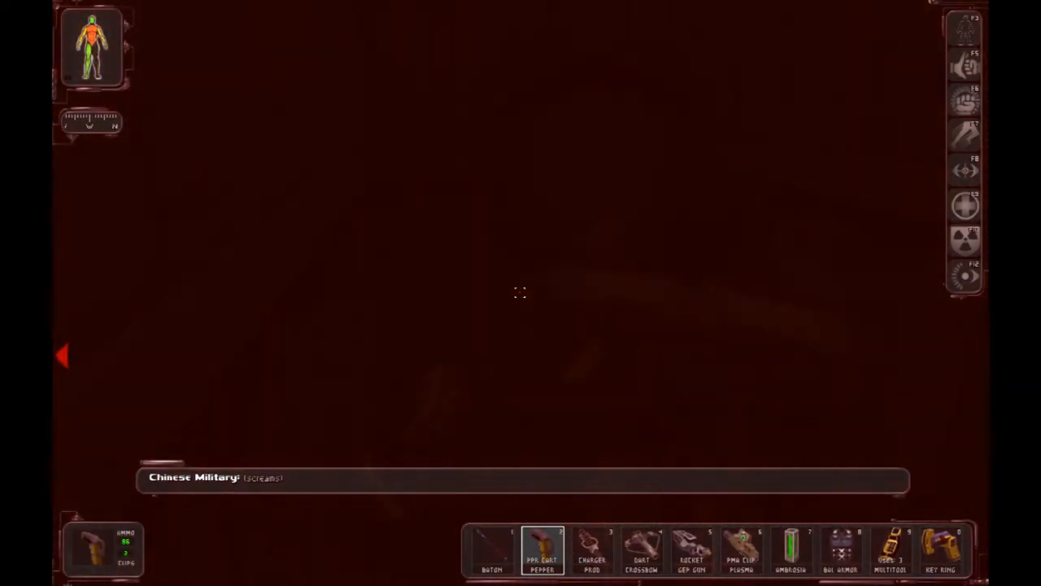
# Switch belt items while searching the deck around the crates and barrels.
pyautogui.click(491, 550)
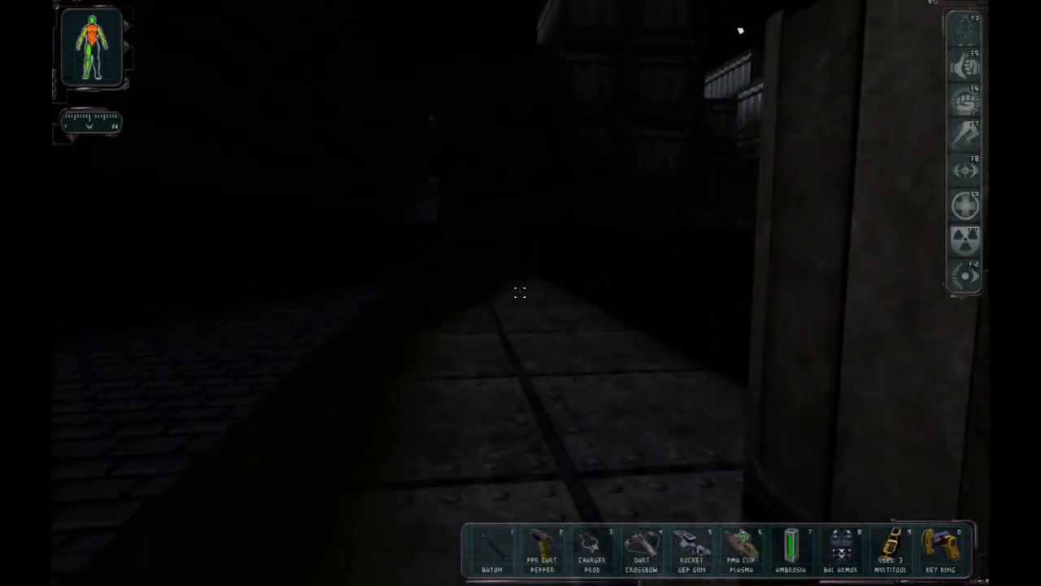
pyautogui.moveTo(521, 293)
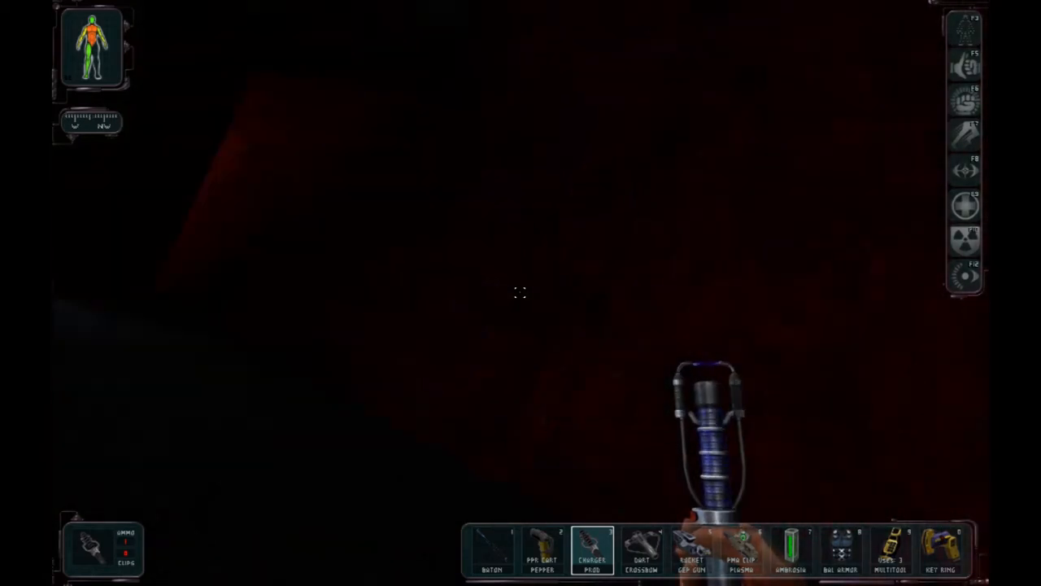
pyautogui.moveTo(521, 293)
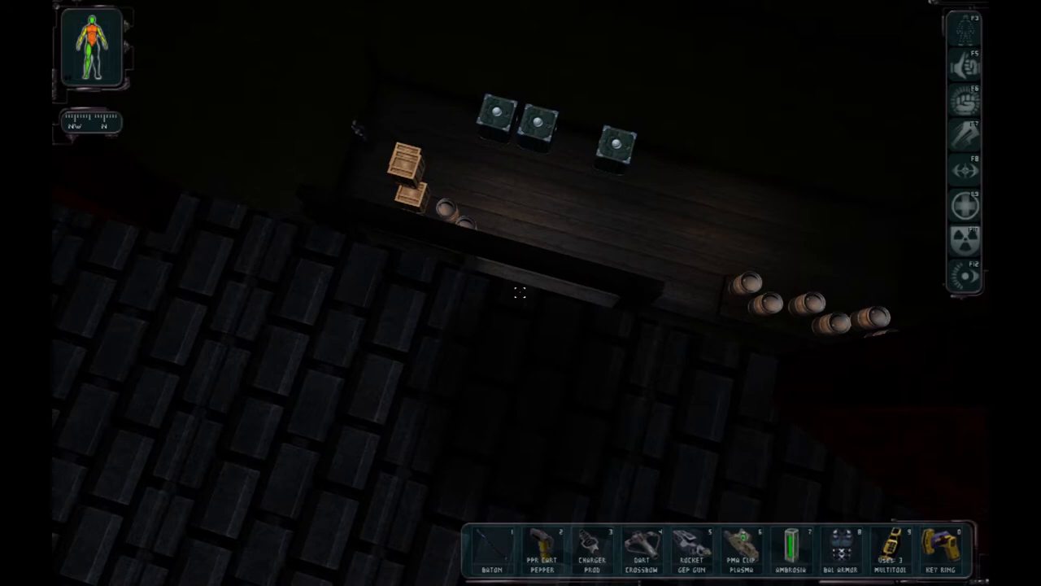
pyautogui.click(642, 550)
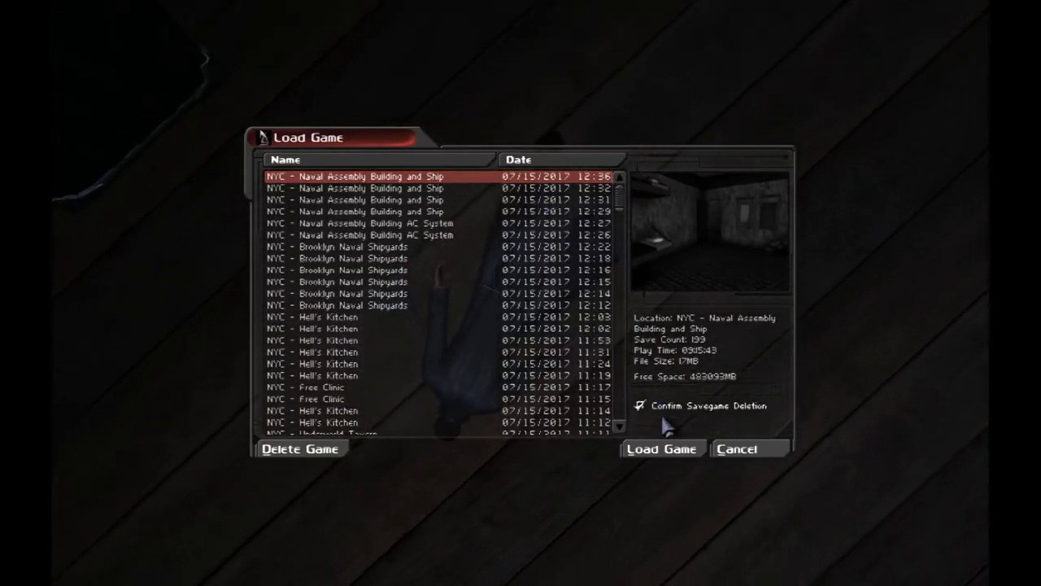
# Load the most recent Naval Assembly Building and Ship save.
pyautogui.click(661, 449)
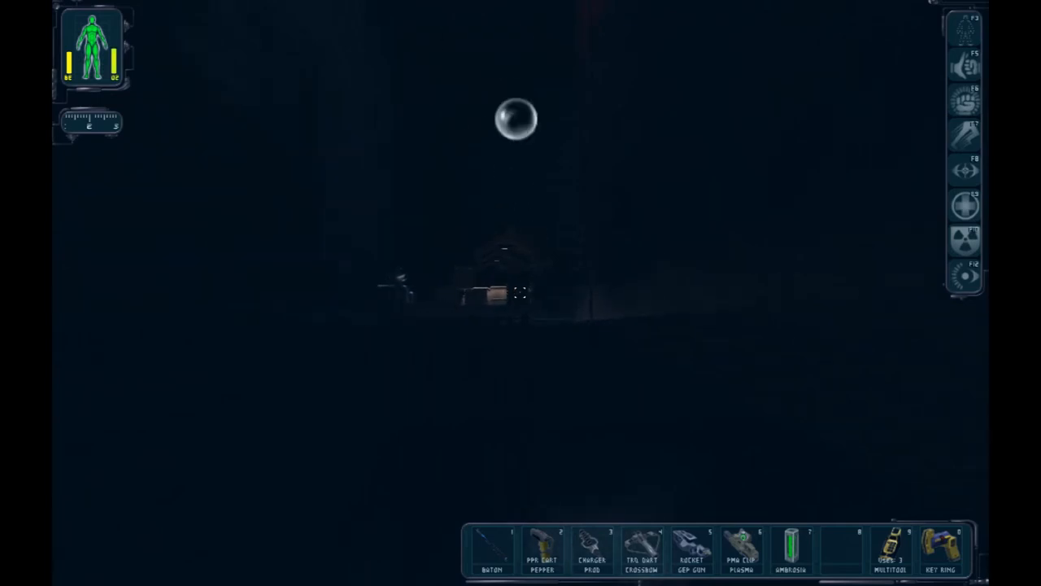
# Select a belt item after surfacing from the flooded lower docks.
pyautogui.click(542, 550)
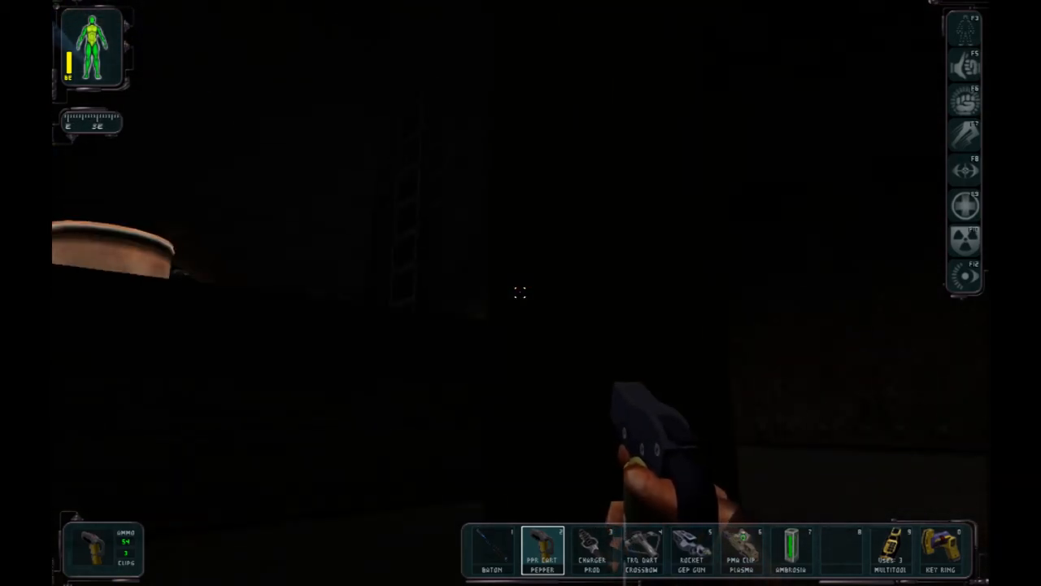
pyautogui.moveTo(521, 293)
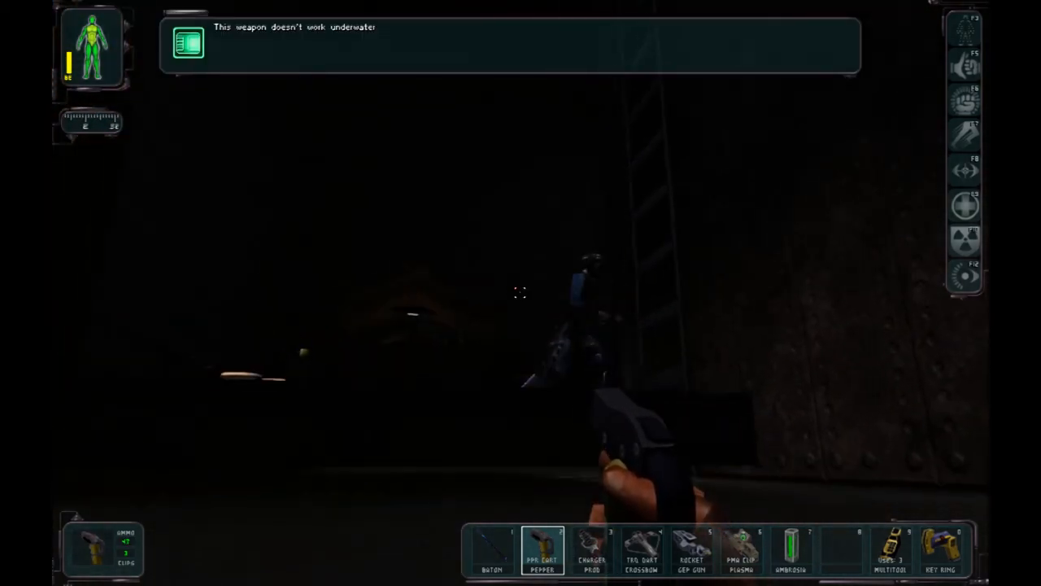
# Try firing the PPK pistol underwater, die, and bring up the main menu.
pyautogui.click(521, 293)
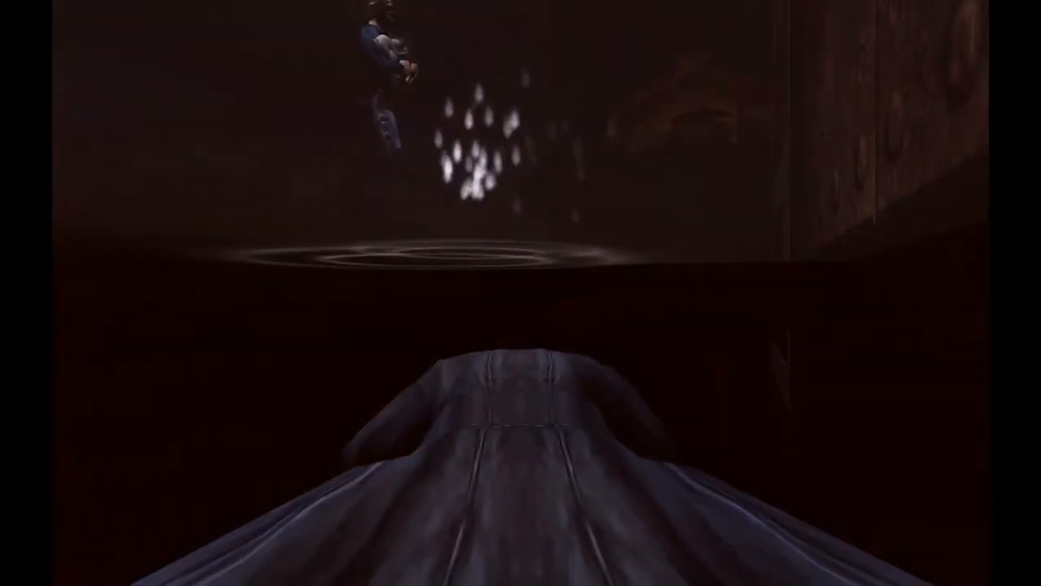
pyautogui.press('Escape')
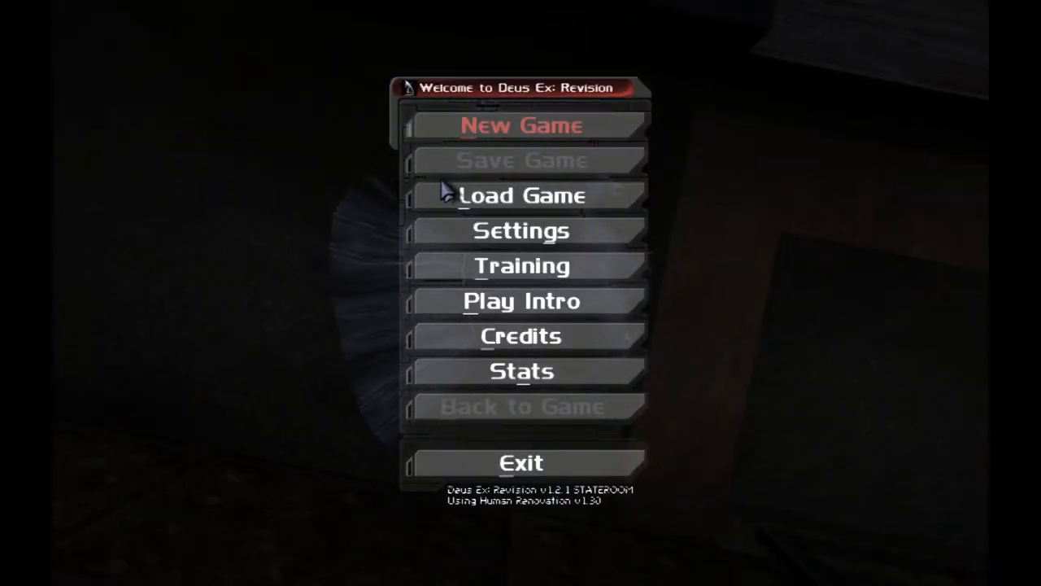